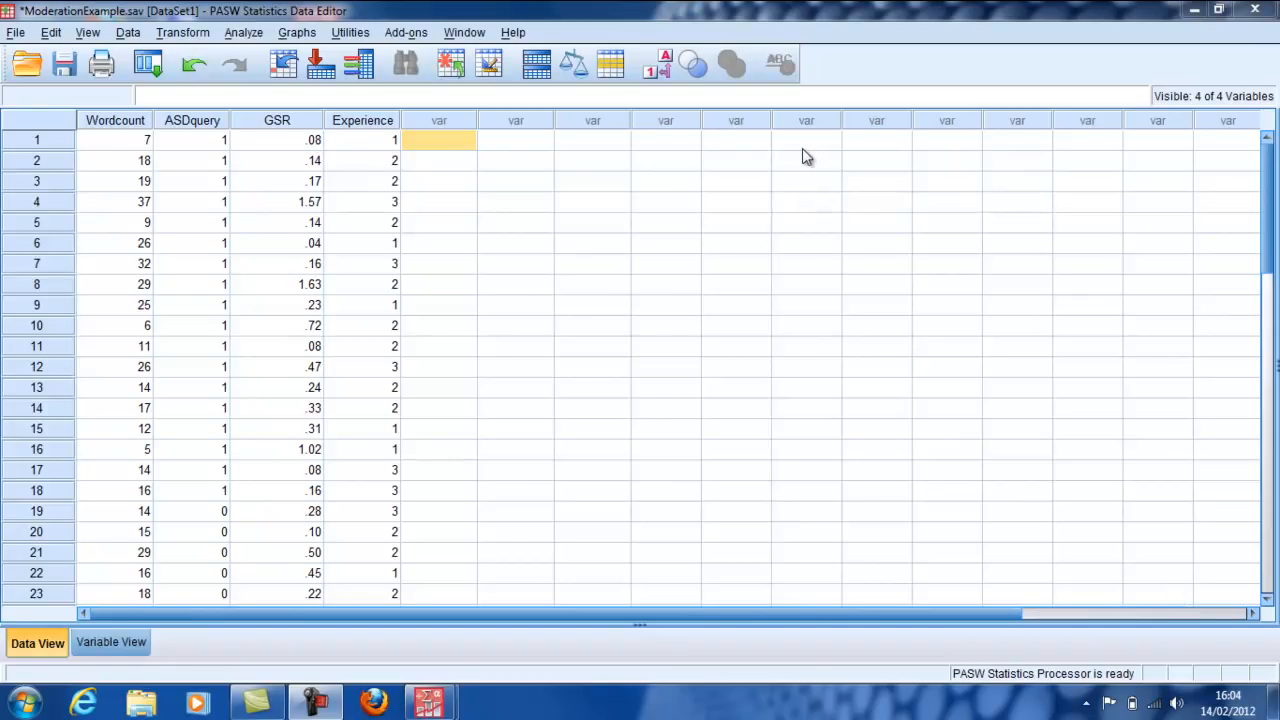
mouse_move(436, 100)
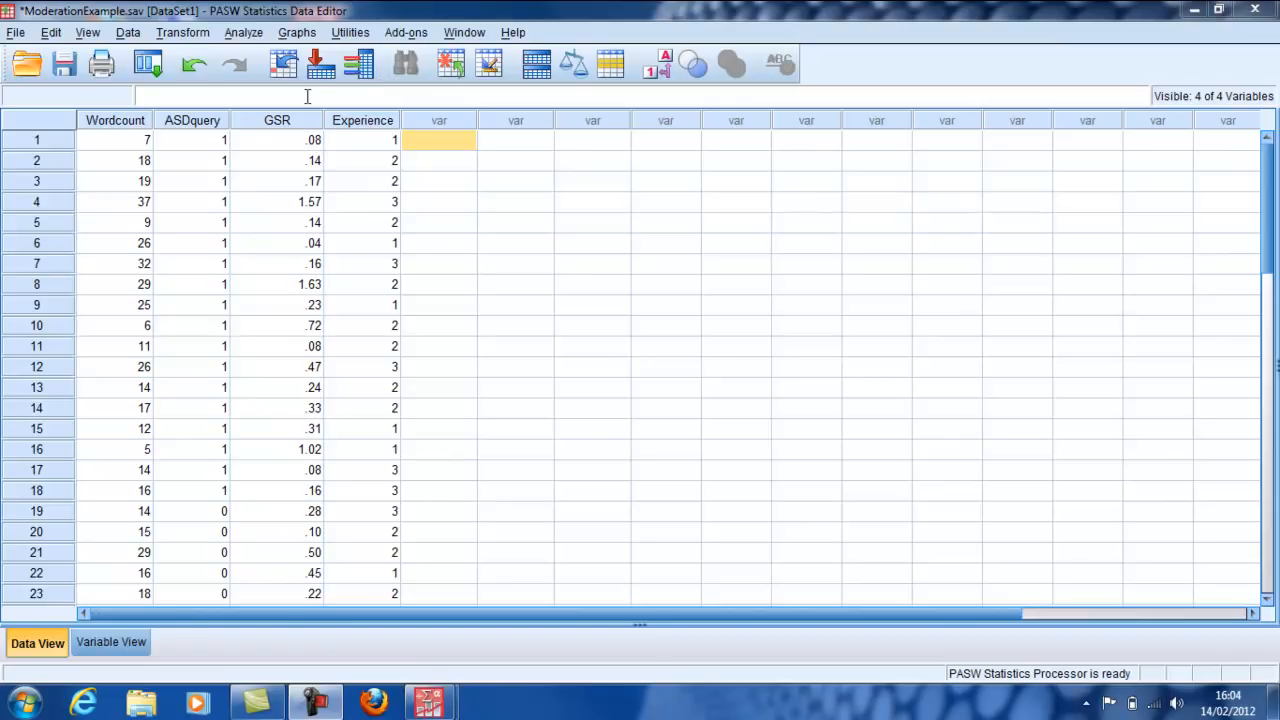
mouse_move(470, 166)
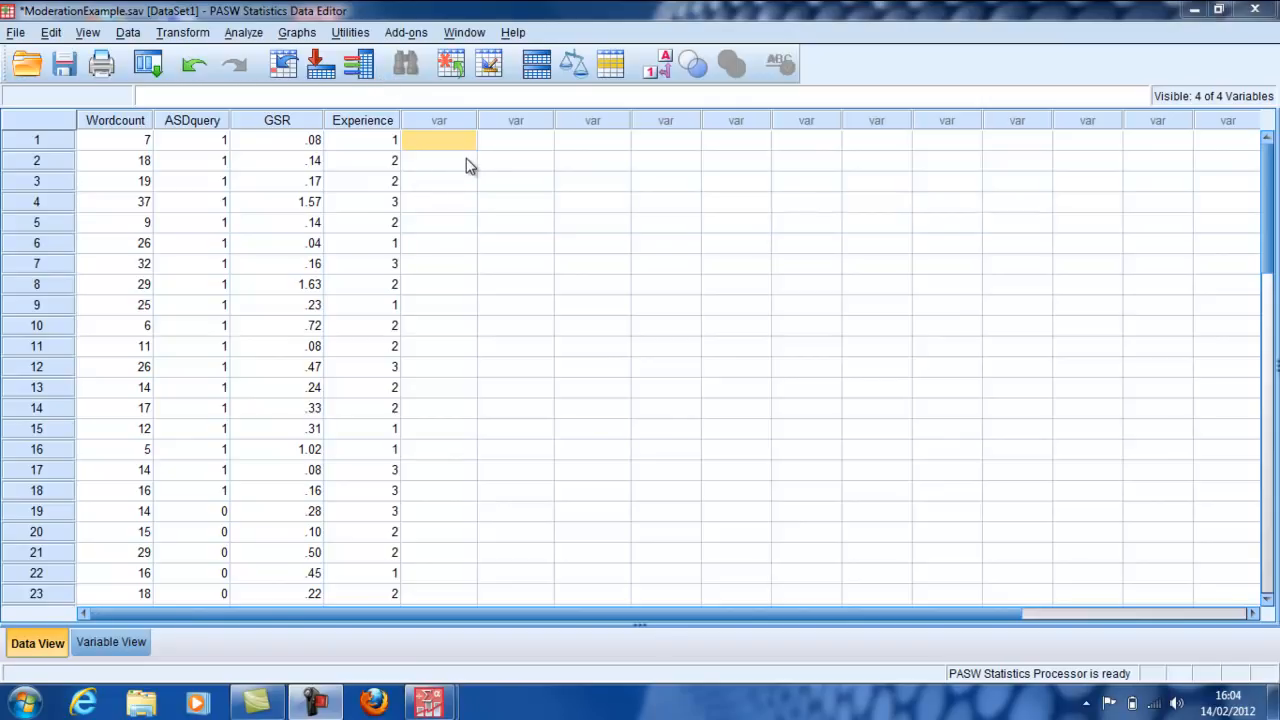
mouse_move(276, 120)
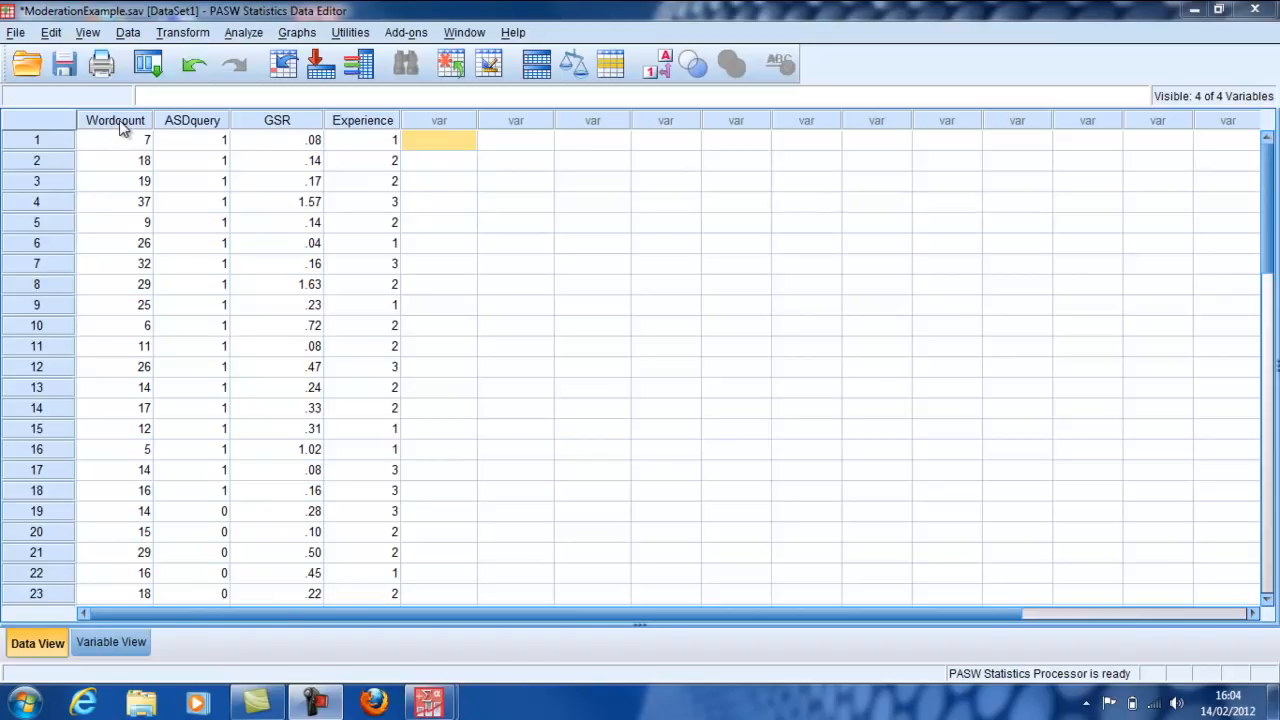
mouse_move(276, 128)
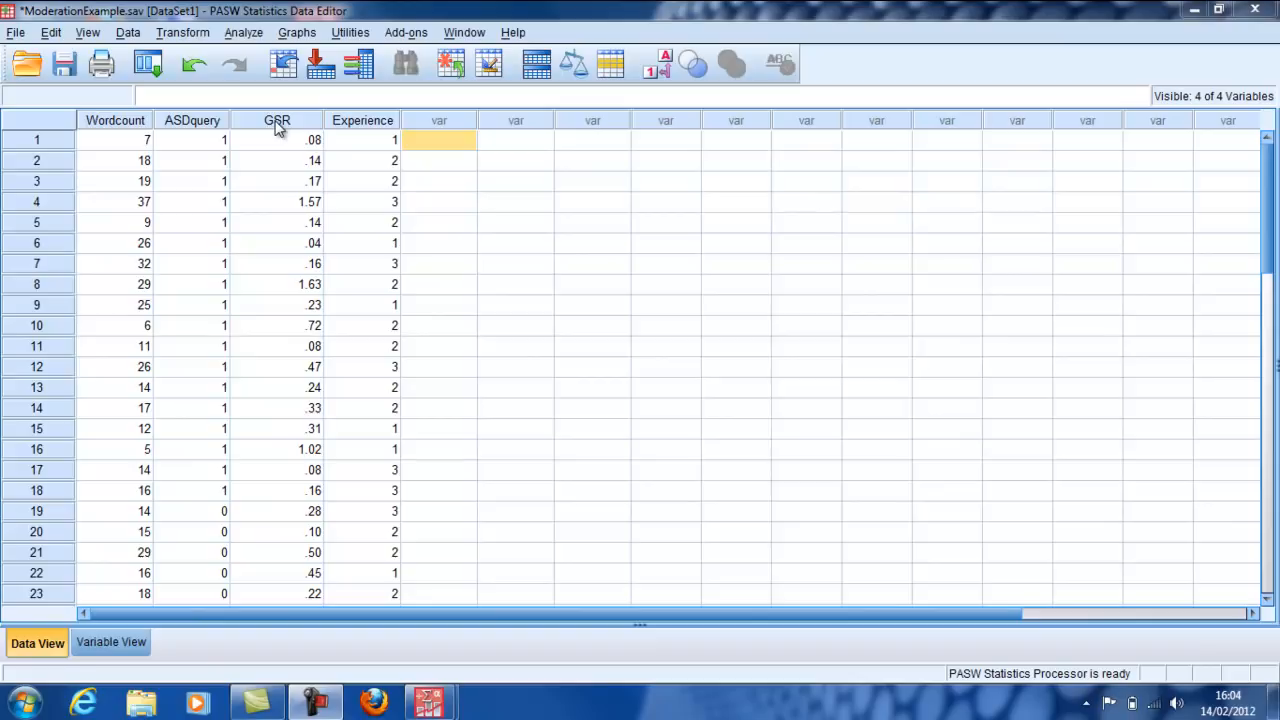
Review the Wordcount, GSR and Experience columns in the data sheet
click(276, 120)
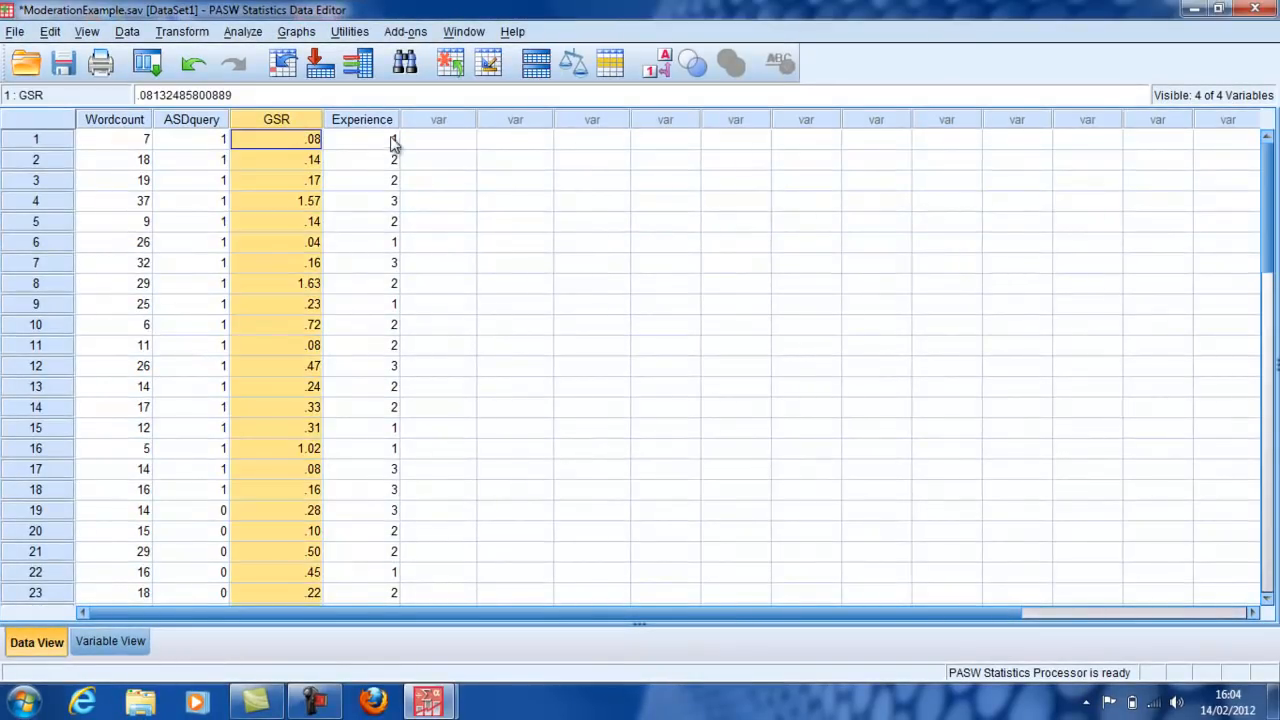
click(360, 120)
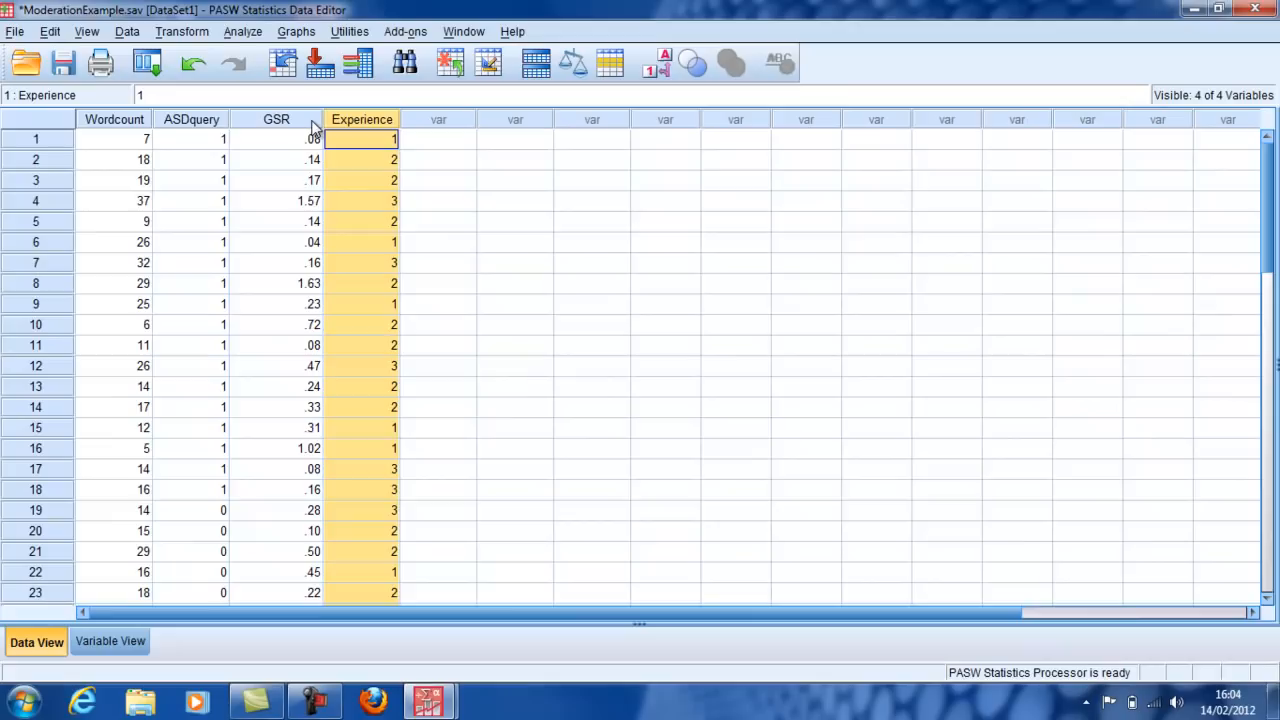
click(276, 138)
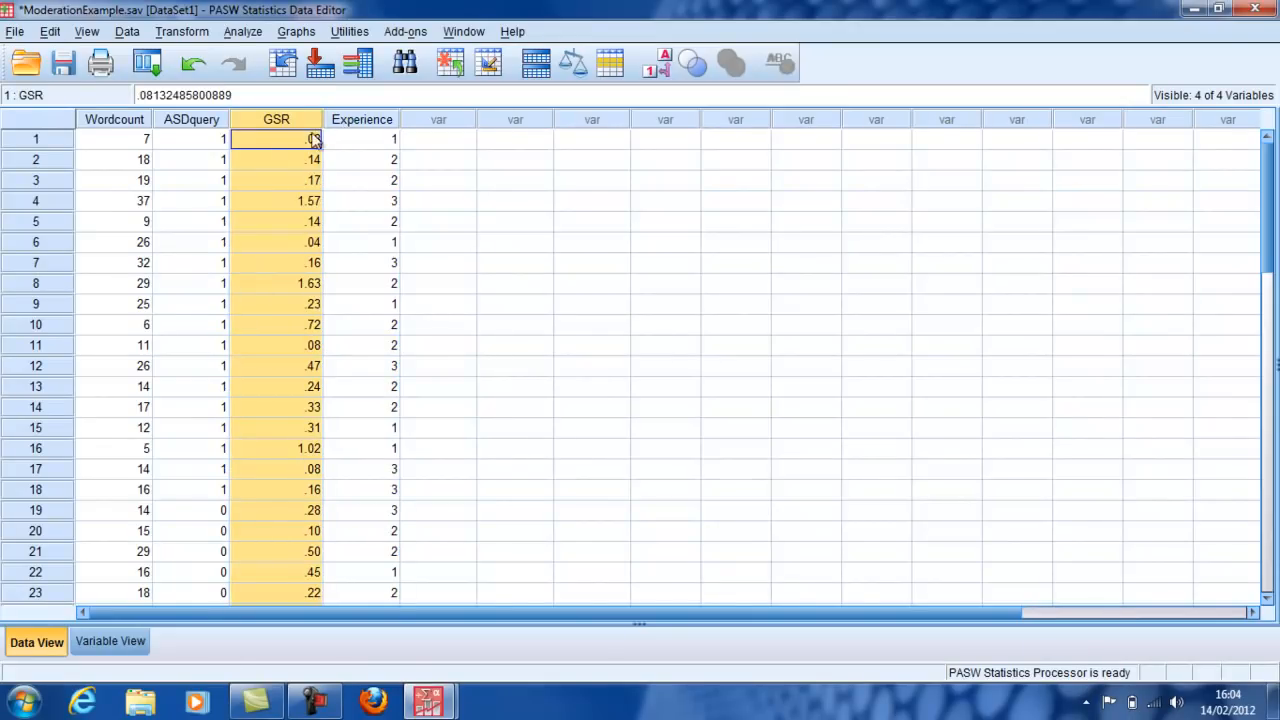
mouse_move(298, 130)
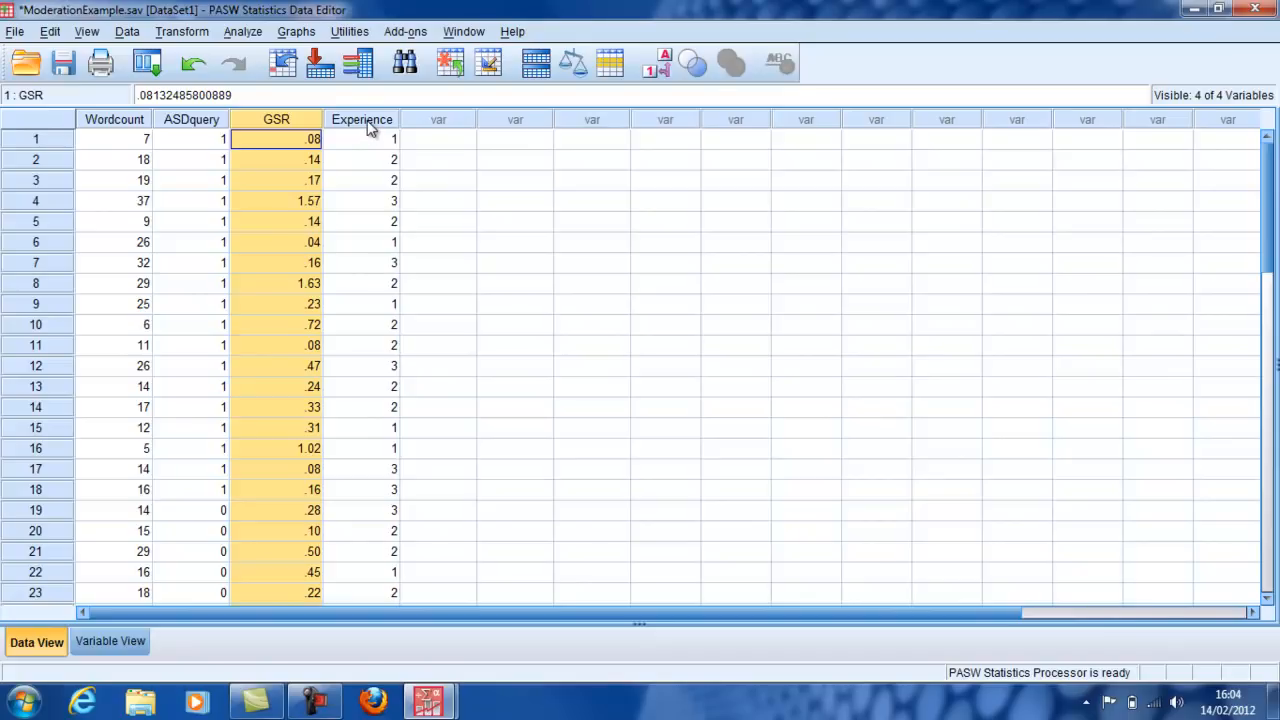
click(360, 138)
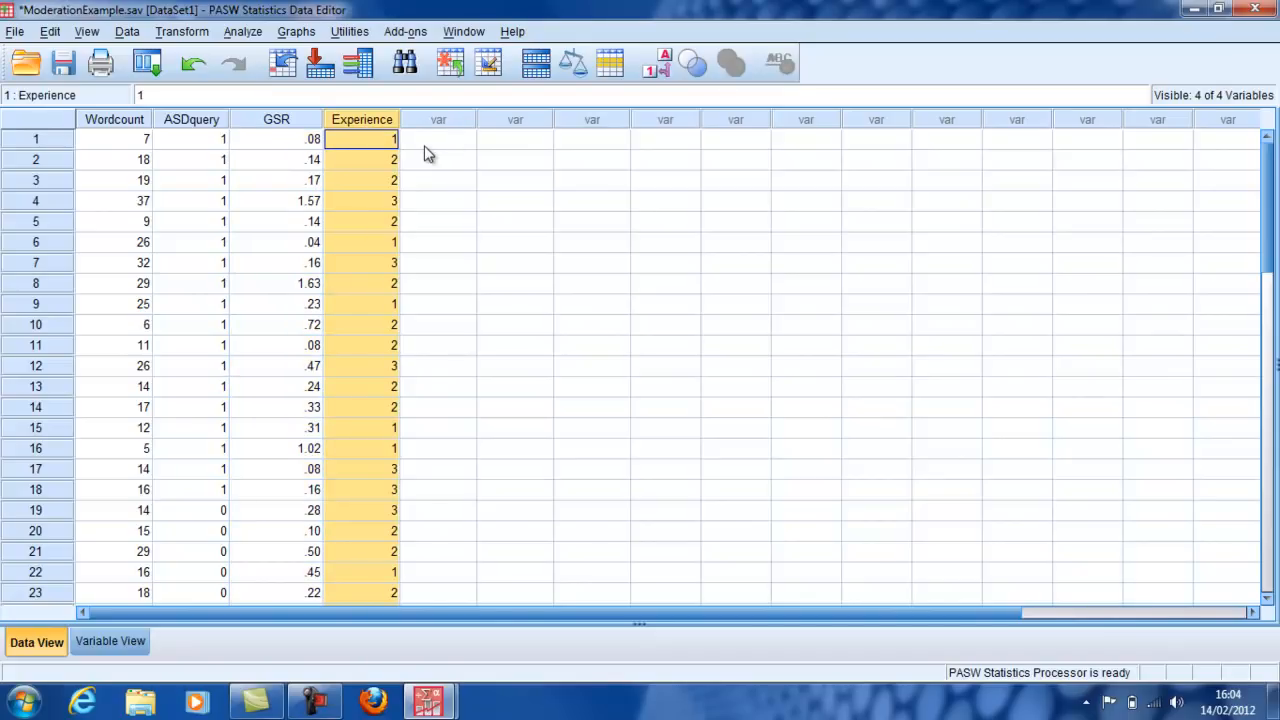
mouse_move(462, 158)
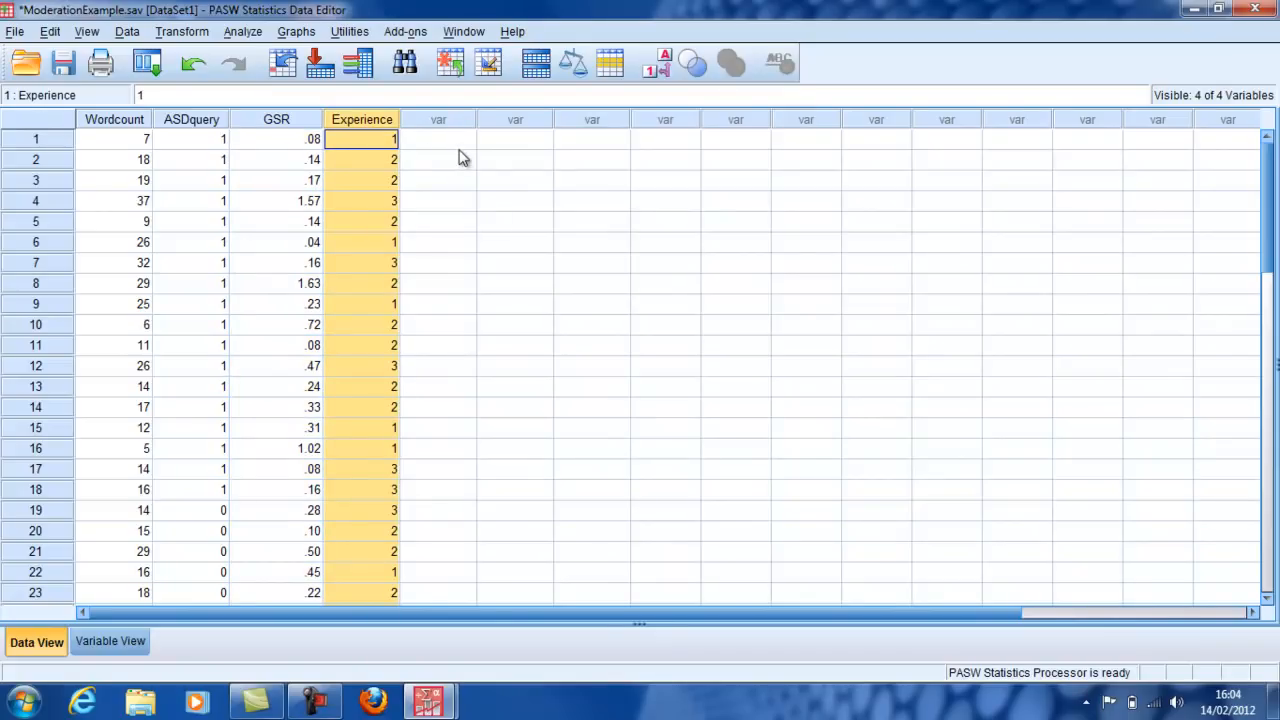
mouse_move(460, 150)
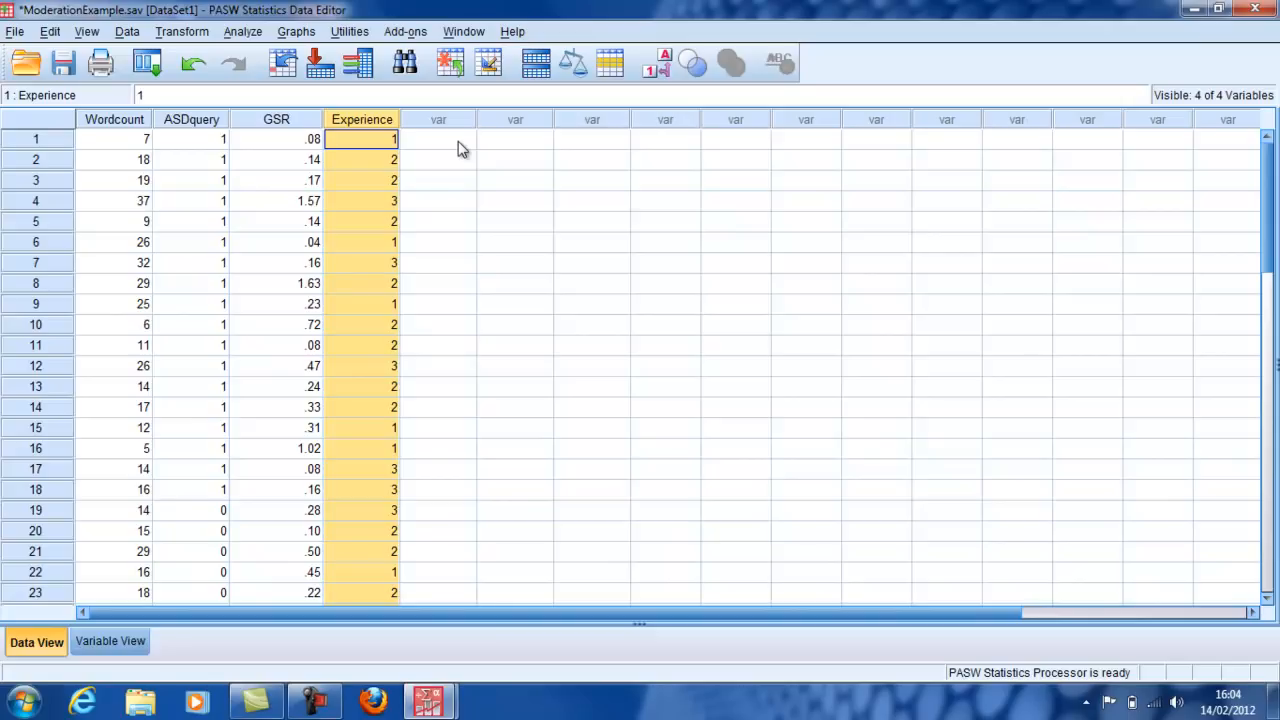
mouse_move(112, 148)
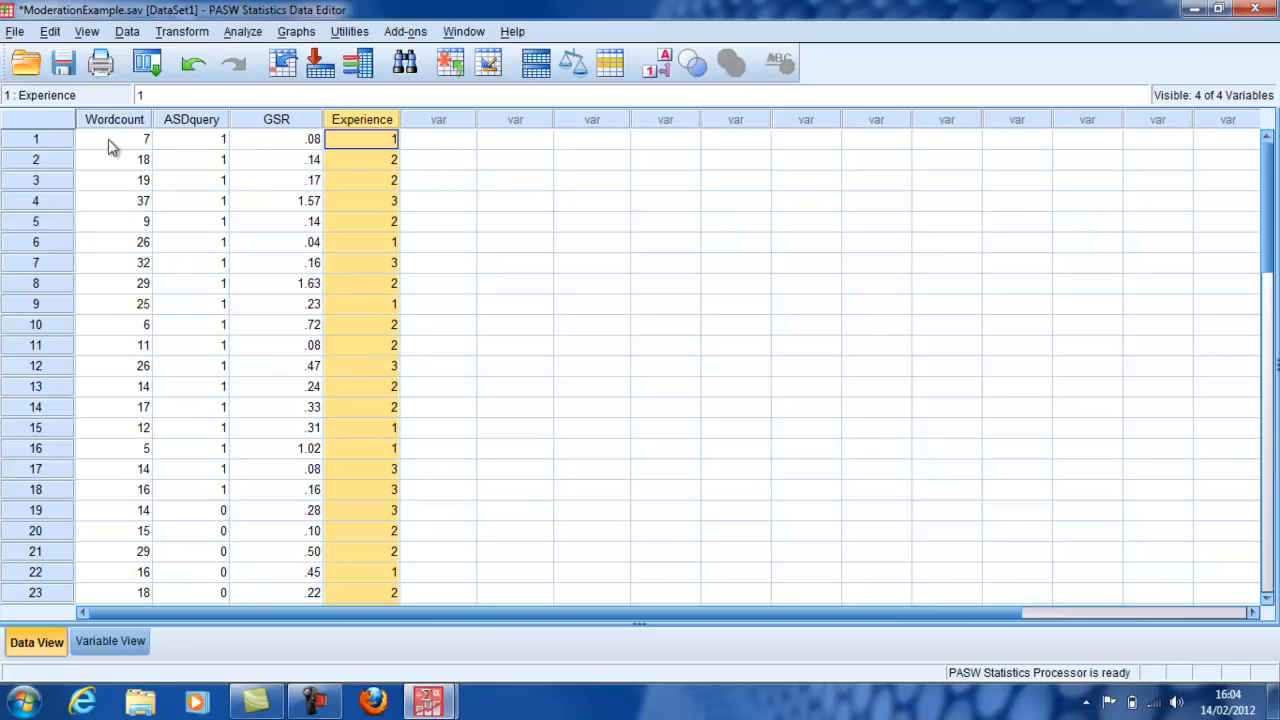
mouse_move(112, 128)
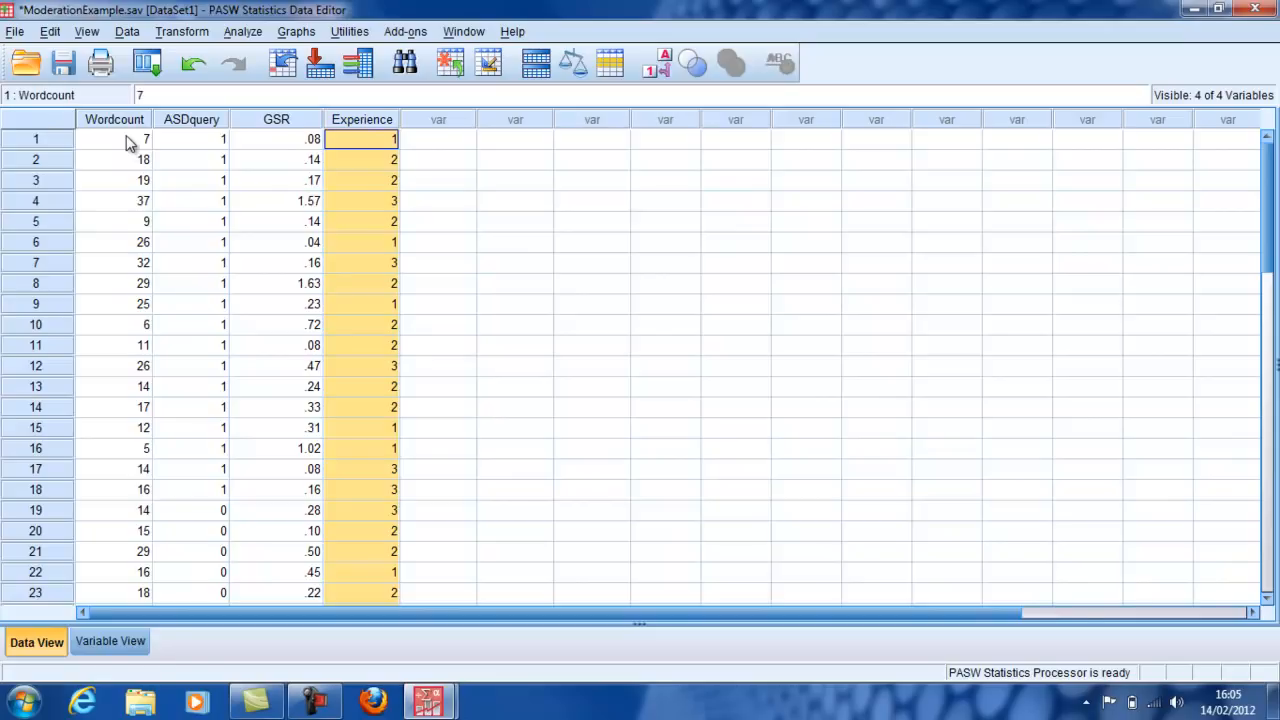
click(114, 160)
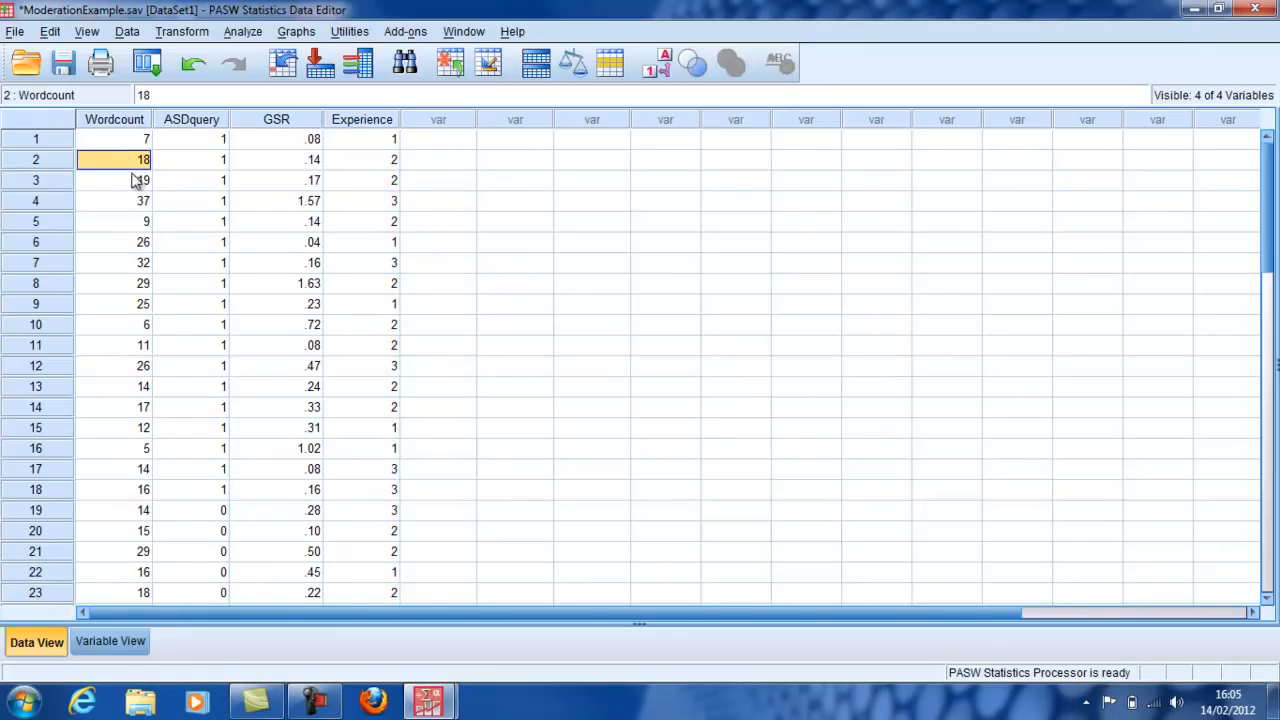
click(276, 138)
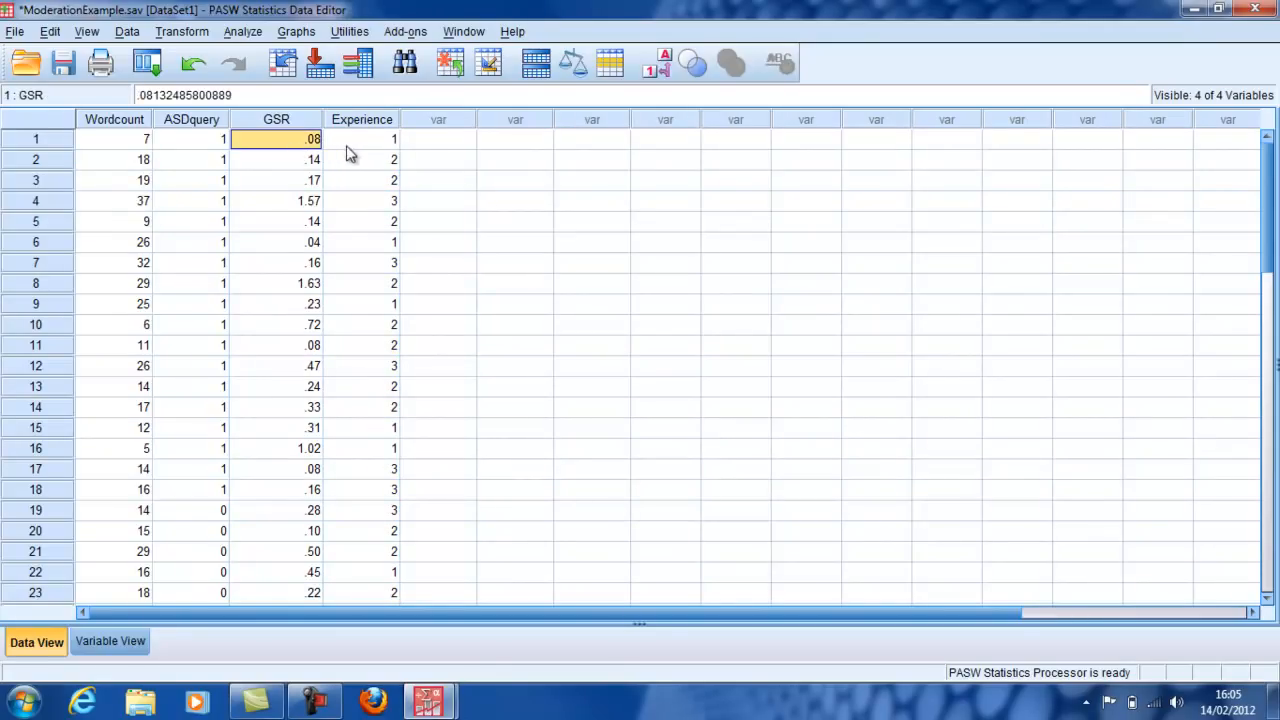
mouse_move(372, 144)
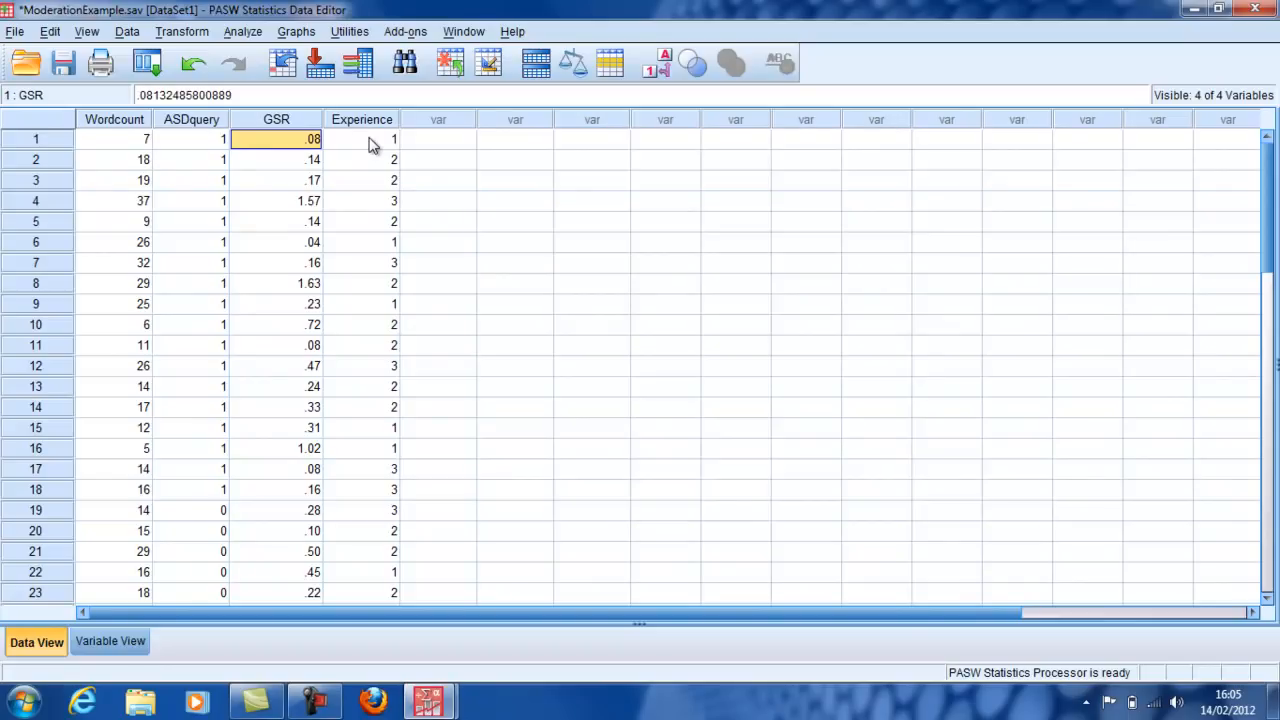
click(362, 138)
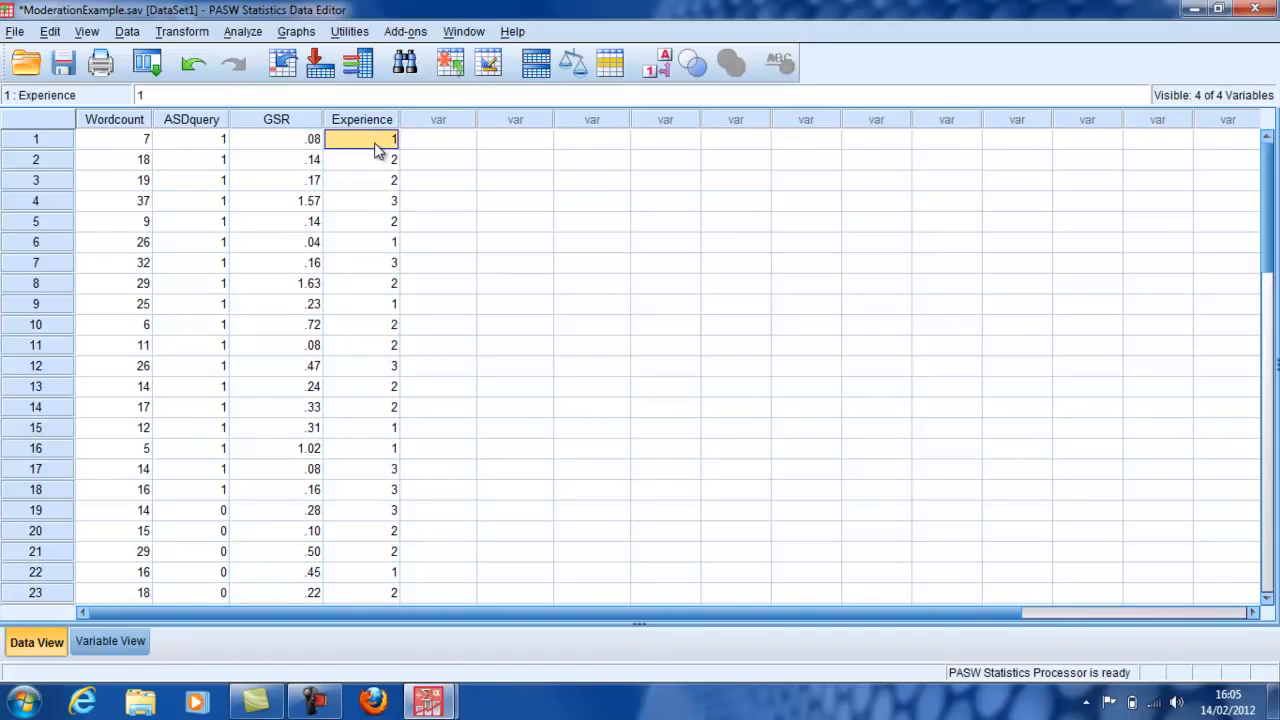
Start a linear regression from the Analyze menu
click(516, 140)
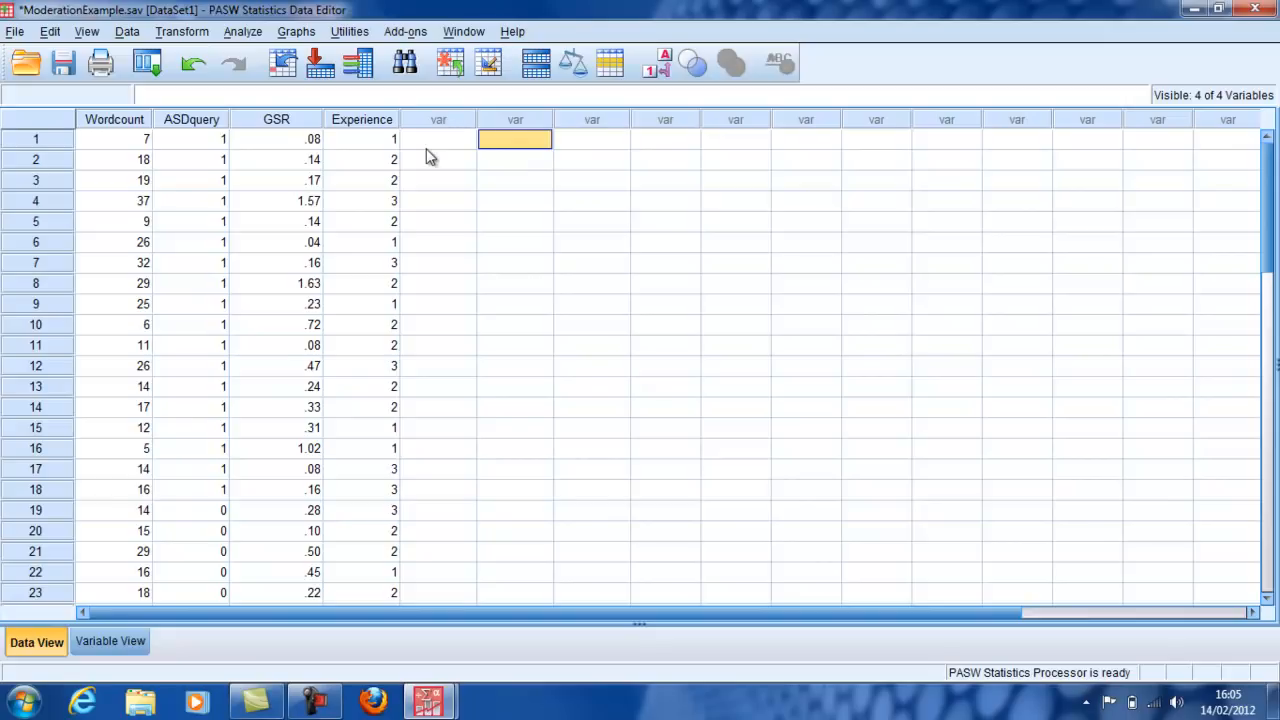
click(438, 160)
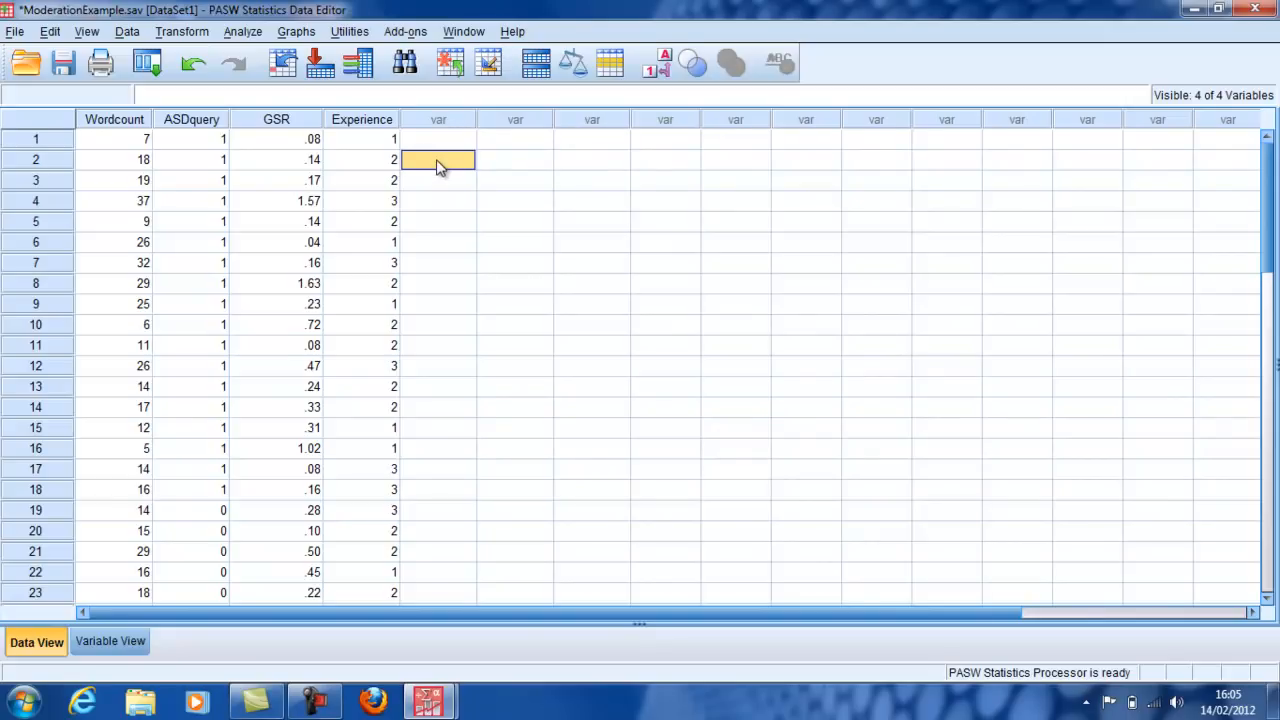
click(438, 180)
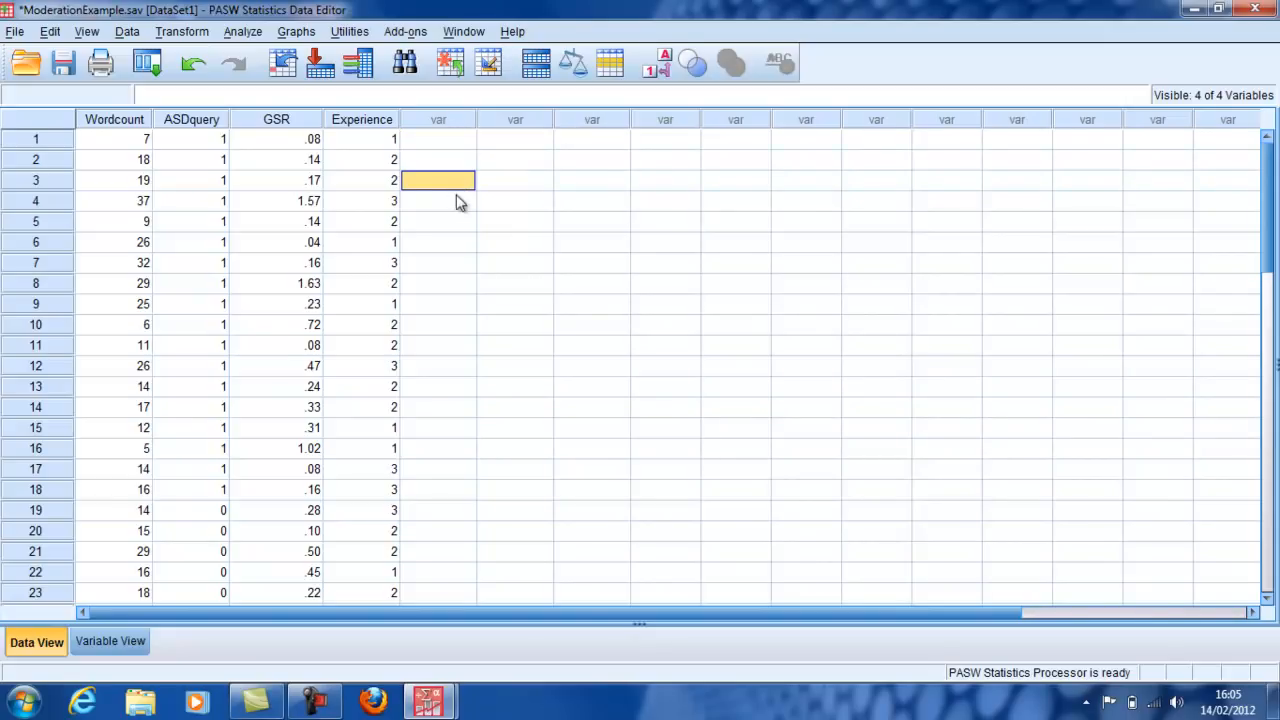
click(284, 62)
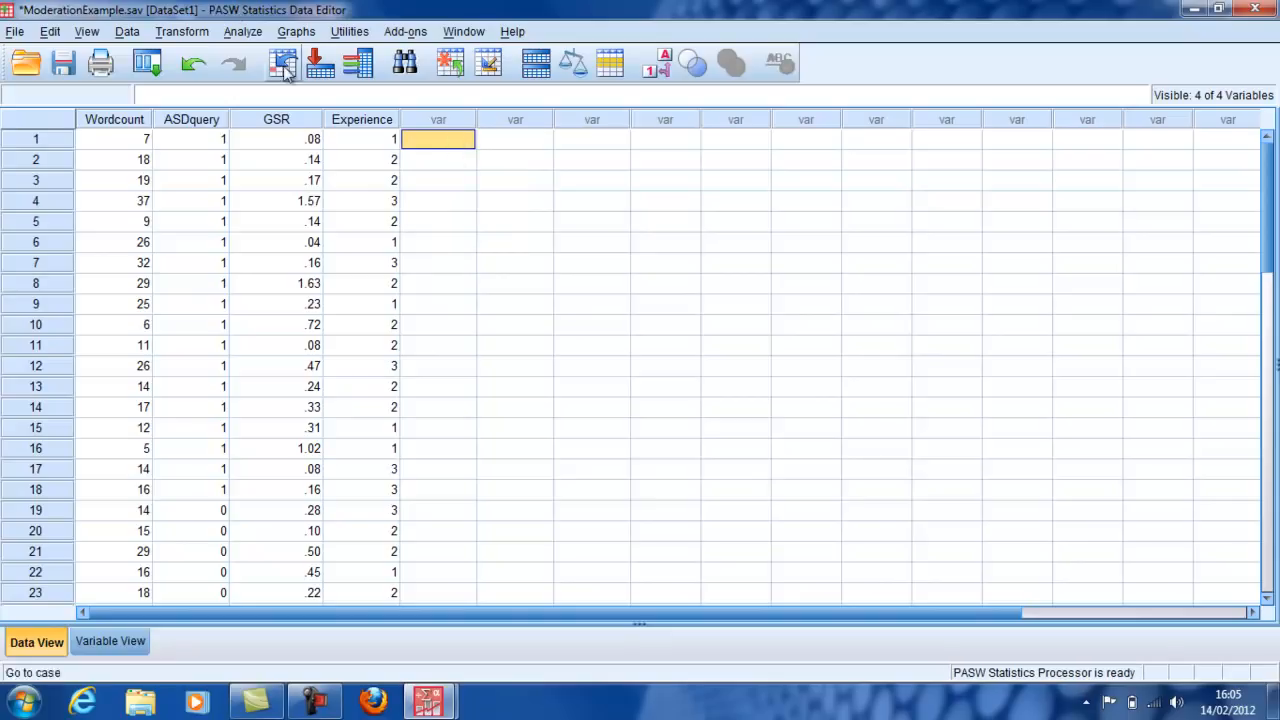
mouse_move(244, 40)
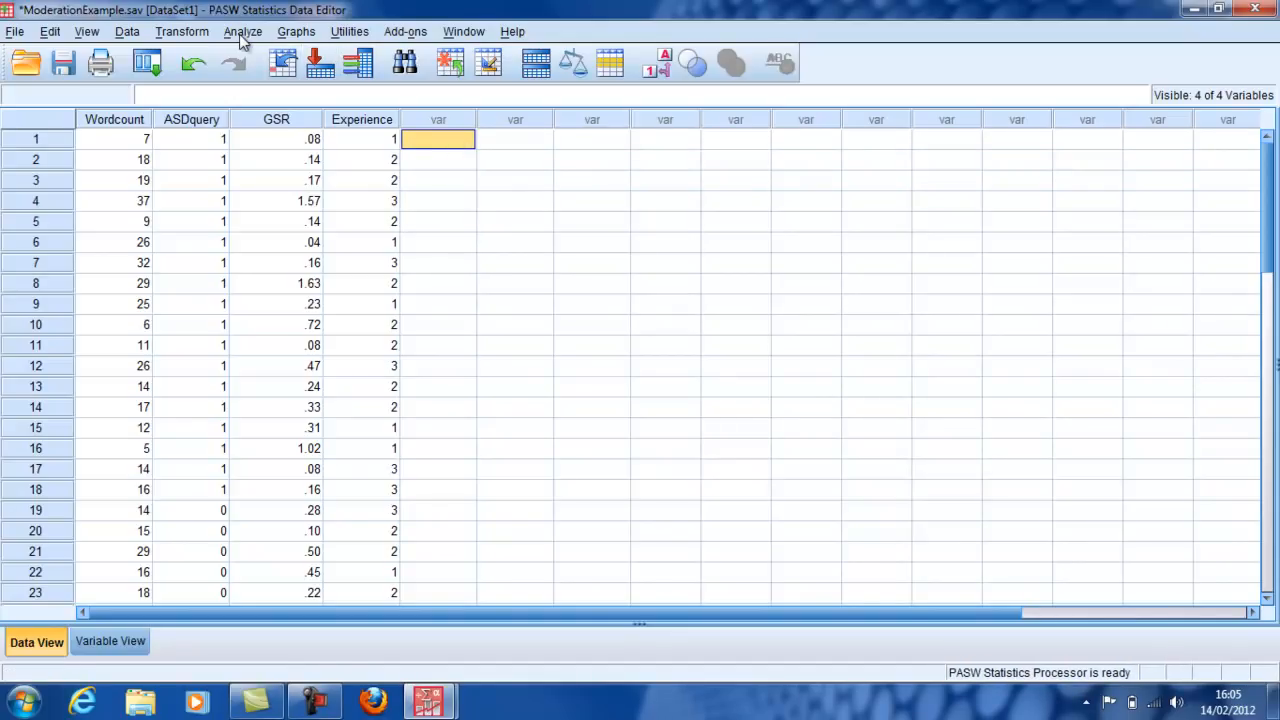
click(242, 32)
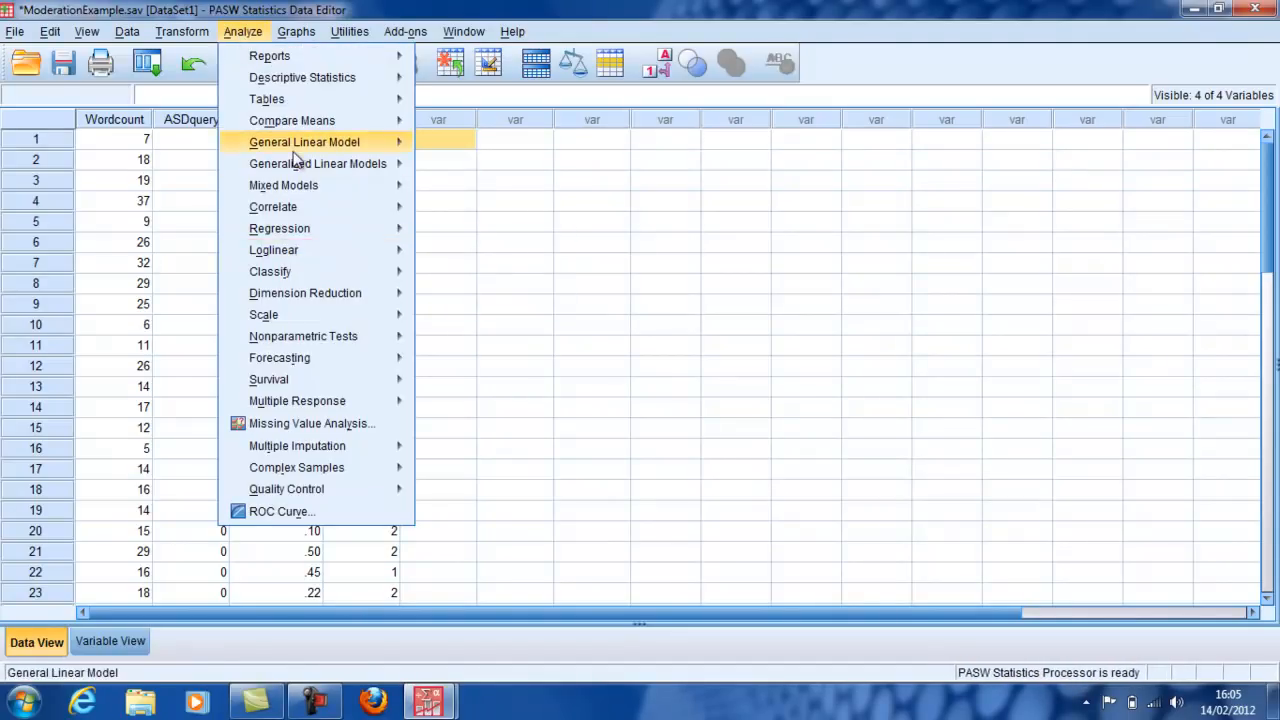
mouse_move(280, 228)
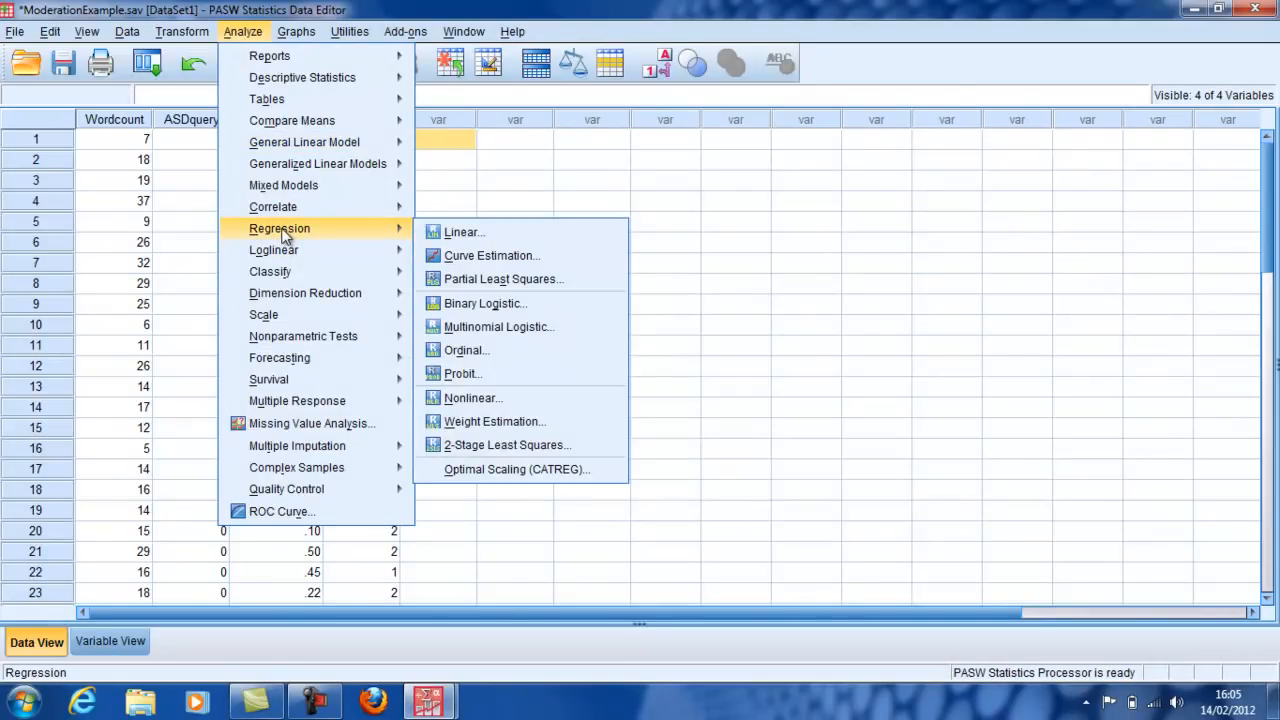
mouse_move(460, 232)
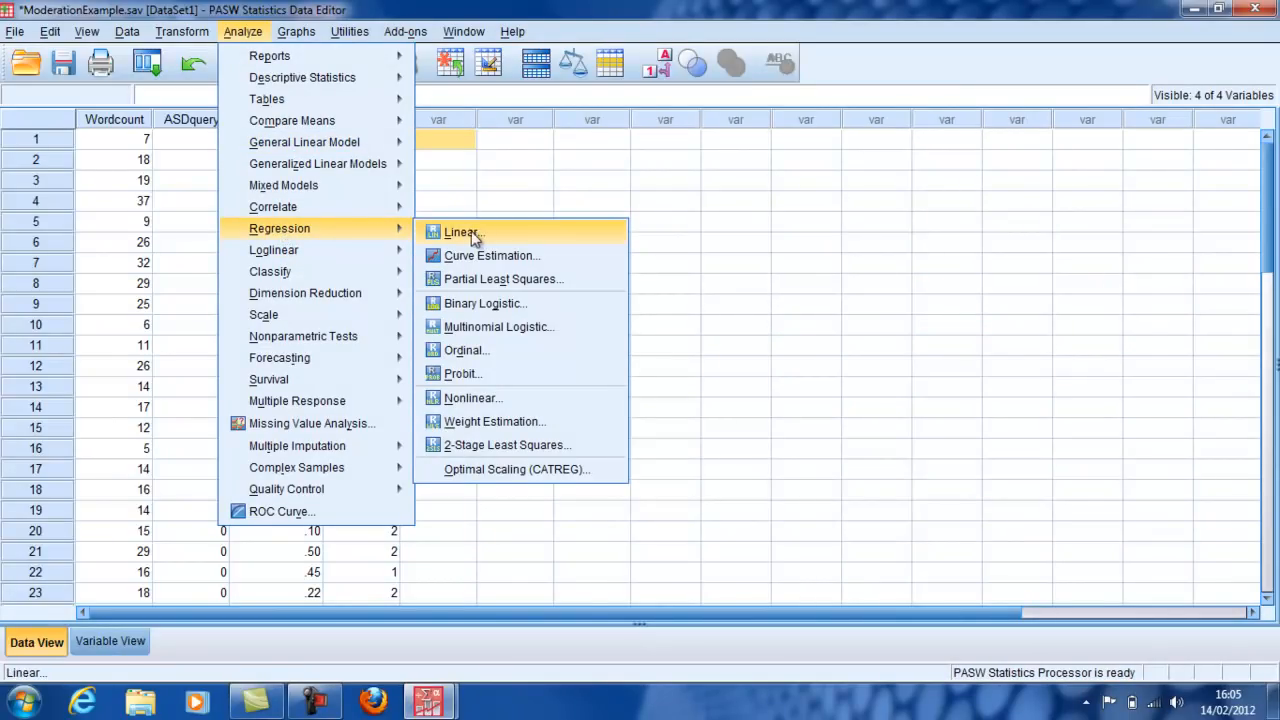
click(460, 232)
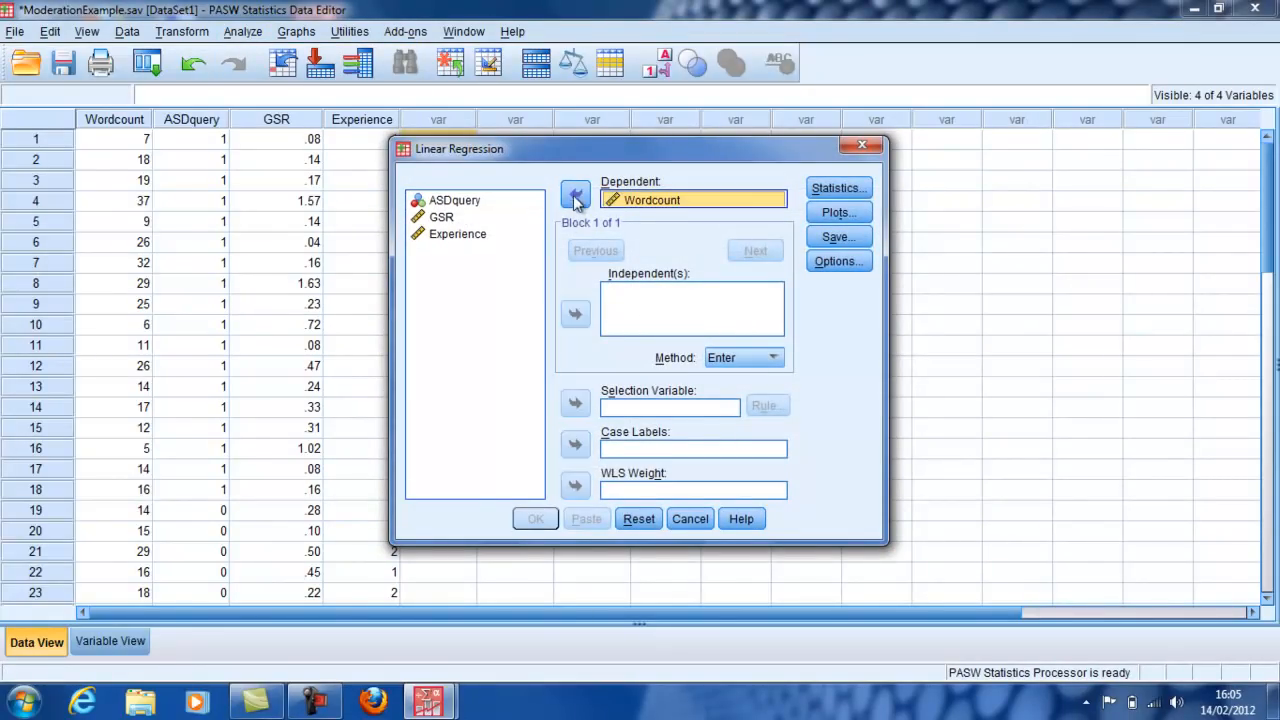
Regress Wordcount on GSR and Experience and run it
click(440, 216)
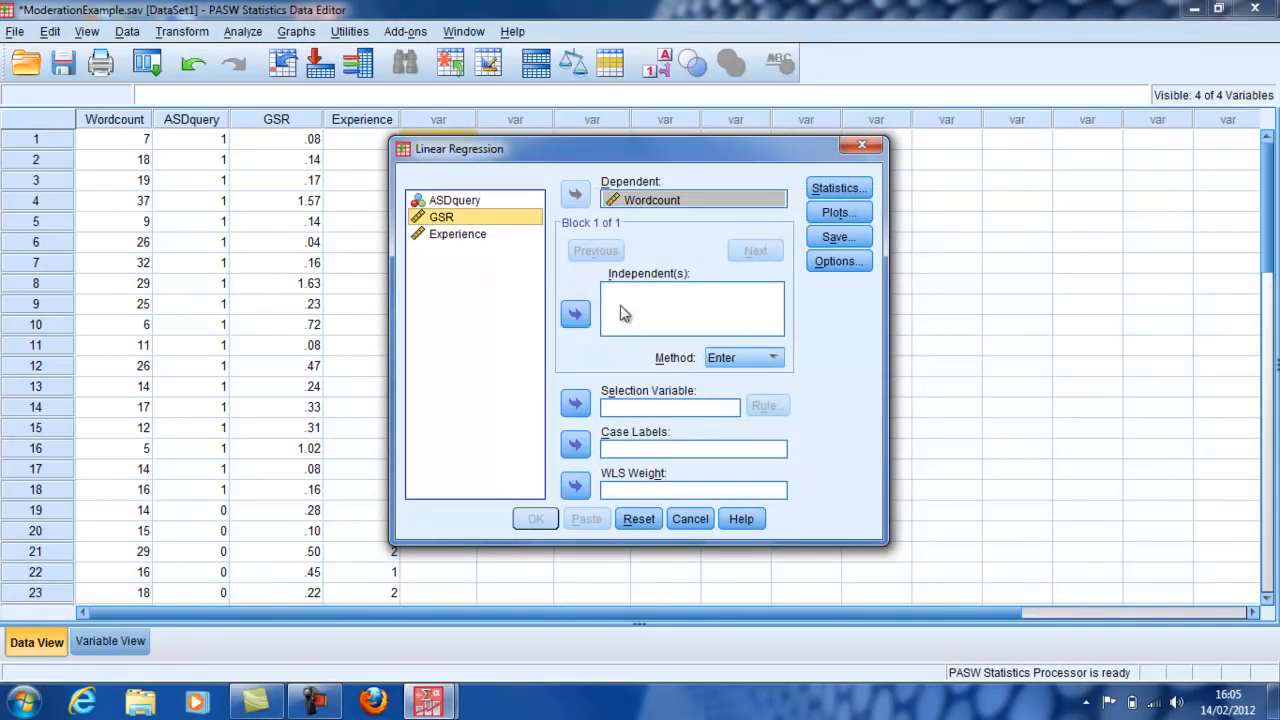
click(576, 312)
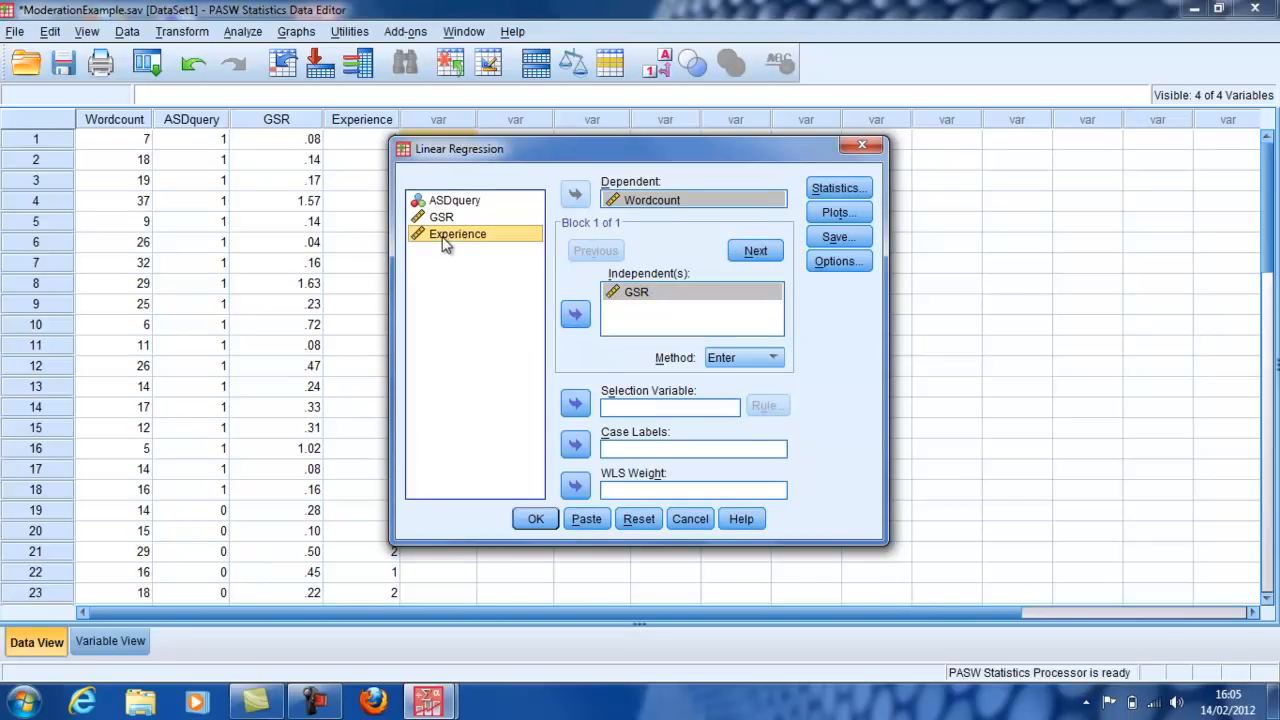
click(576, 312)
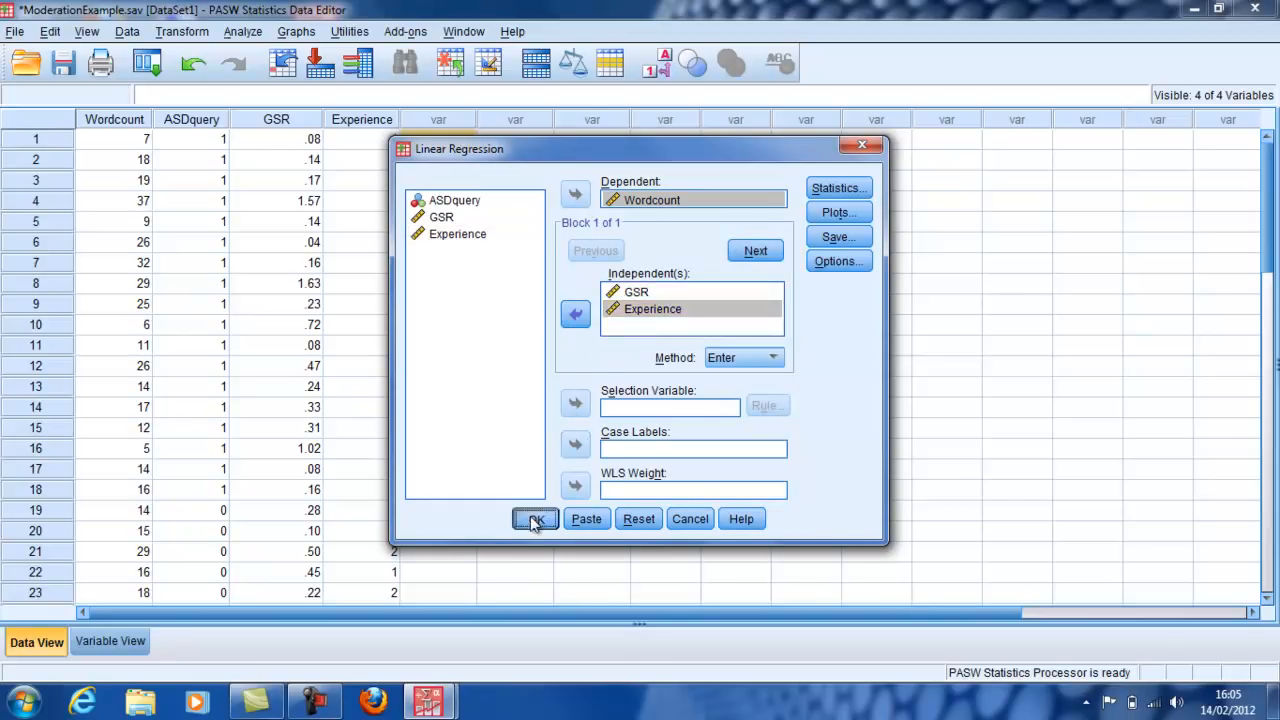
click(534, 520)
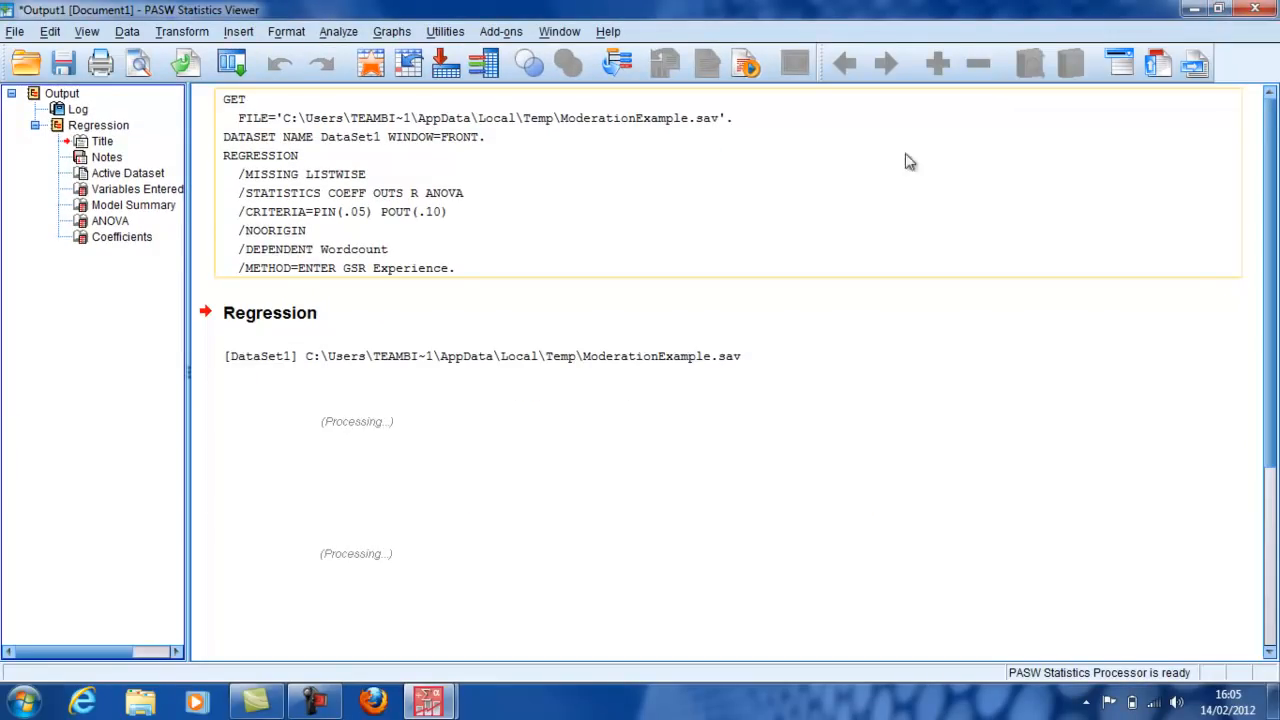
Scroll through the Model Summary, ANOVA and Coefficients output (R² .176, F 4.165)
scroll(down, 3)
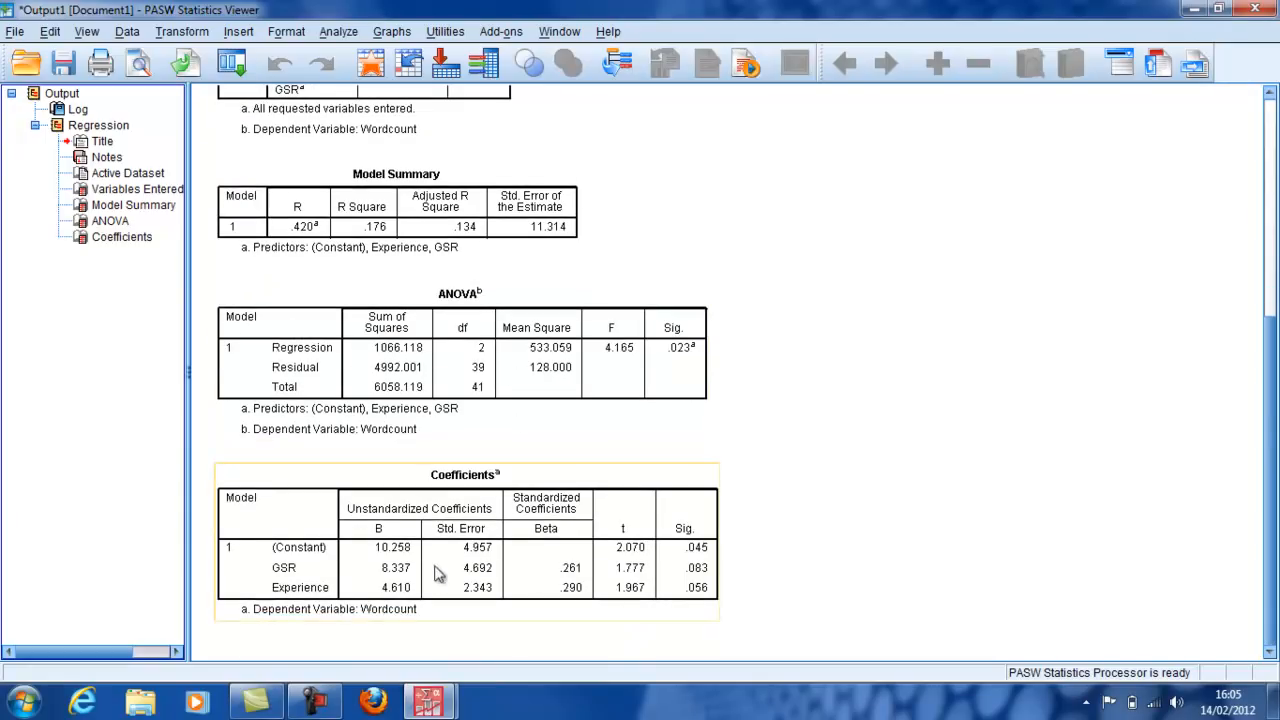
mouse_move(724, 580)
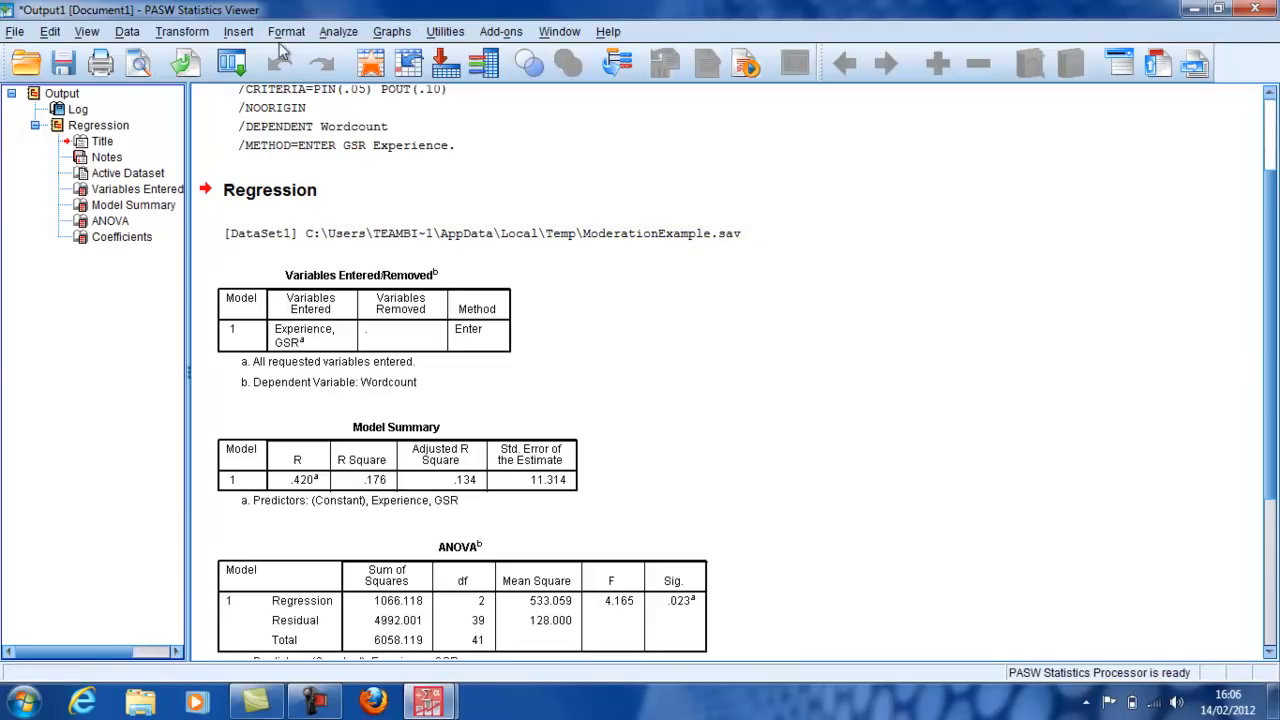
click(338, 32)
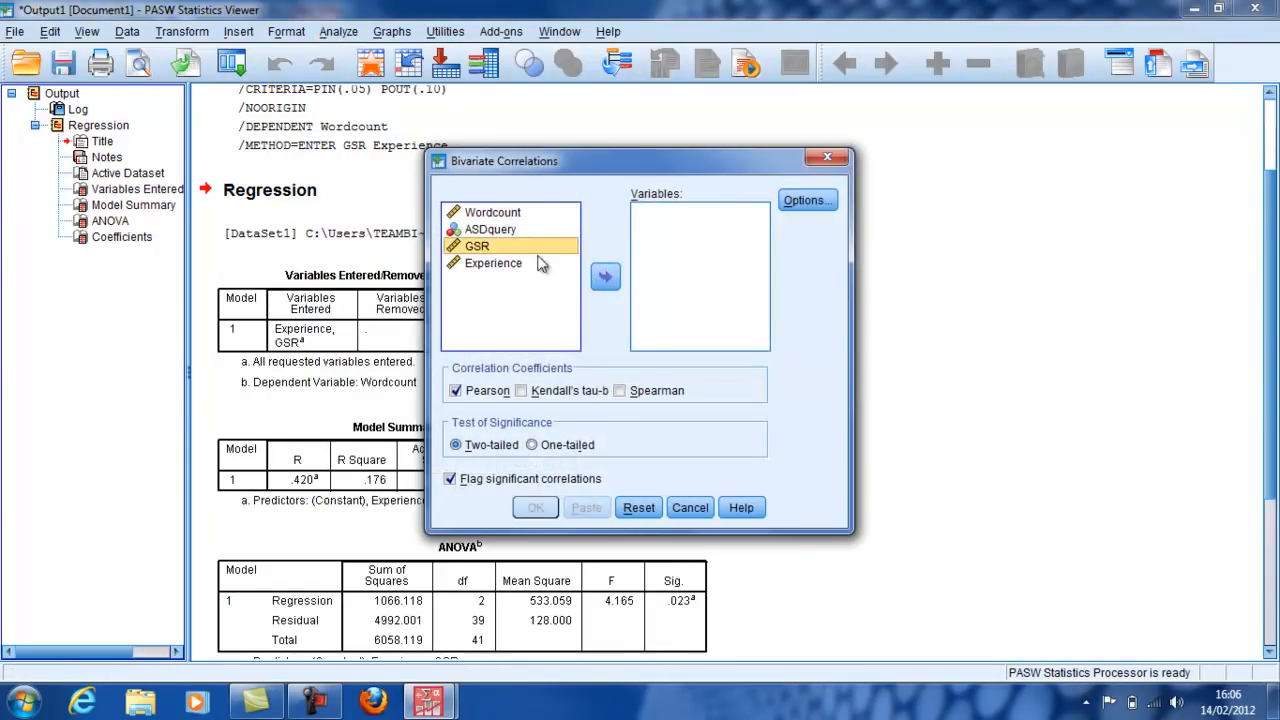
Correlate GSR with Experience using a bivariate Pearson correlation
click(604, 276)
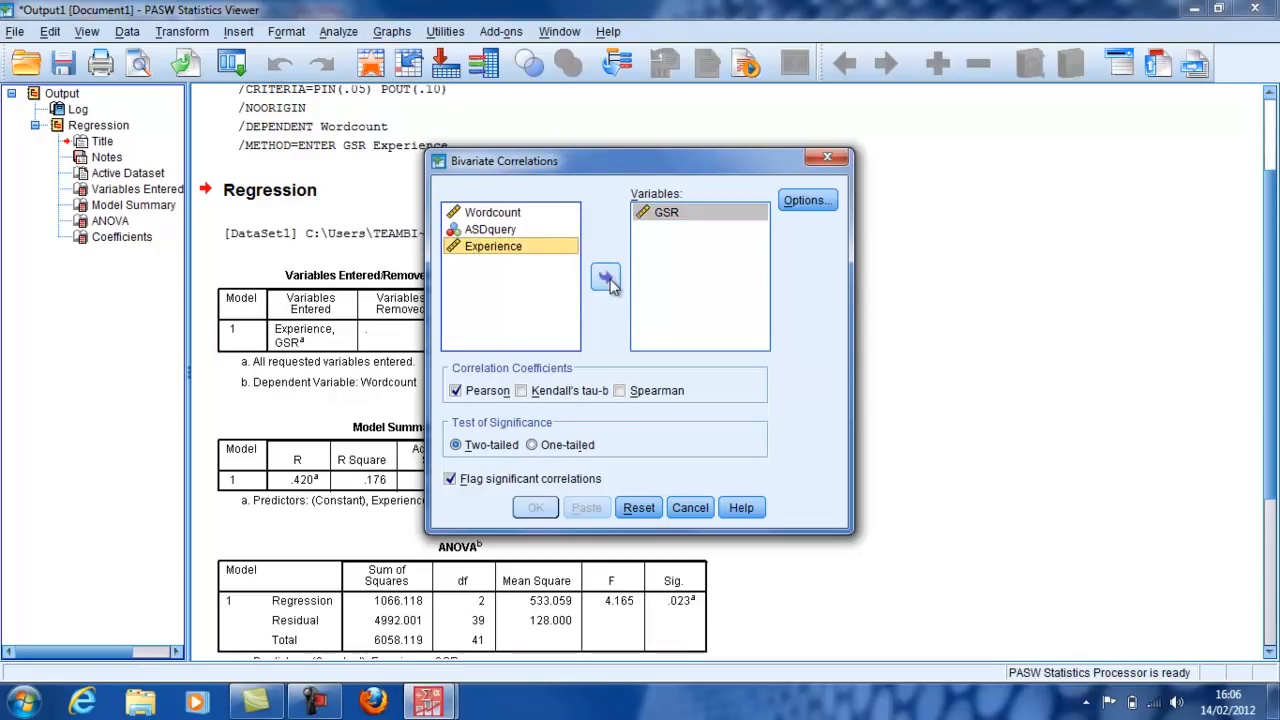
click(536, 508)
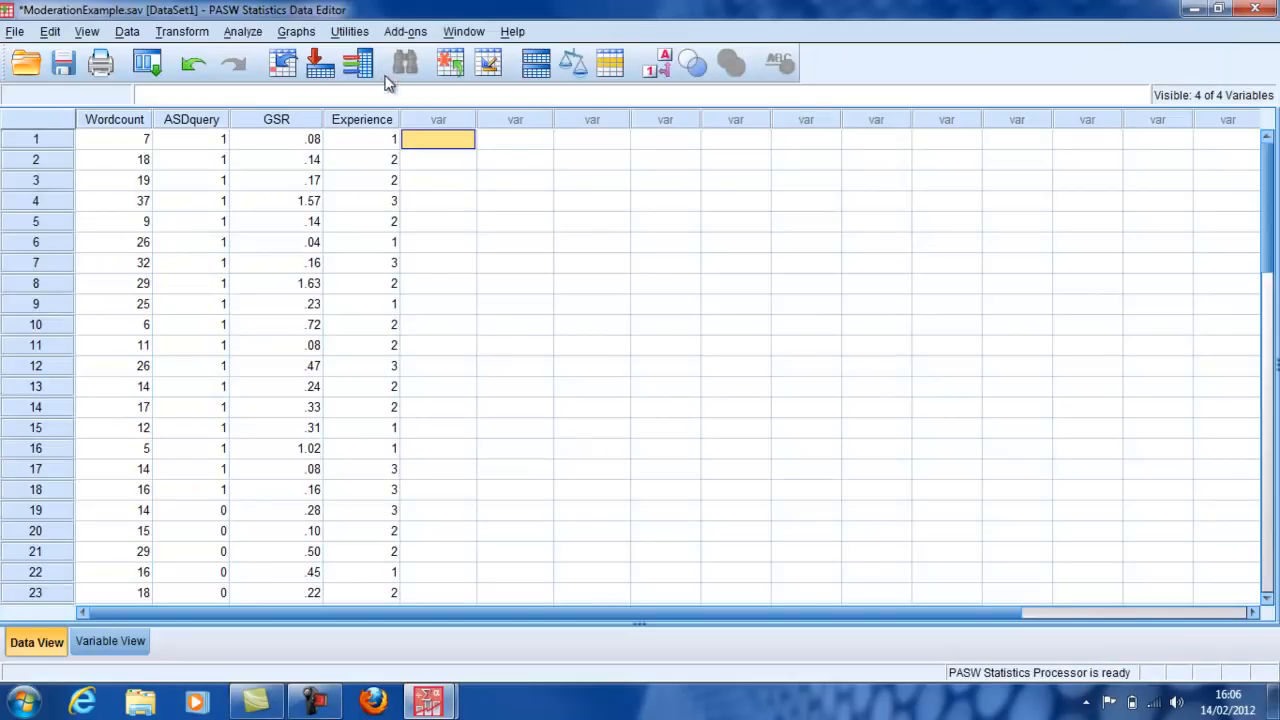
mouse_move(504, 124)
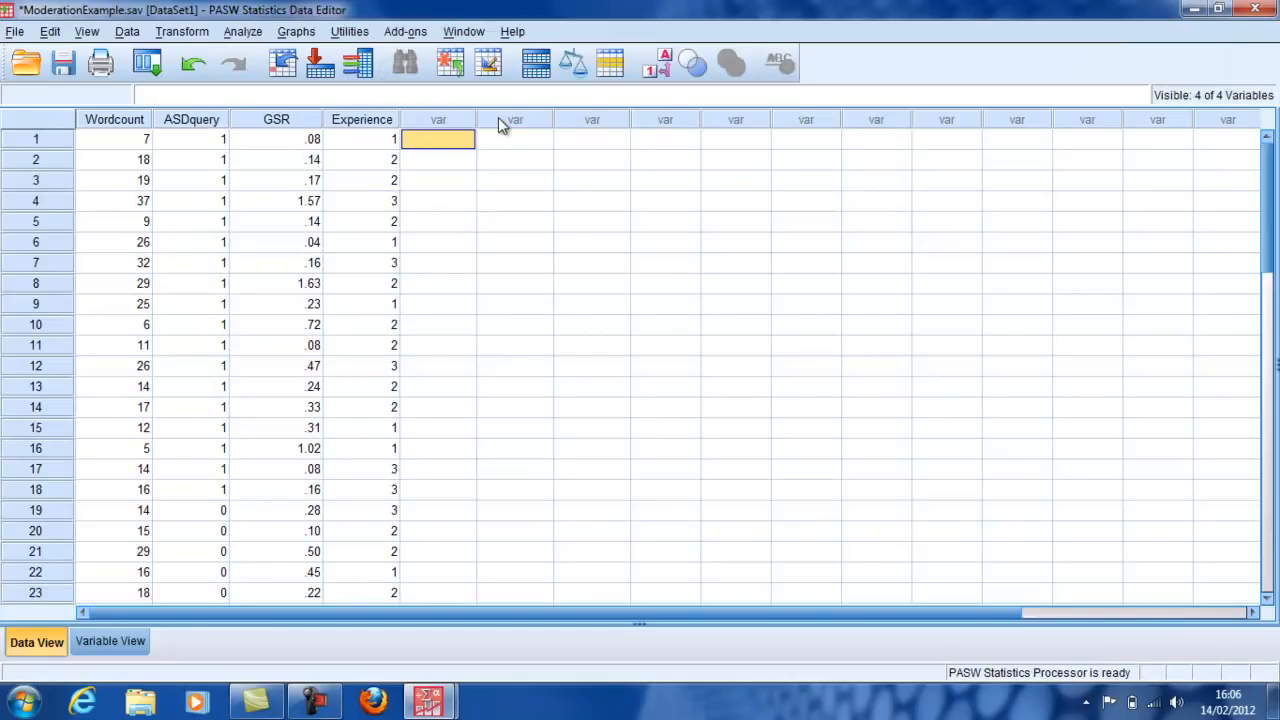
mouse_move(300, 130)
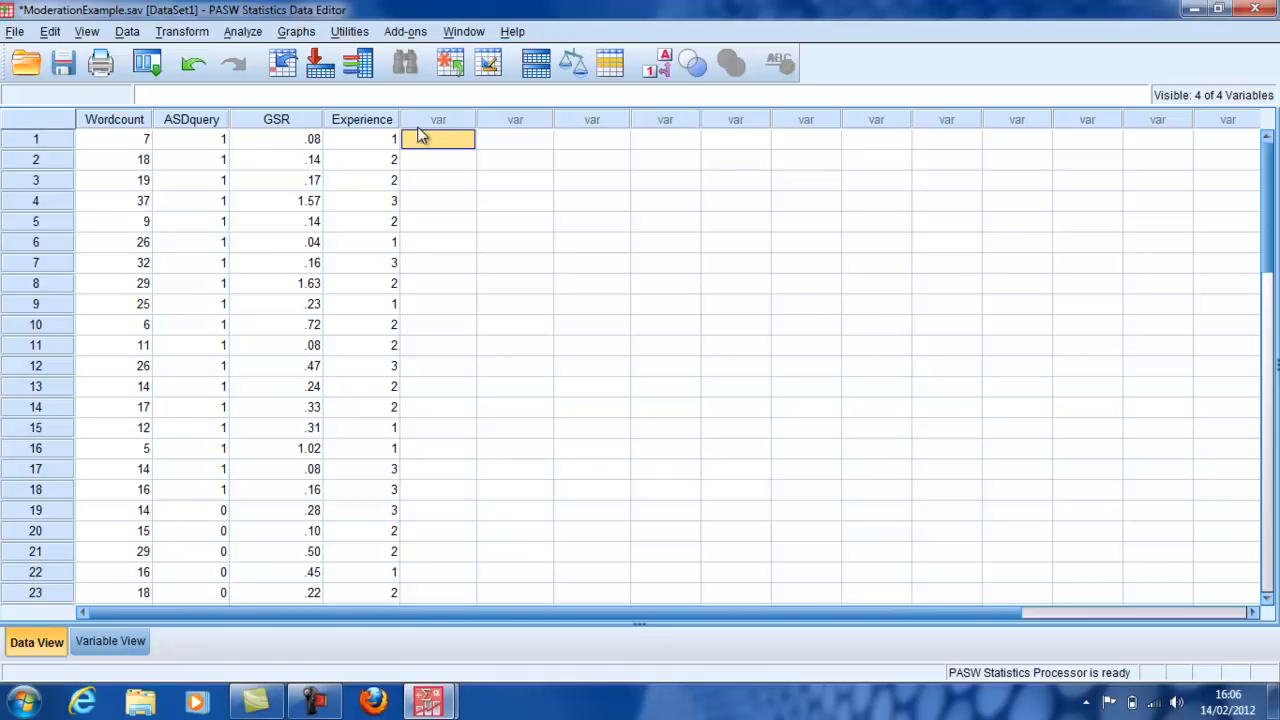
mouse_move(444, 128)
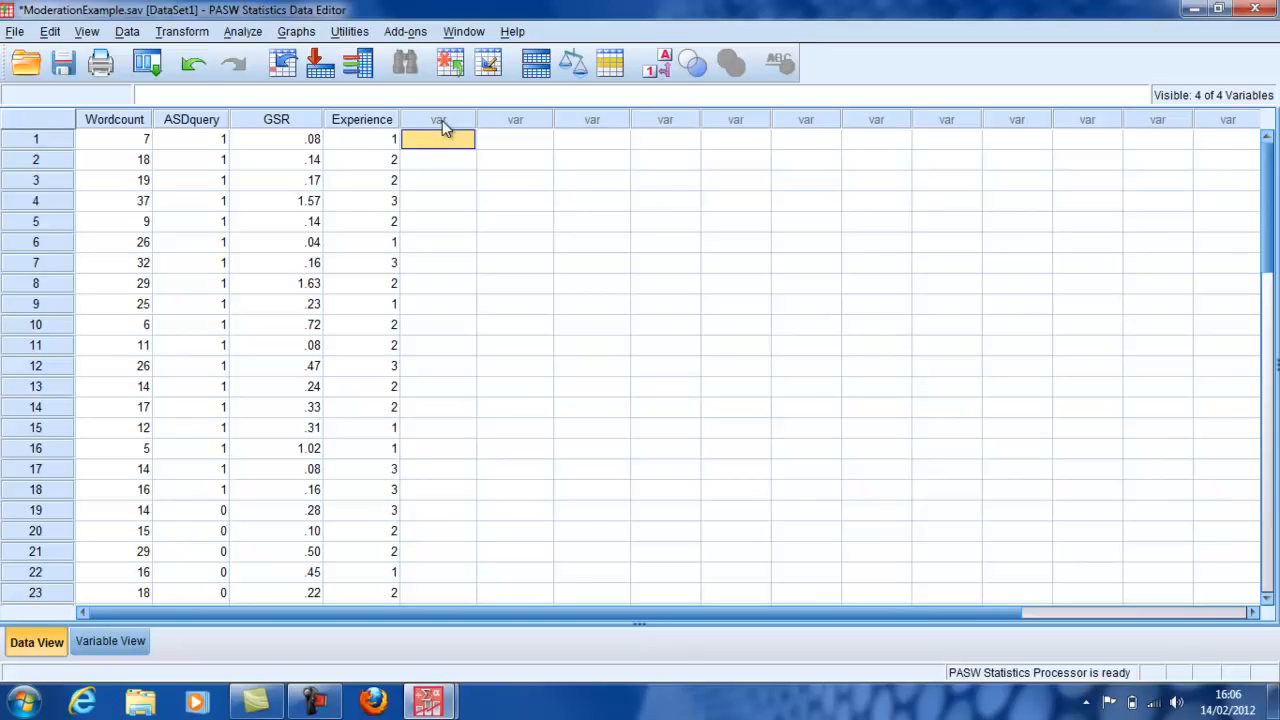
mouse_move(242, 32)
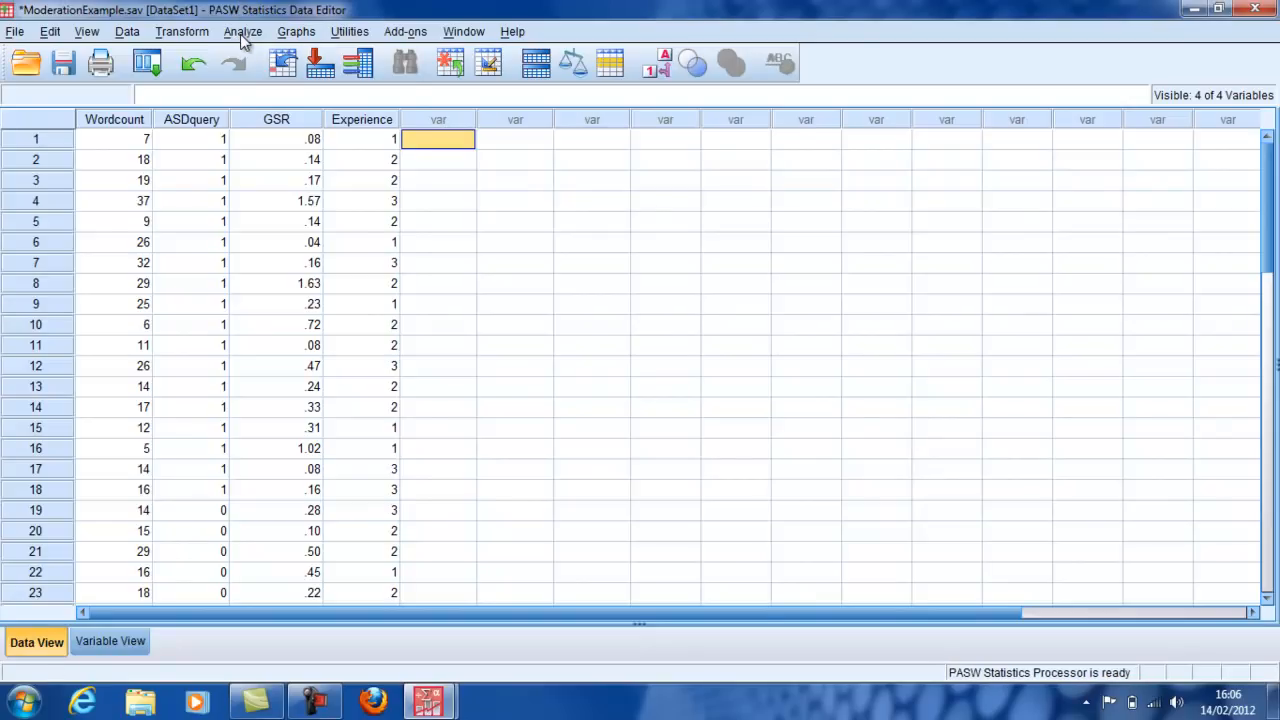
Bring up the Descriptives setup listing Wordcount, ASDquery, GSR and Experience
click(242, 32)
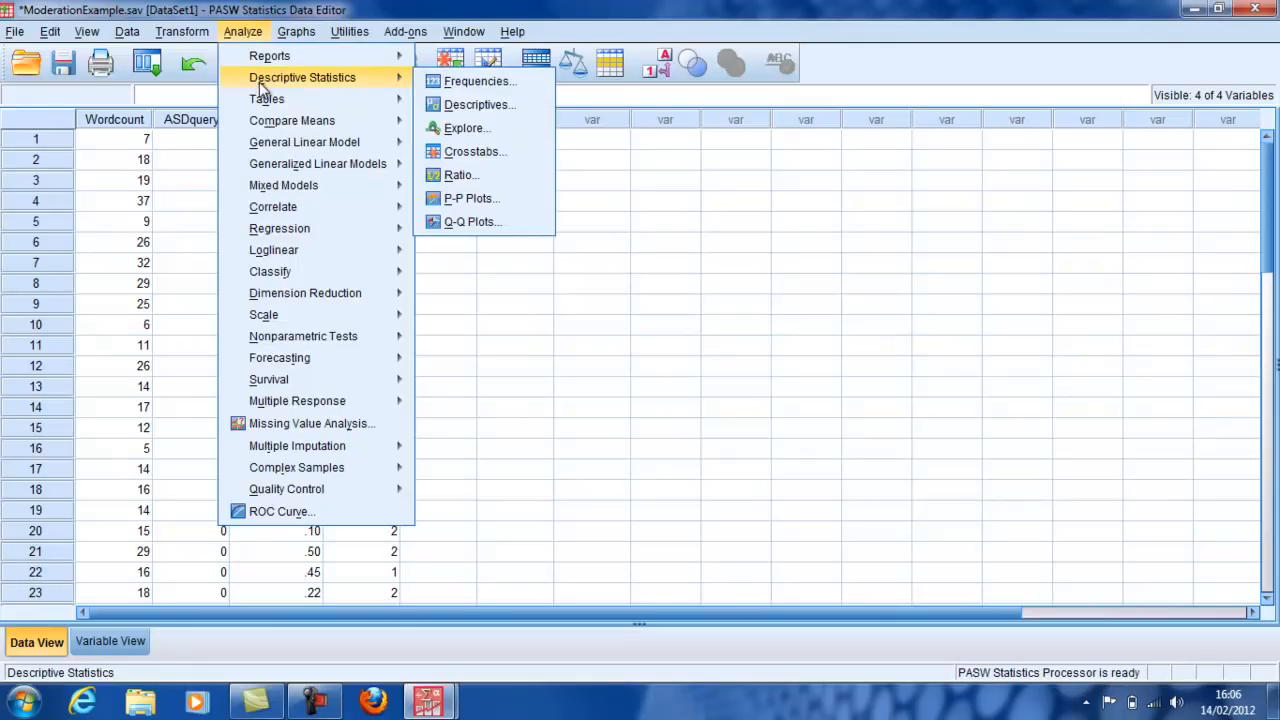
mouse_move(364, 84)
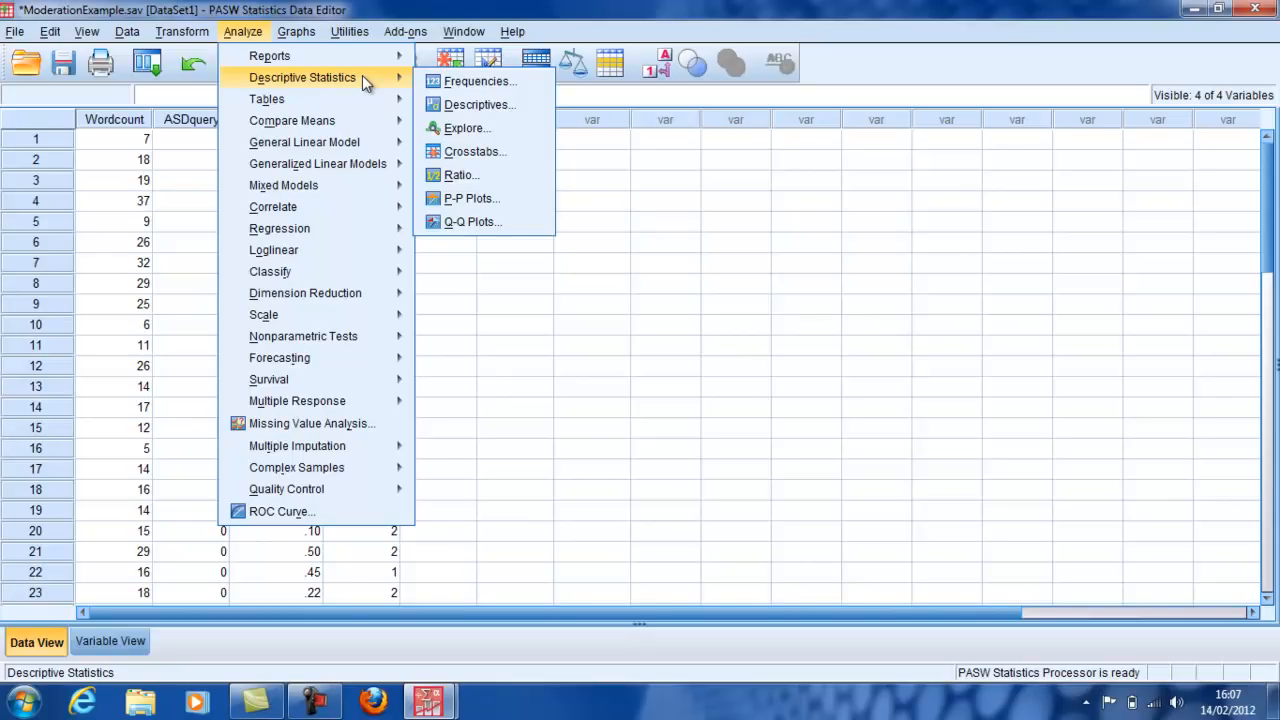
mouse_move(480, 104)
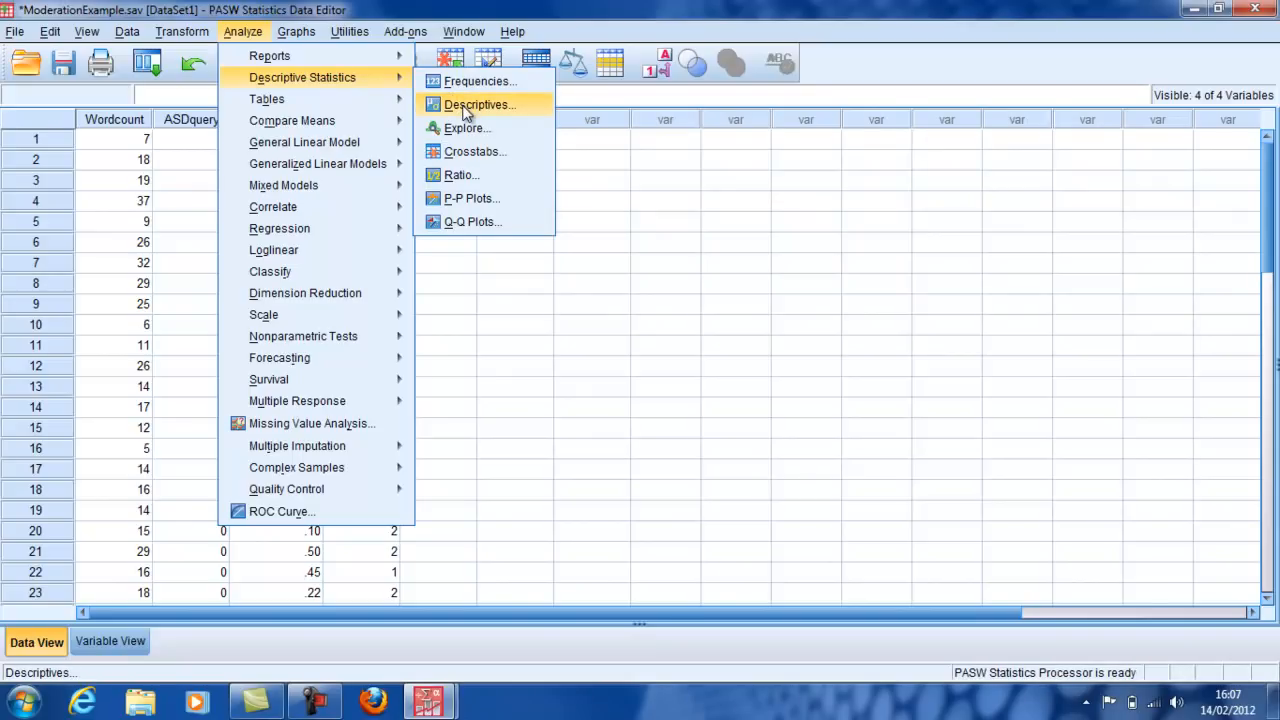
click(480, 104)
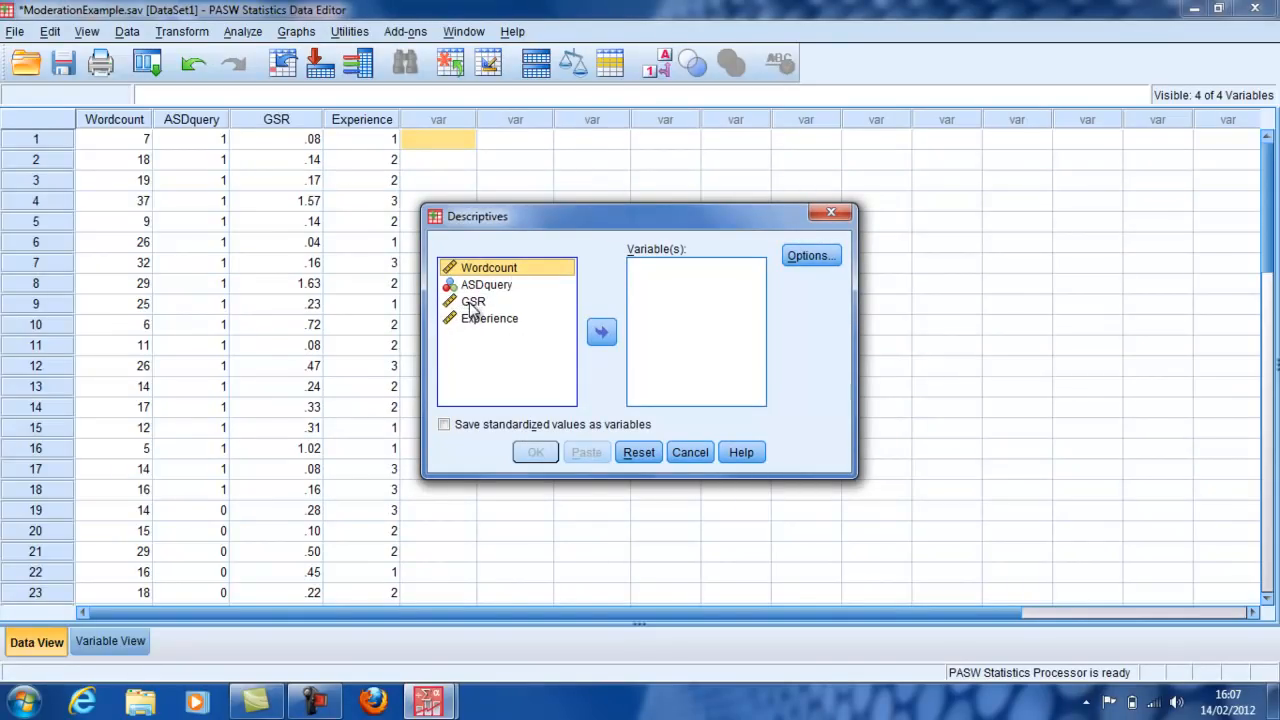
Save standardized z-scores ZGSR and ZExperience for GSR and Experience via Descriptives
click(472, 300)
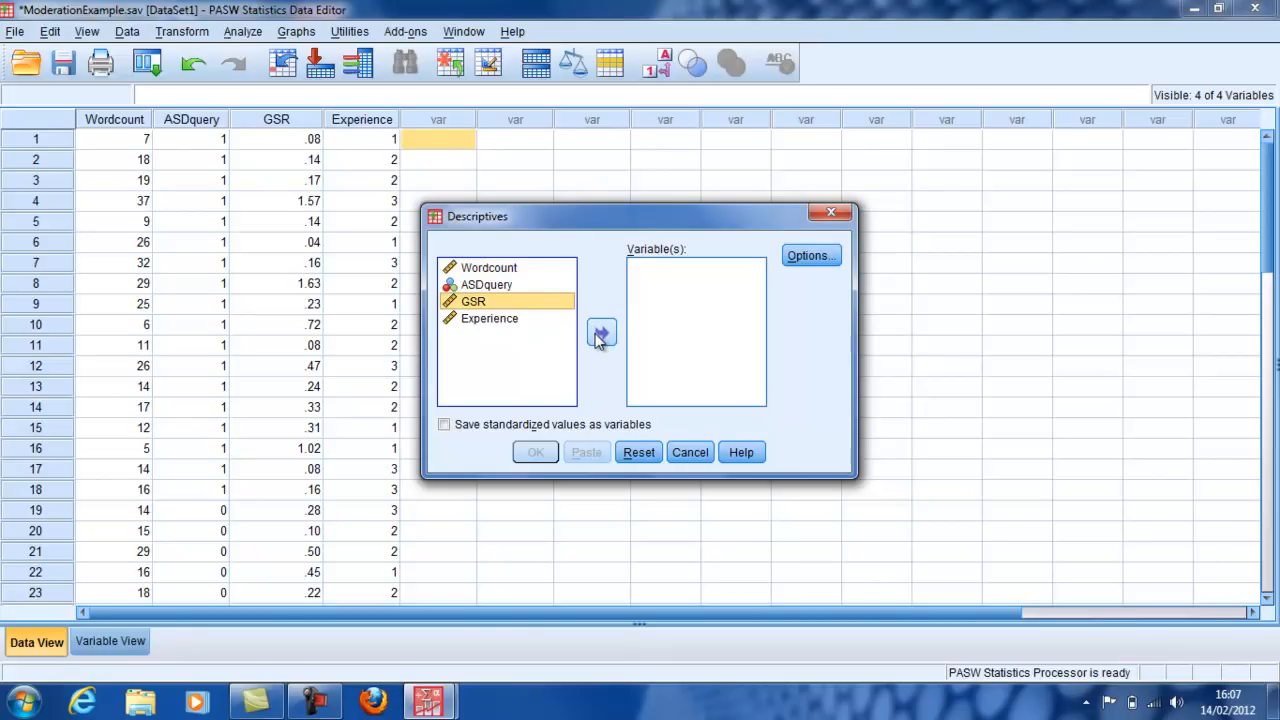
click(600, 332)
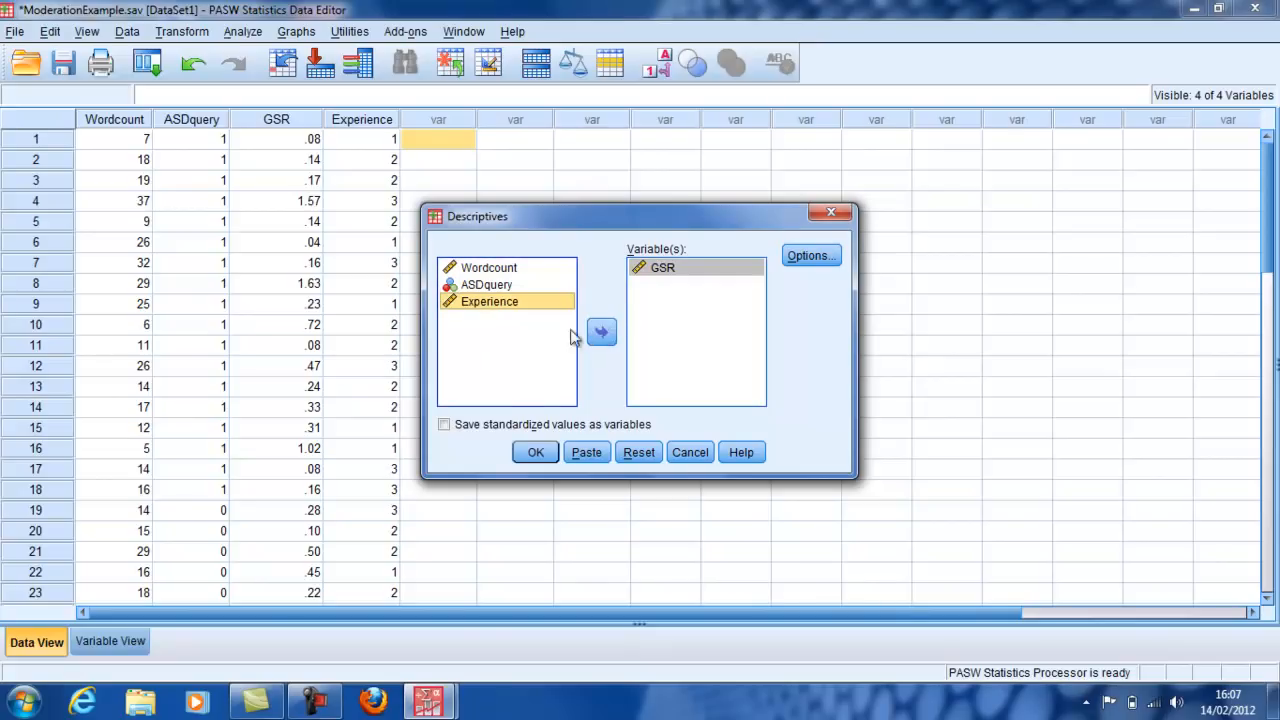
click(600, 332)
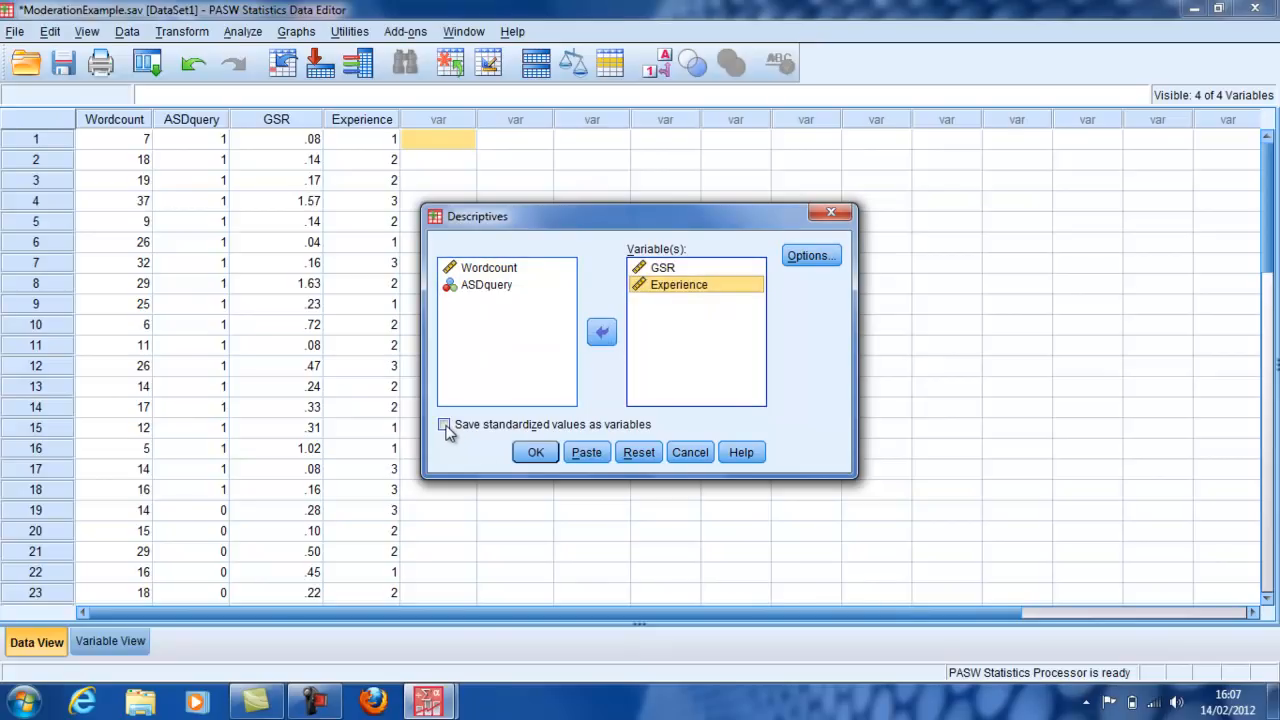
click(444, 424)
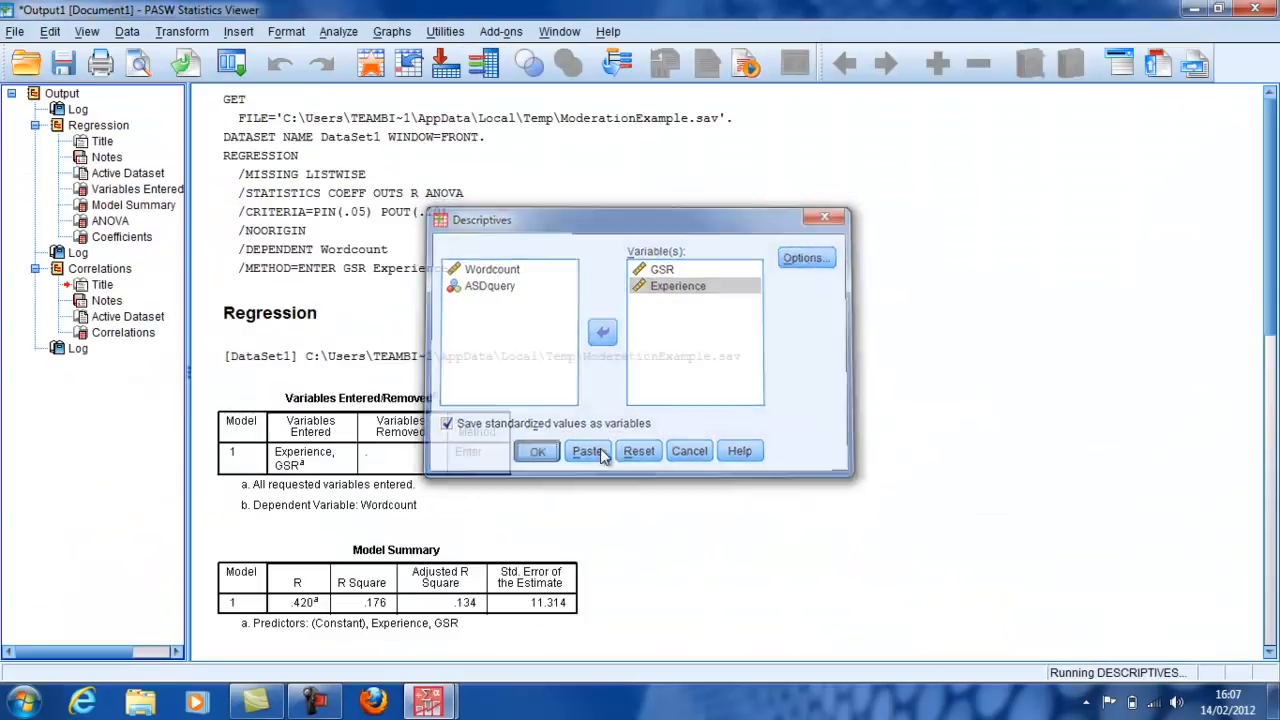
click(536, 452)
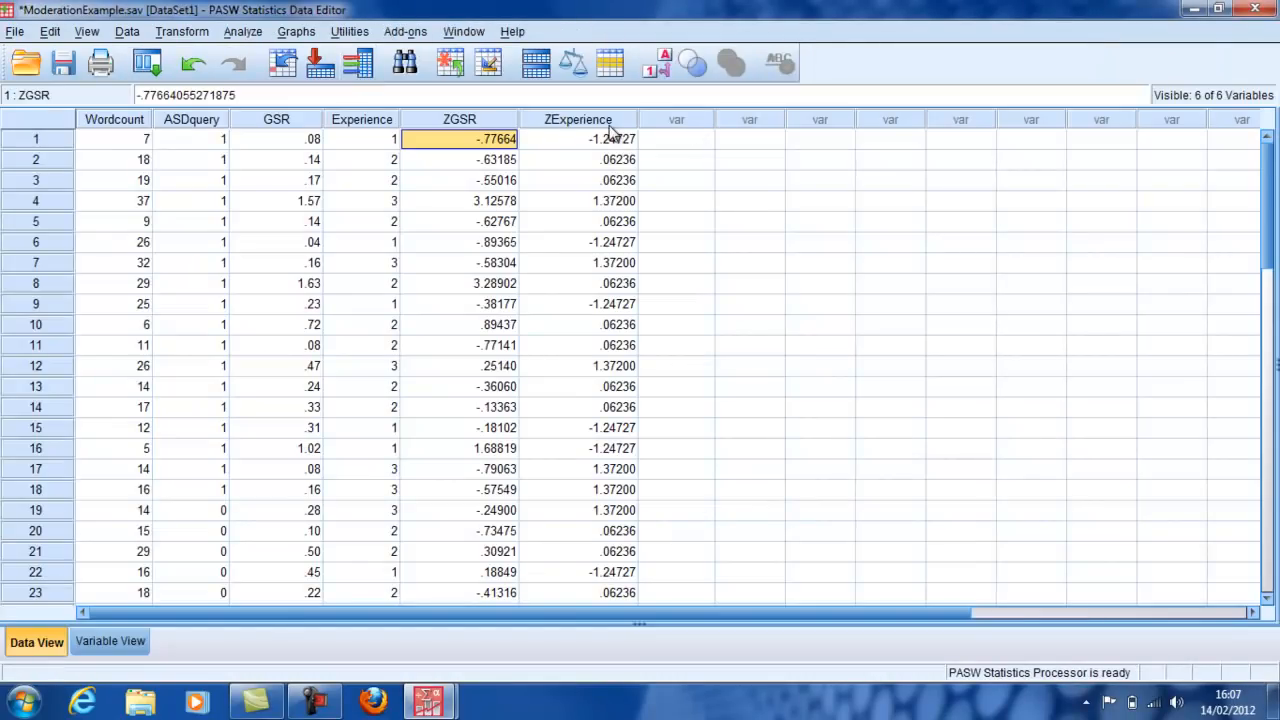
click(182, 32)
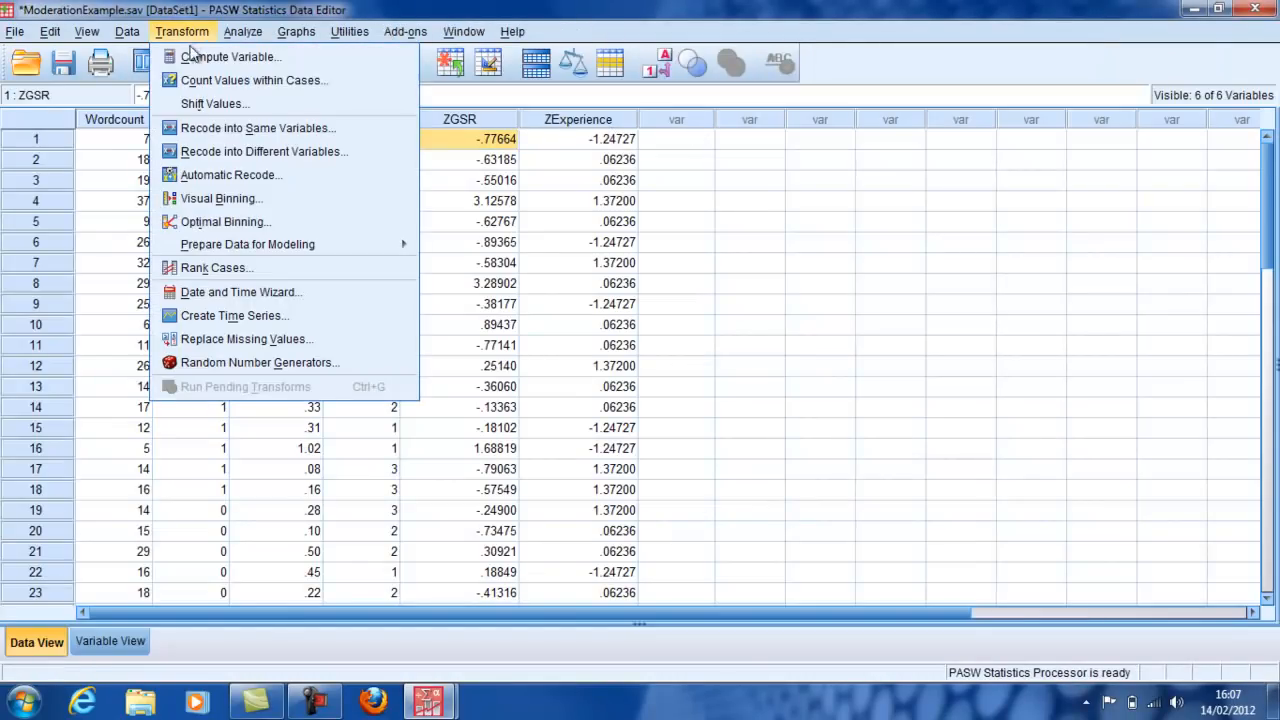
Compute a new variable 'moderator' as ZGSR * ZExperience
click(232, 56)
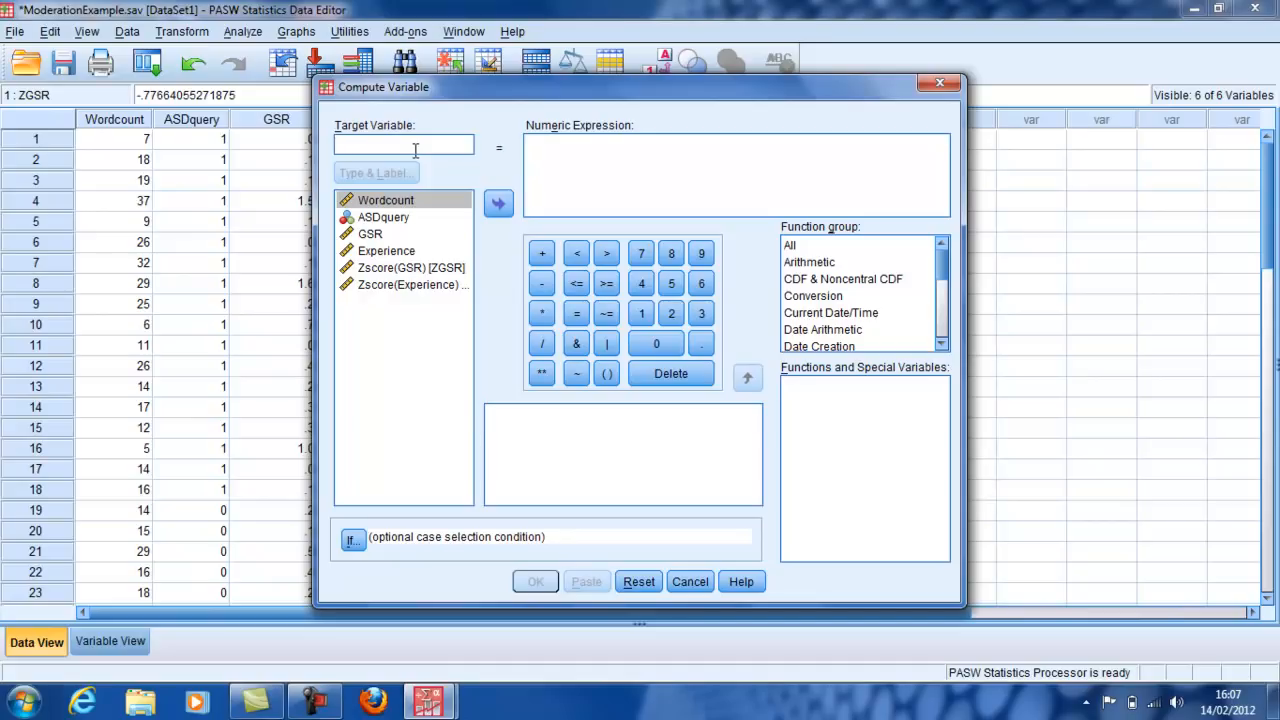
text(modera)
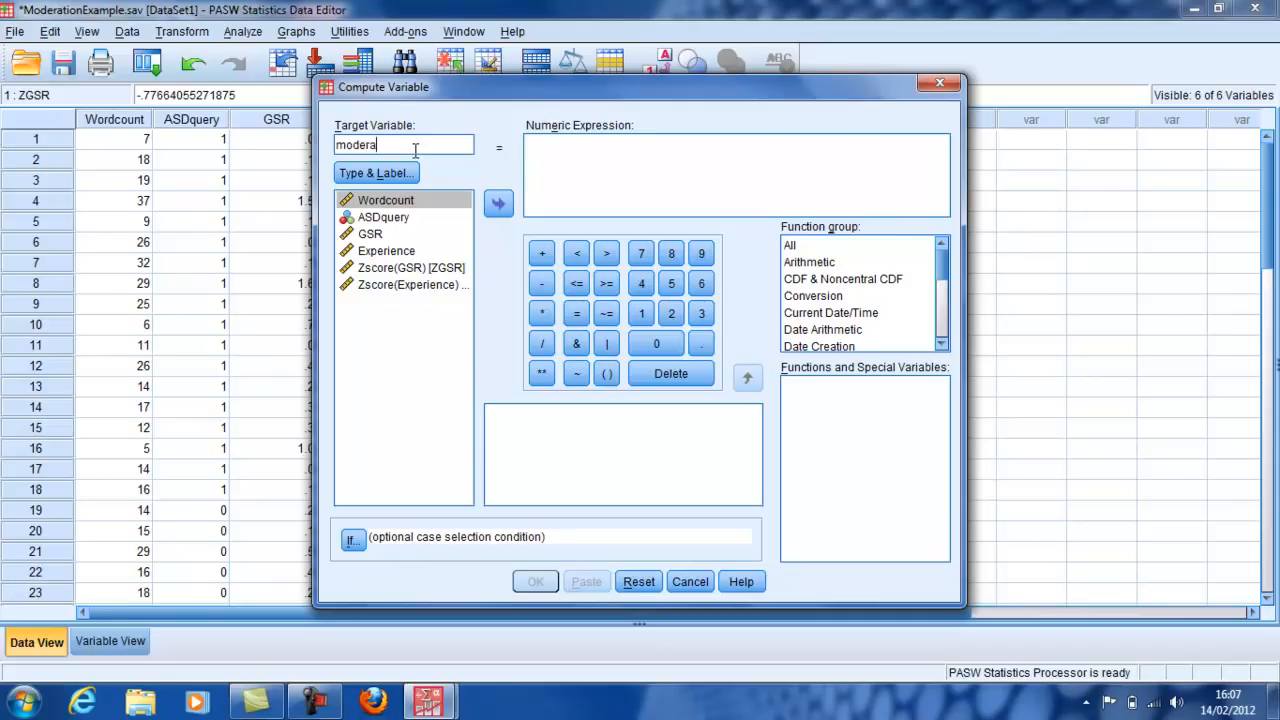
text(tor)
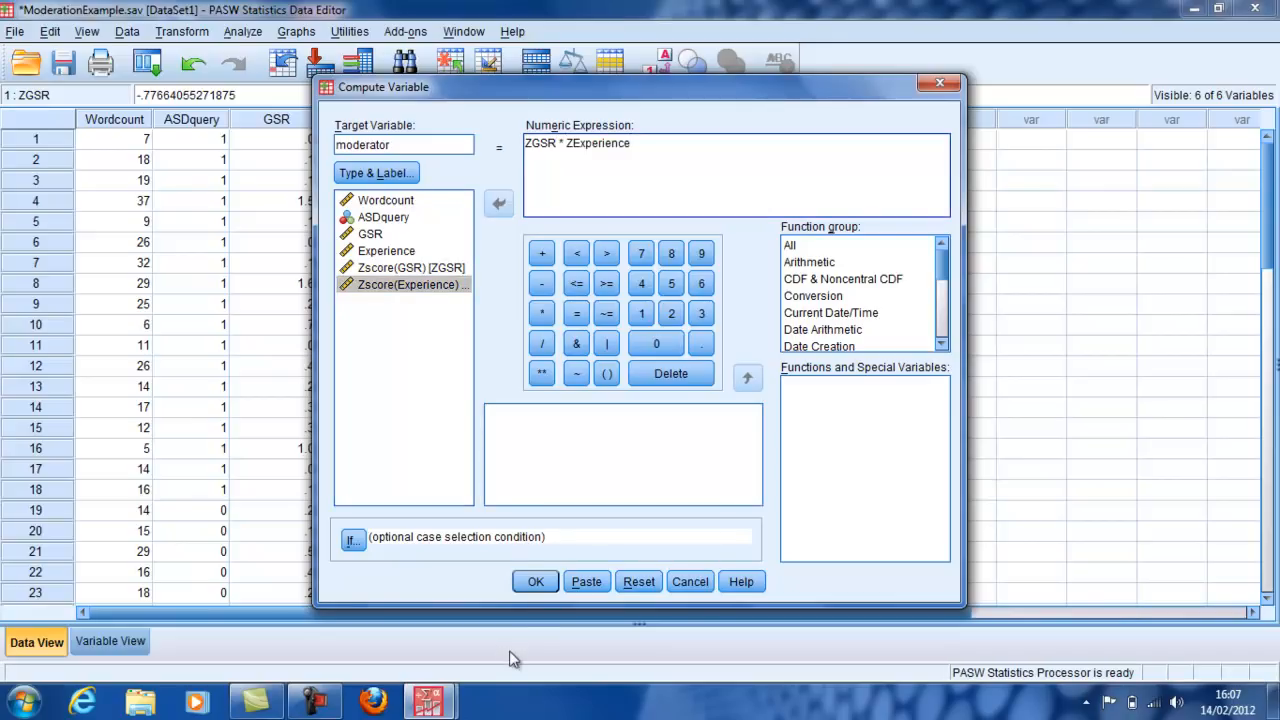
click(536, 580)
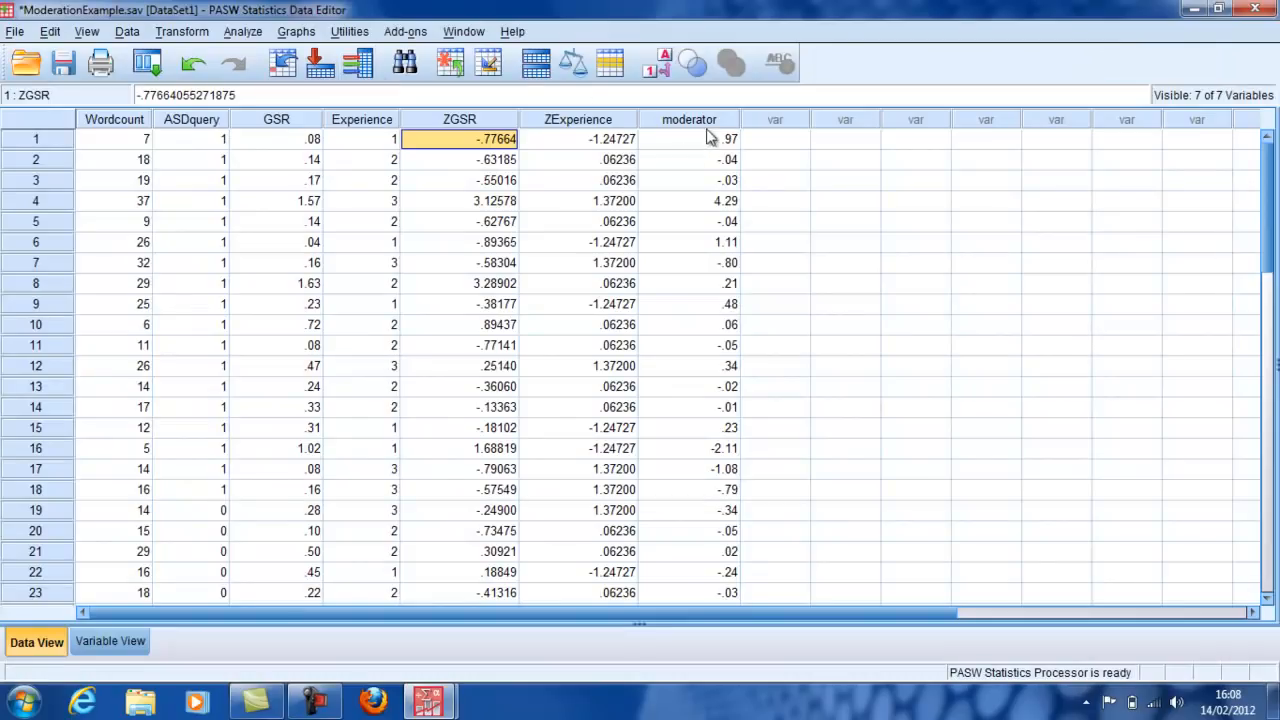
mouse_move(476, 28)
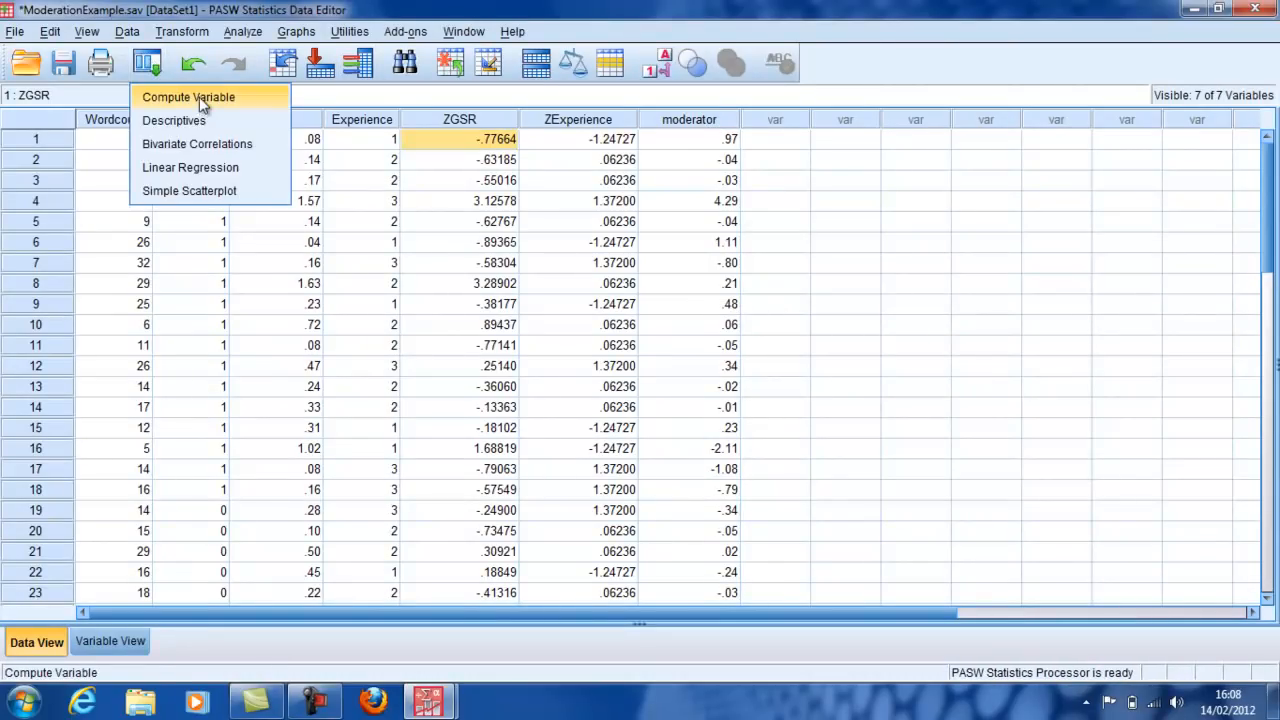
mouse_move(196, 144)
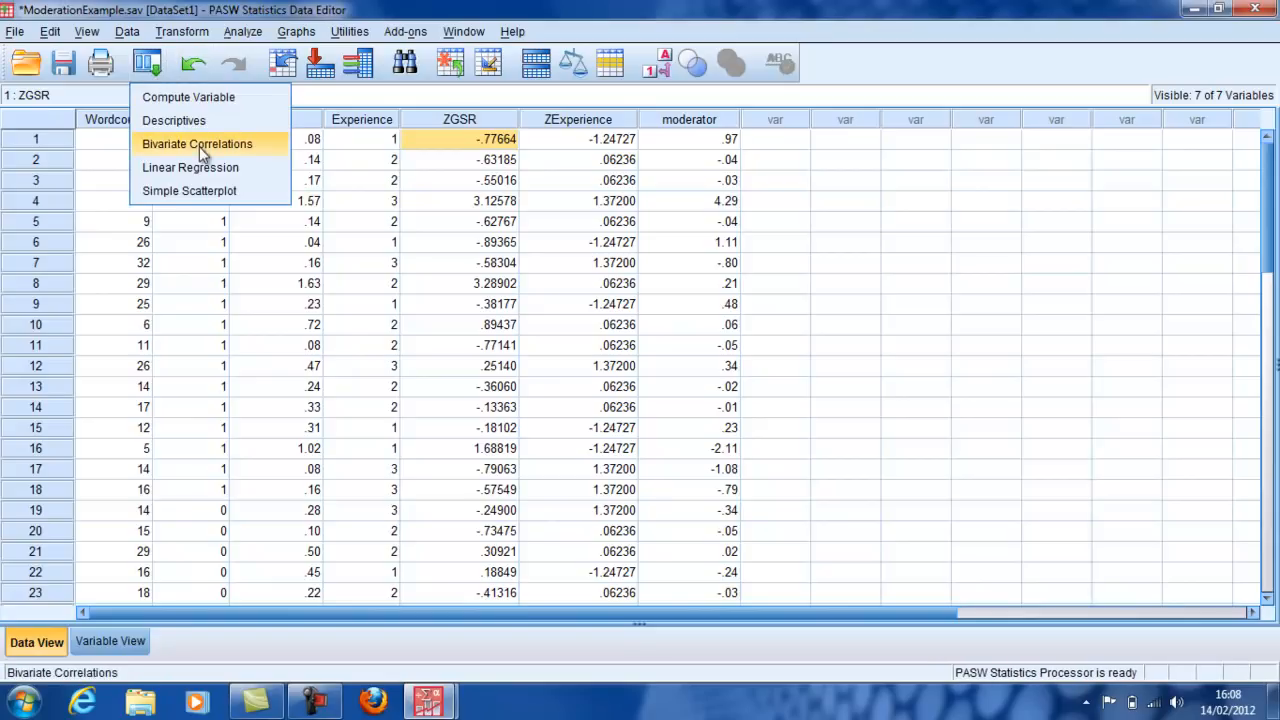
Regress Wordcount on GSR, Experience and moderator (R² .425, F 9.350)
click(190, 168)
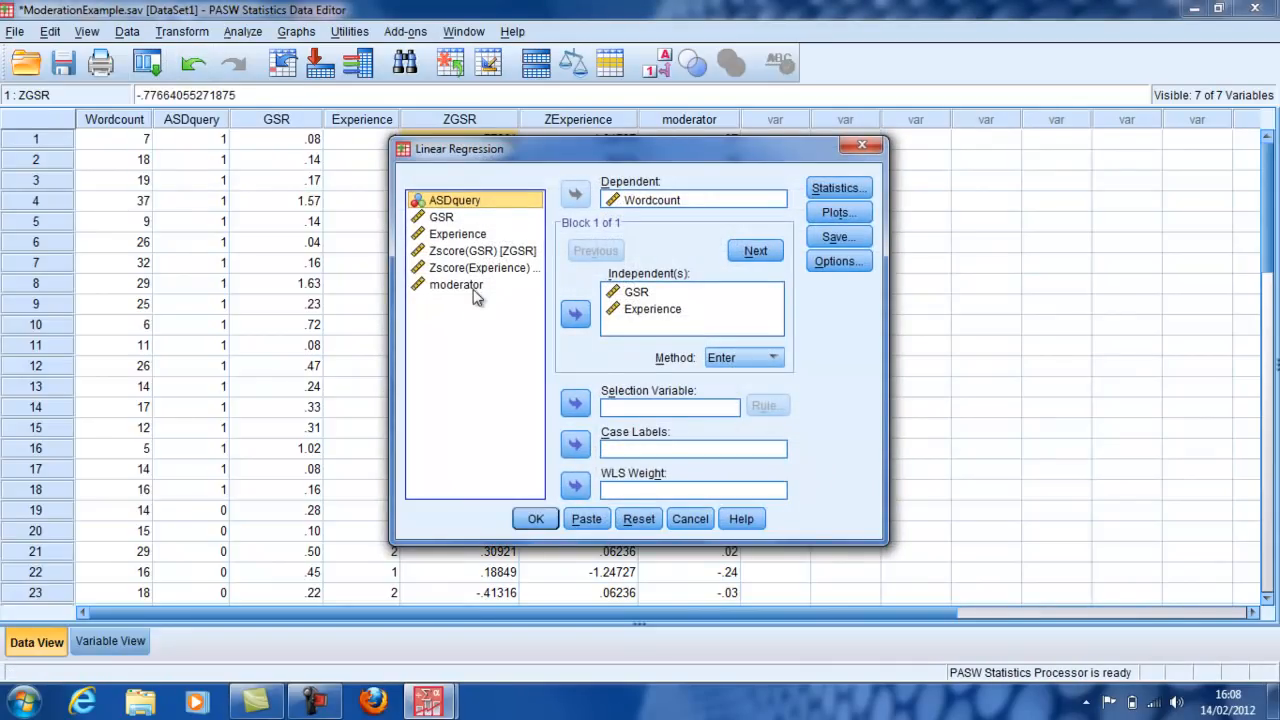
click(456, 284)
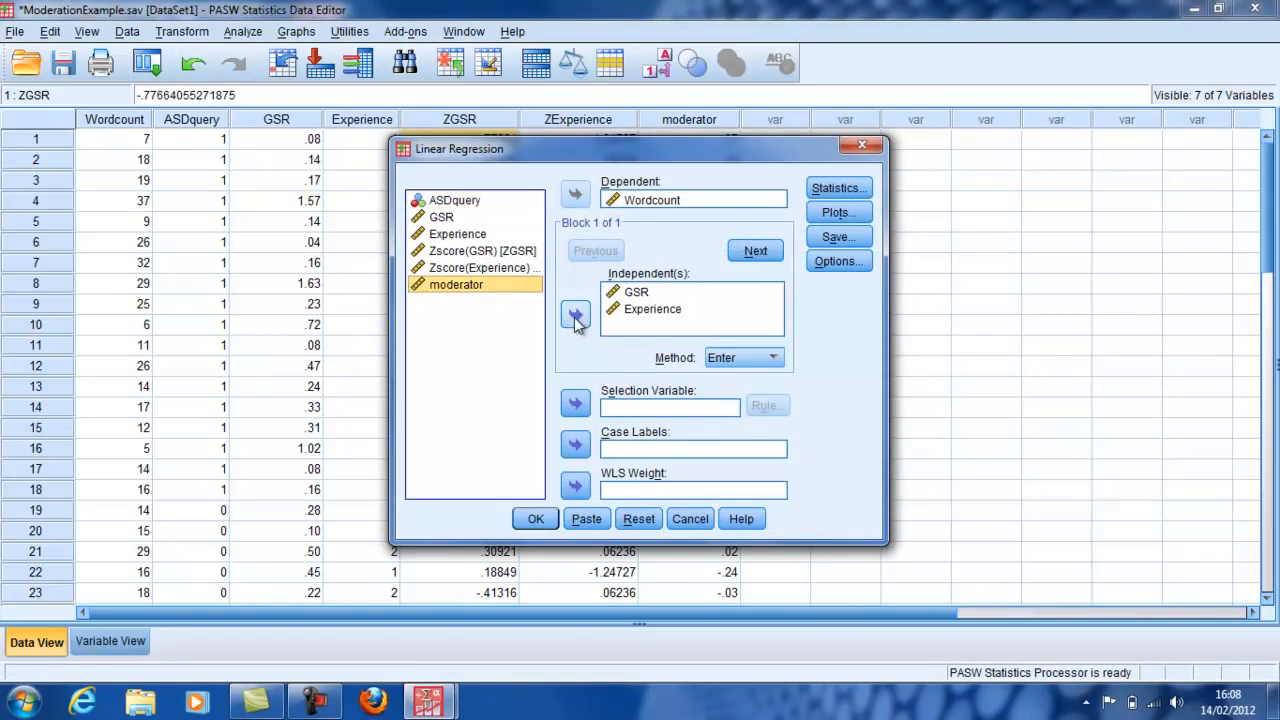
click(576, 314)
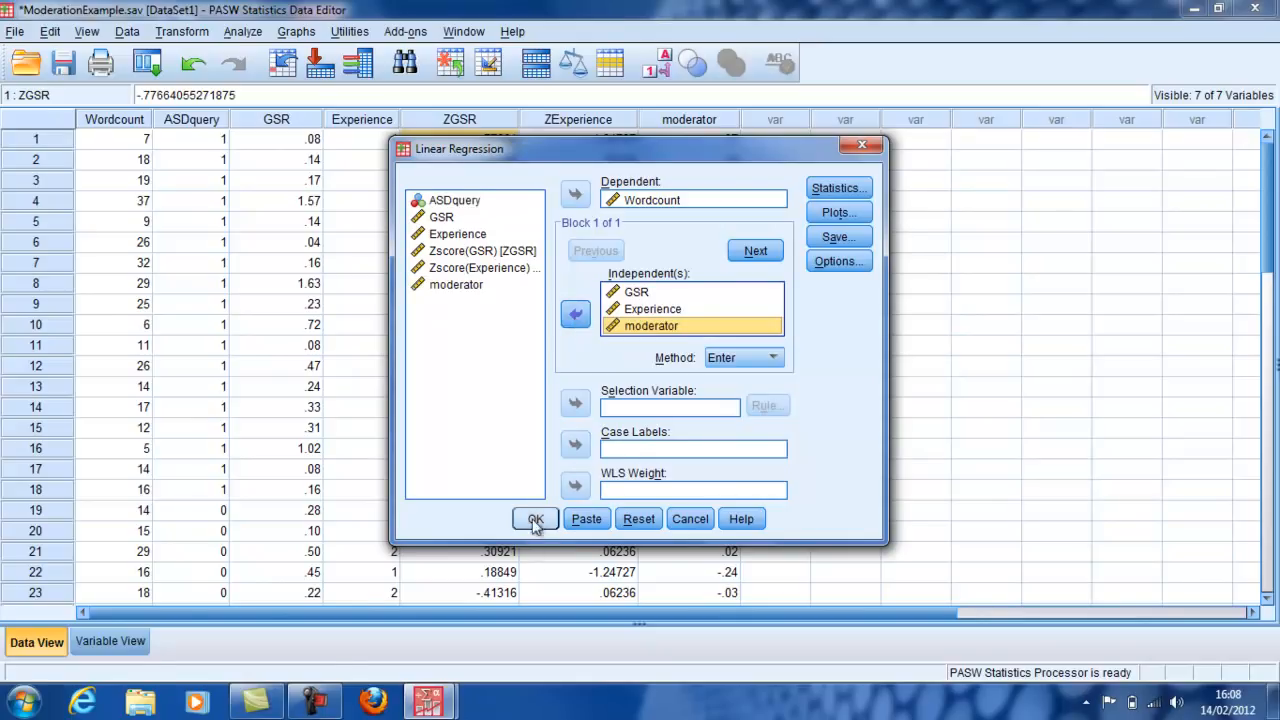
click(536, 518)
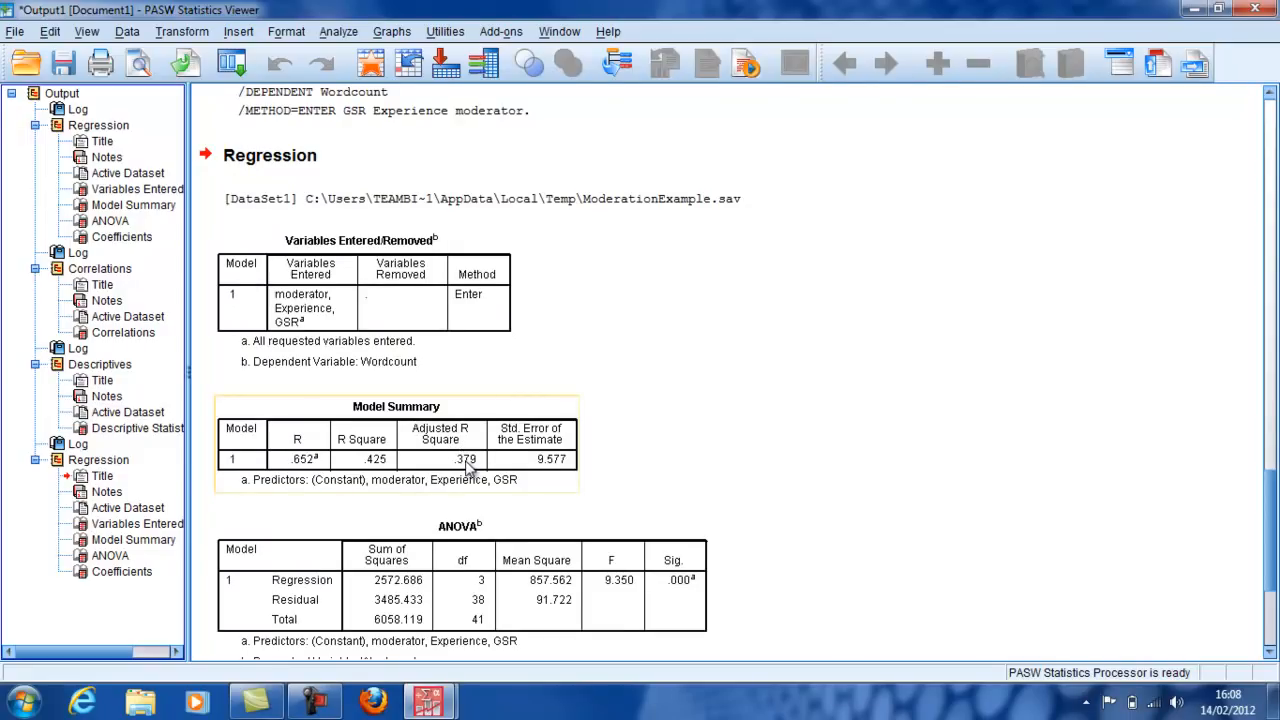
mouse_move(504, 416)
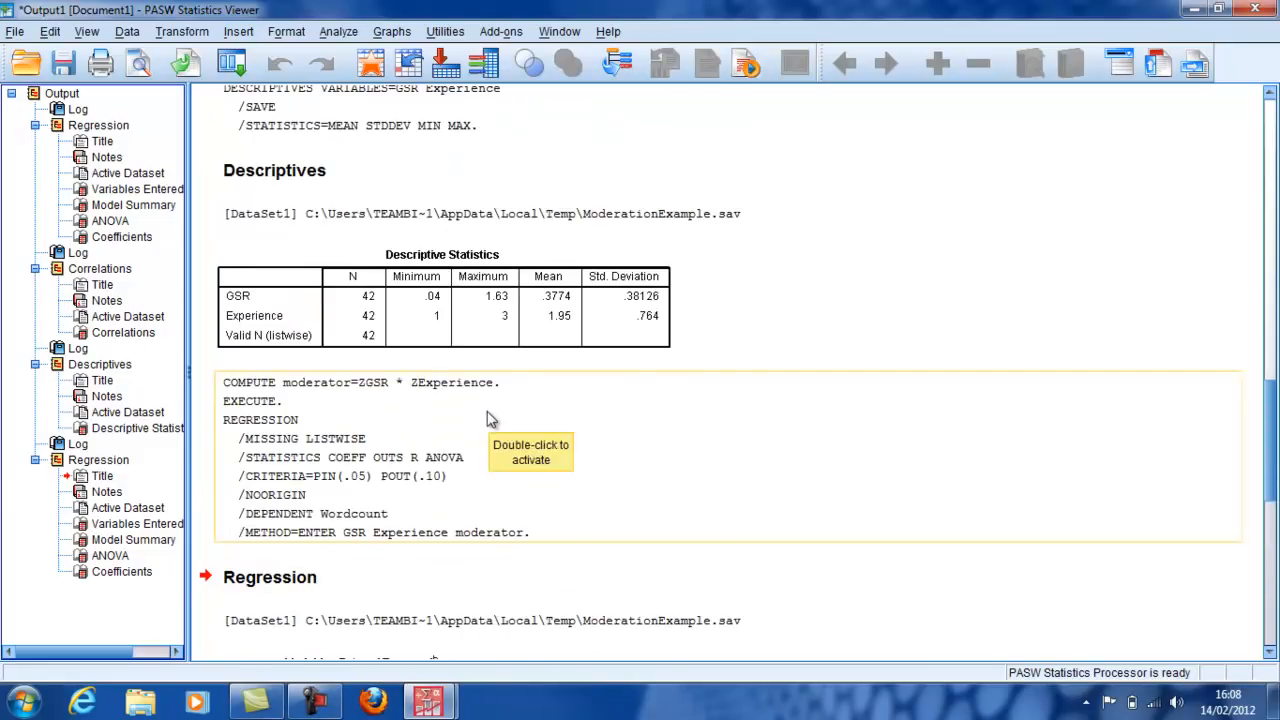
Compare R Square .176 vs .425 in the output, then recall recent dialogs
scroll(down, 3)
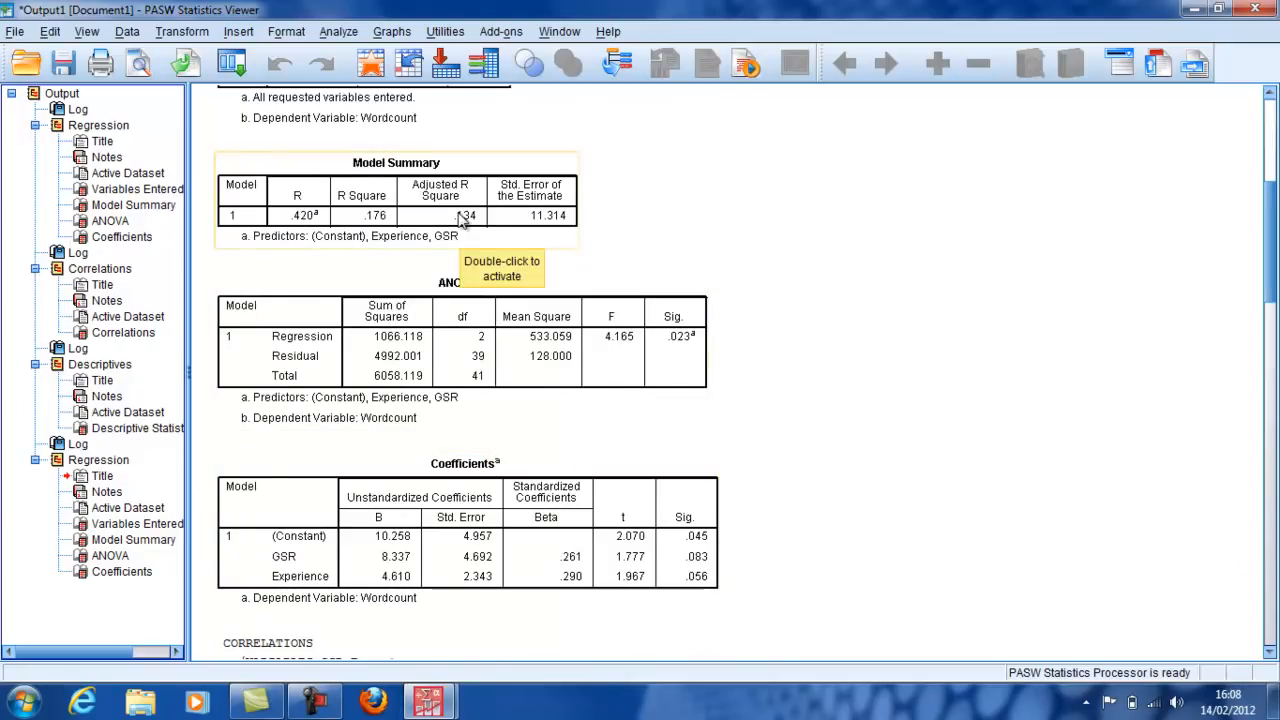
scroll(down, 3)
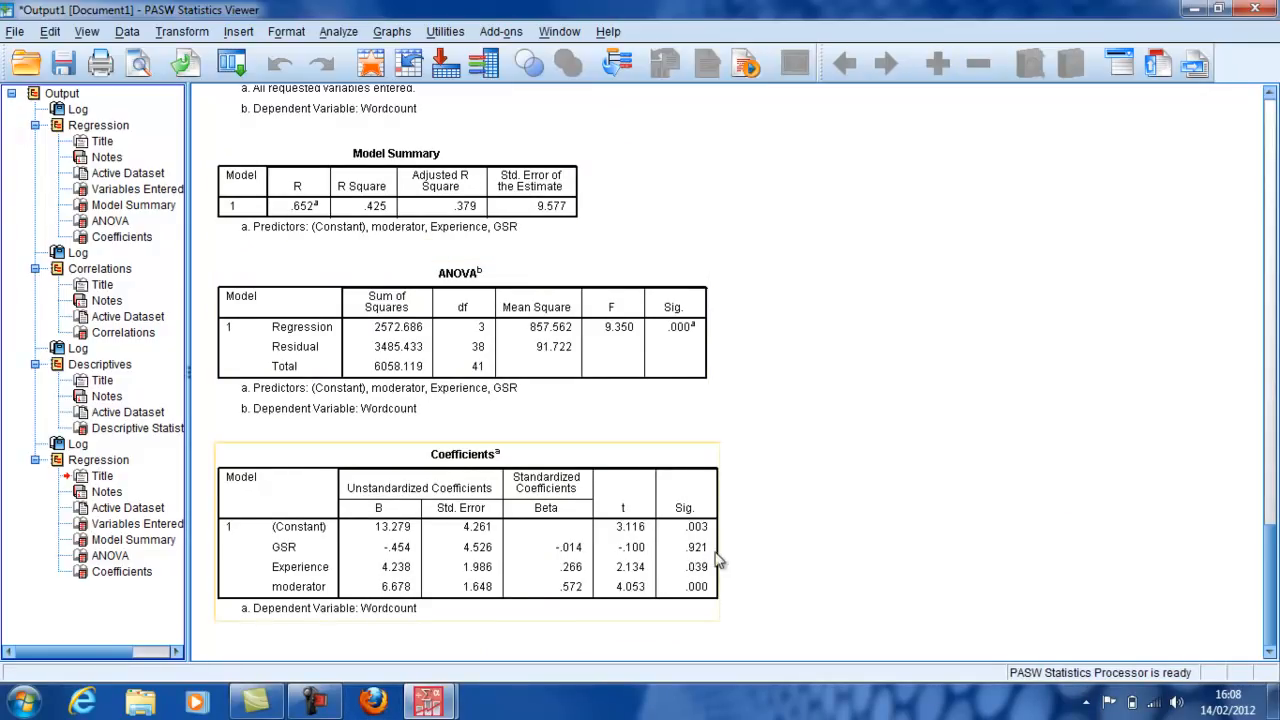
mouse_move(690, 564)
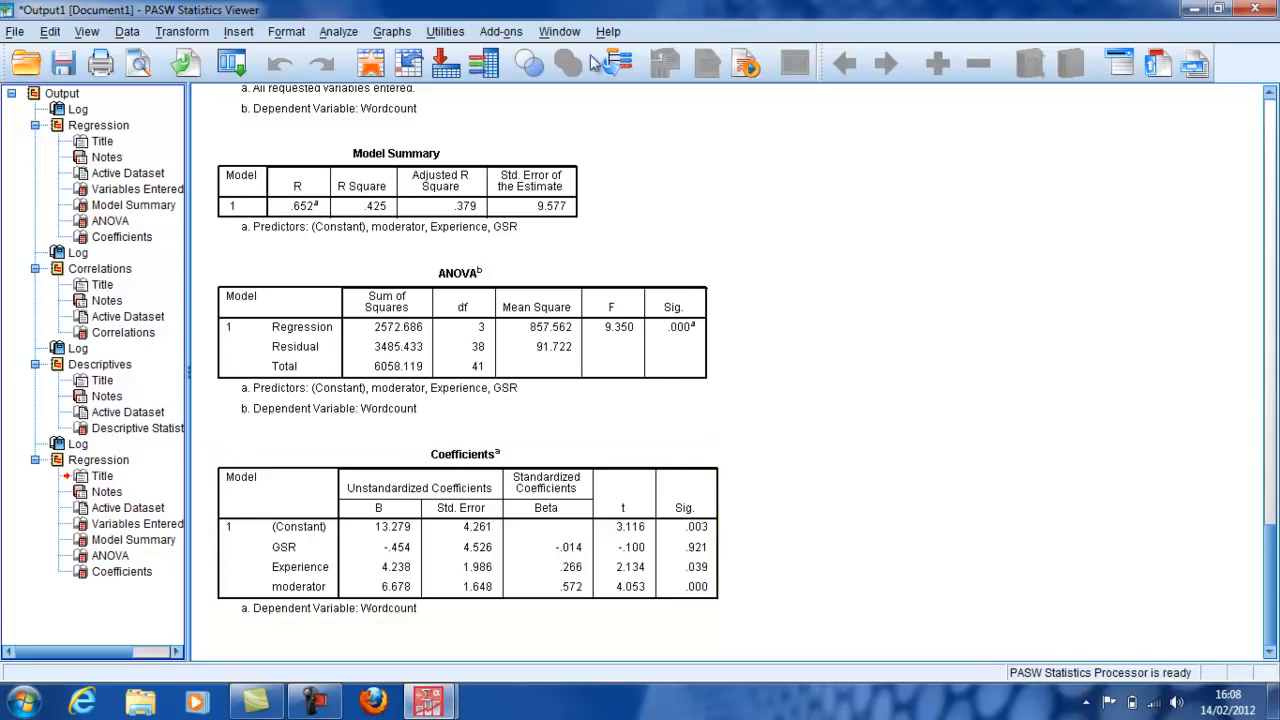
click(228, 62)
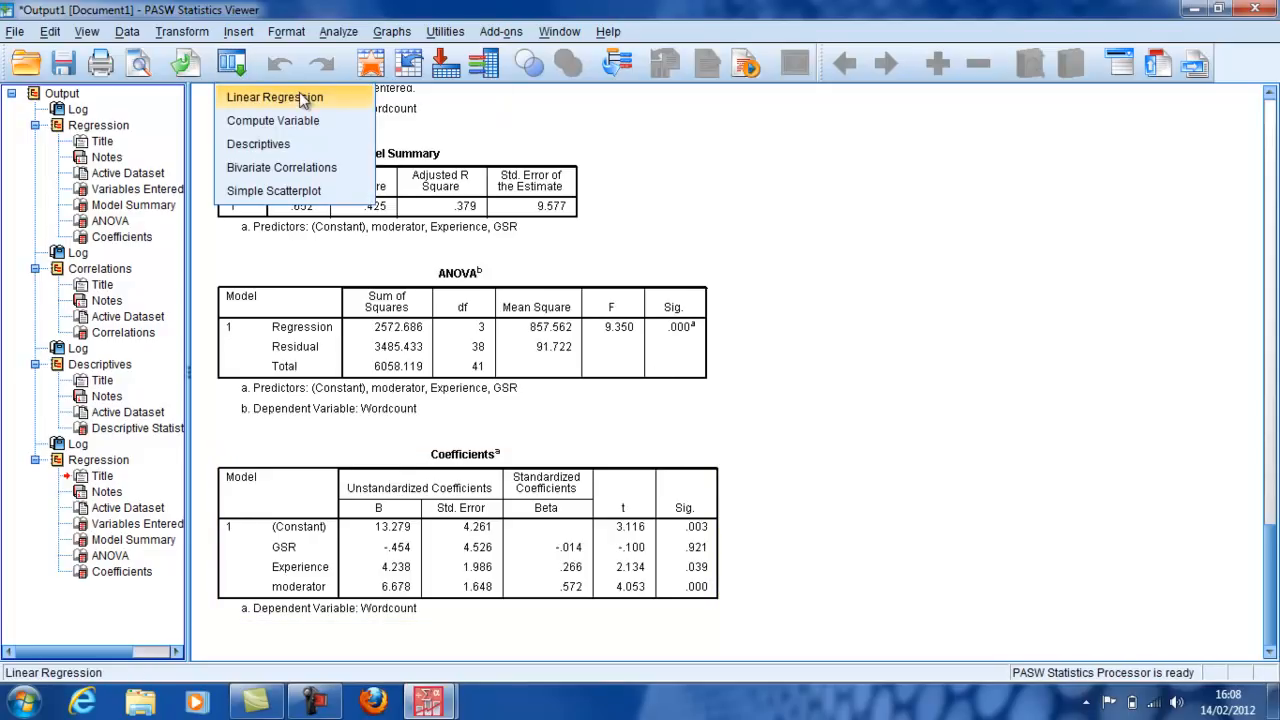
Rerun the Wordcount regression with only Experience and moderator (R² .425, F 14.384)
click(274, 96)
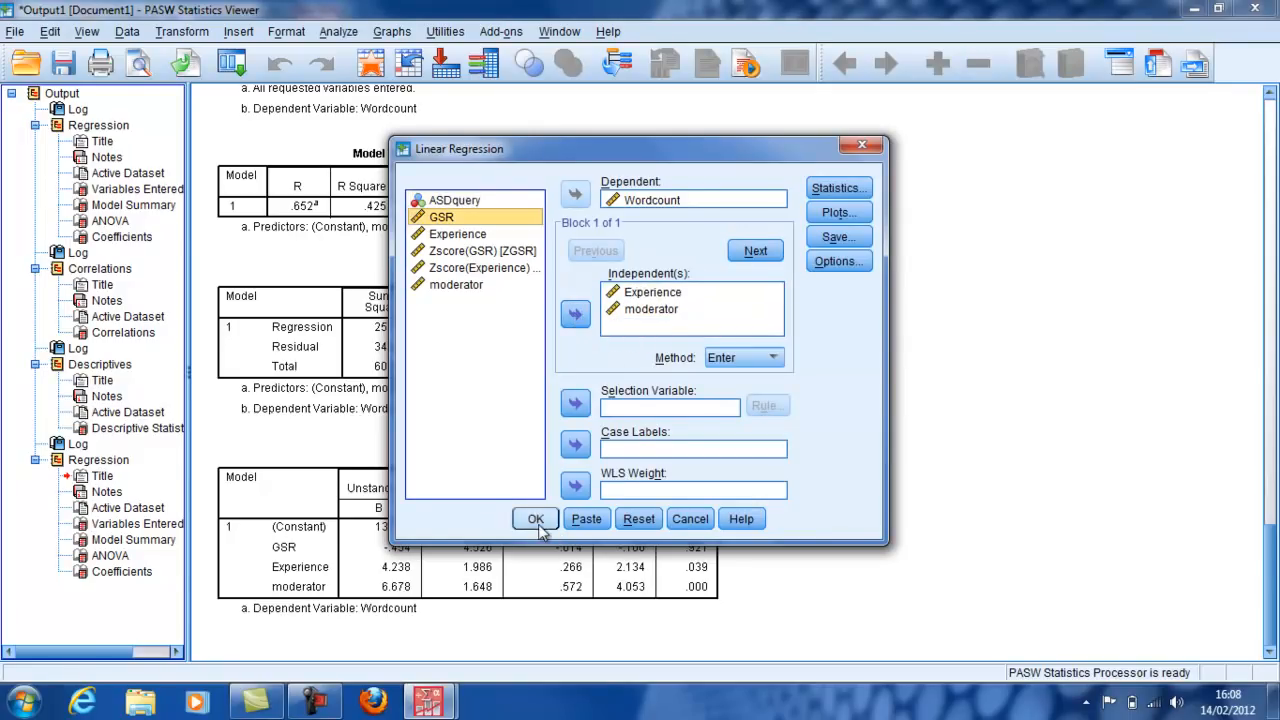
click(536, 518)
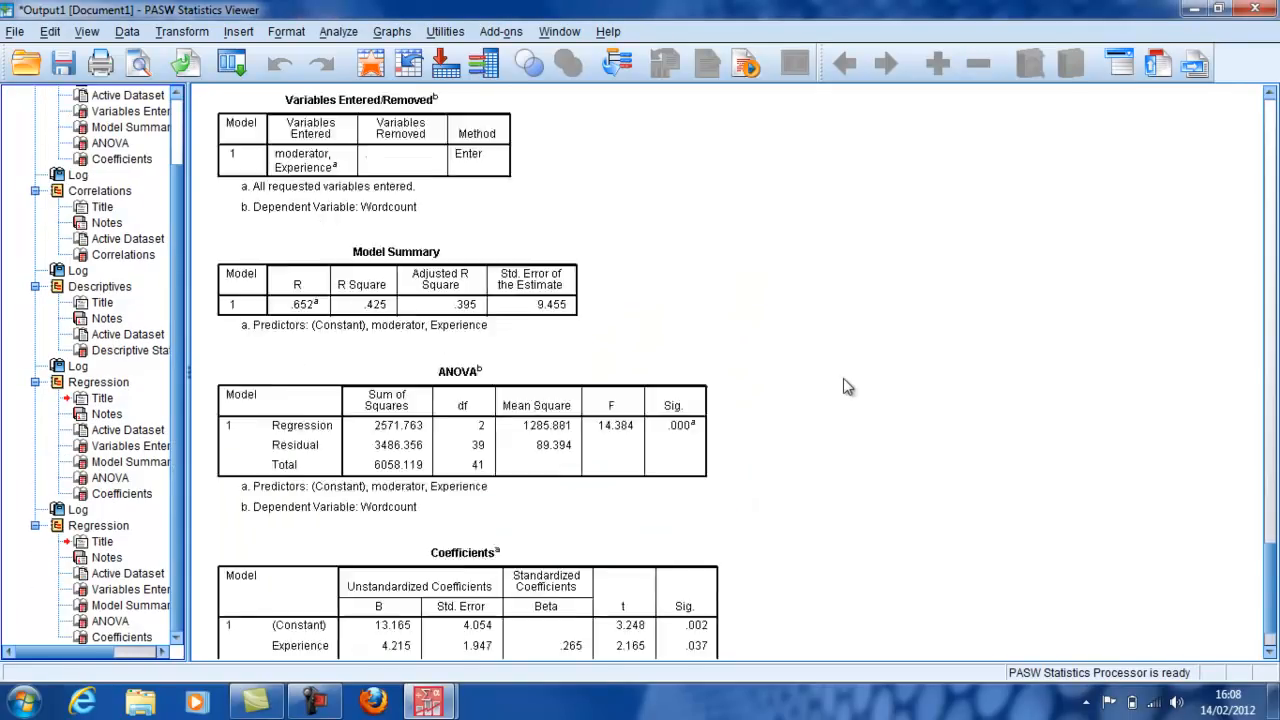
scroll(down, 3)
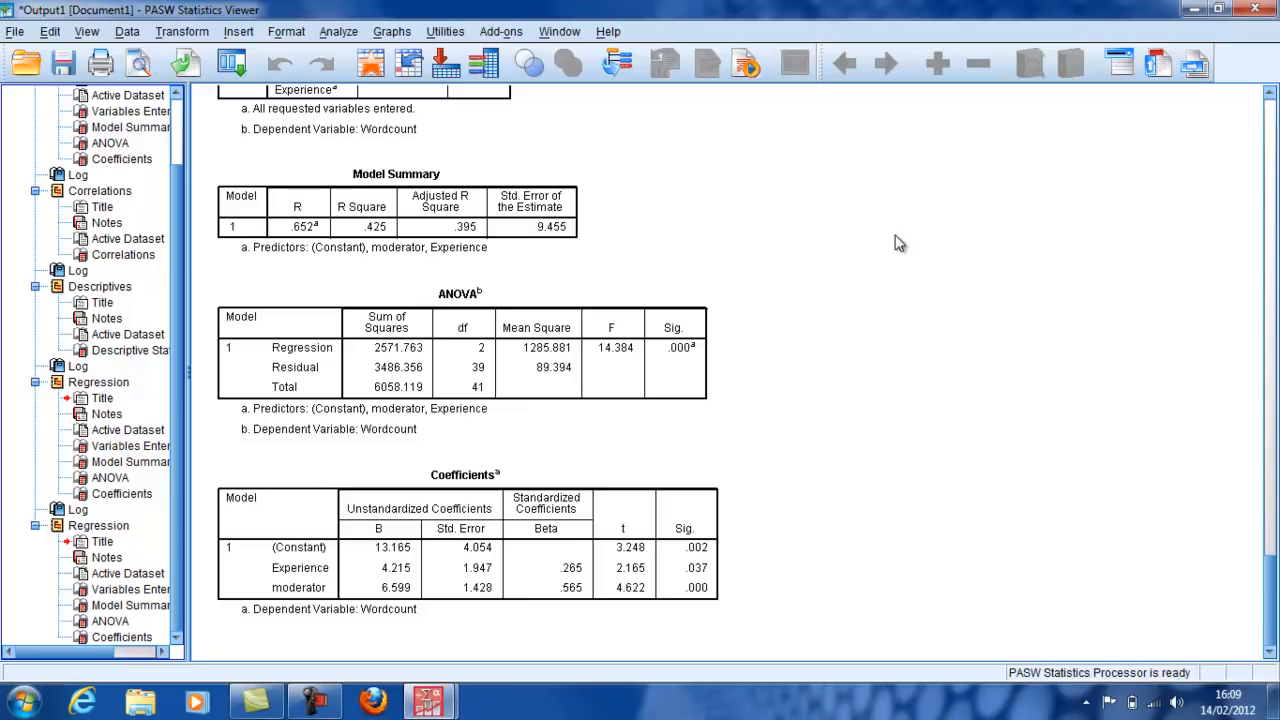
mouse_move(792, 132)
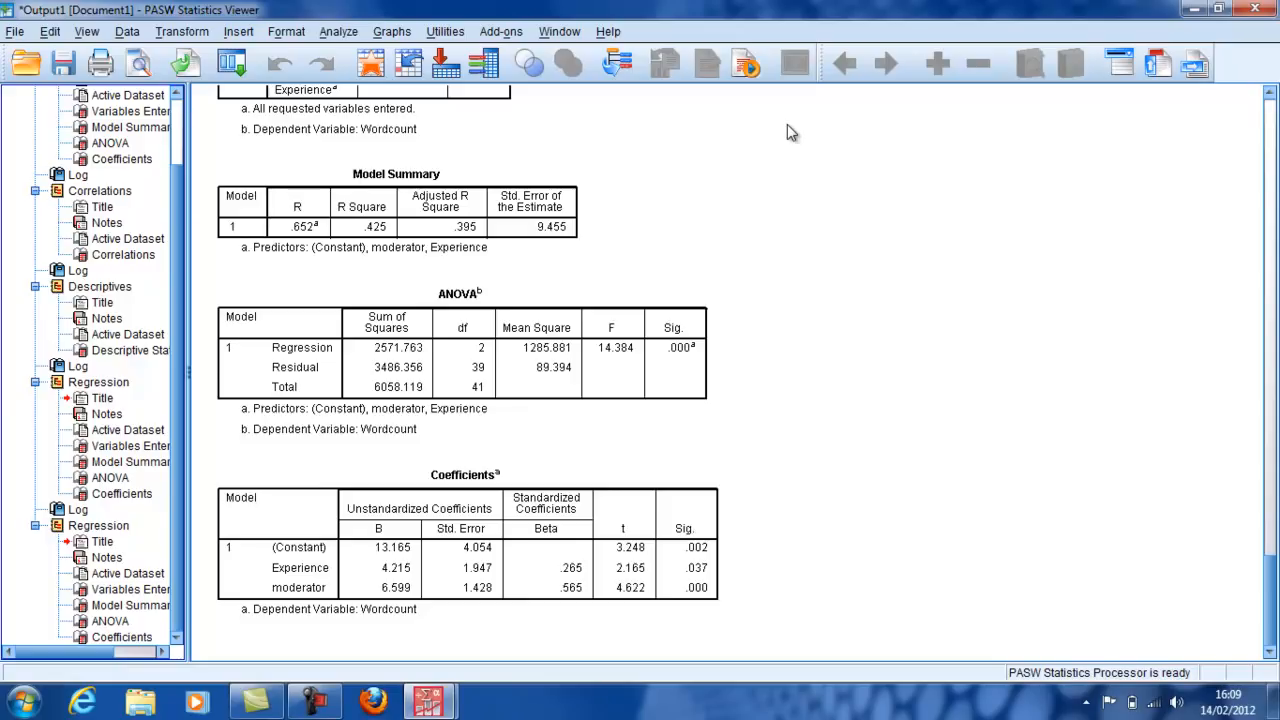
mouse_move(758, 136)
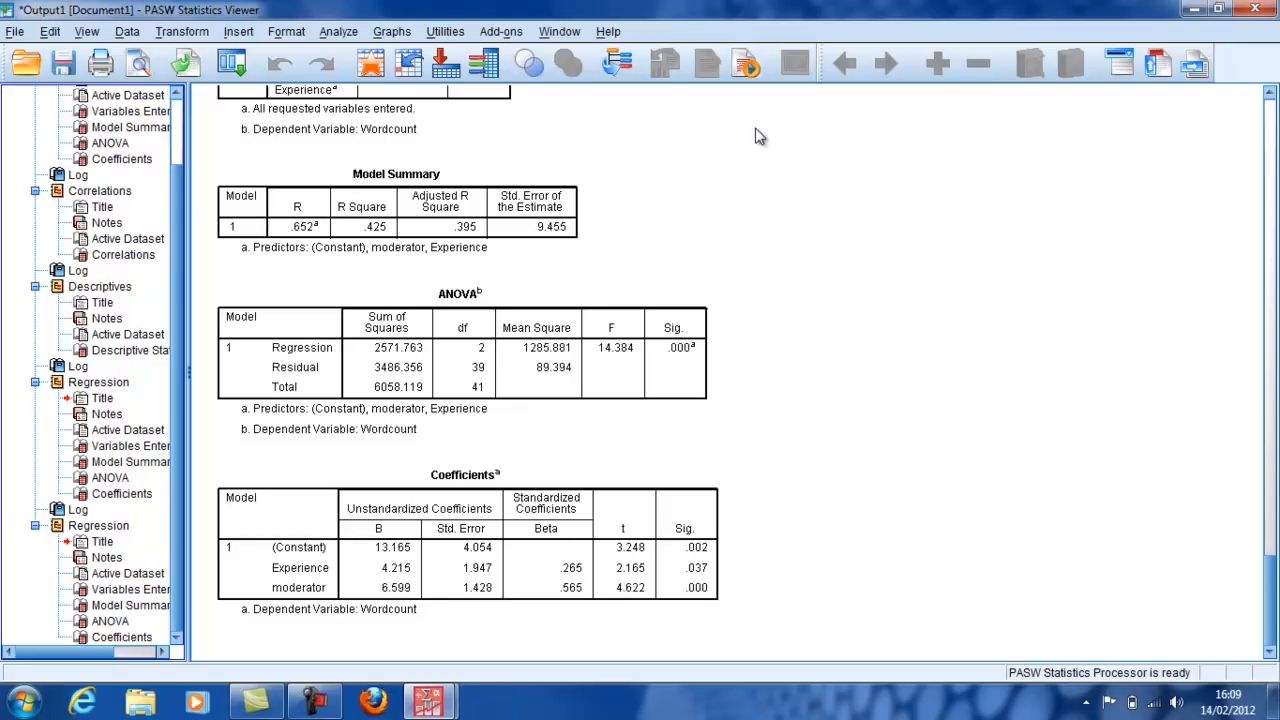
mouse_move(764, 132)
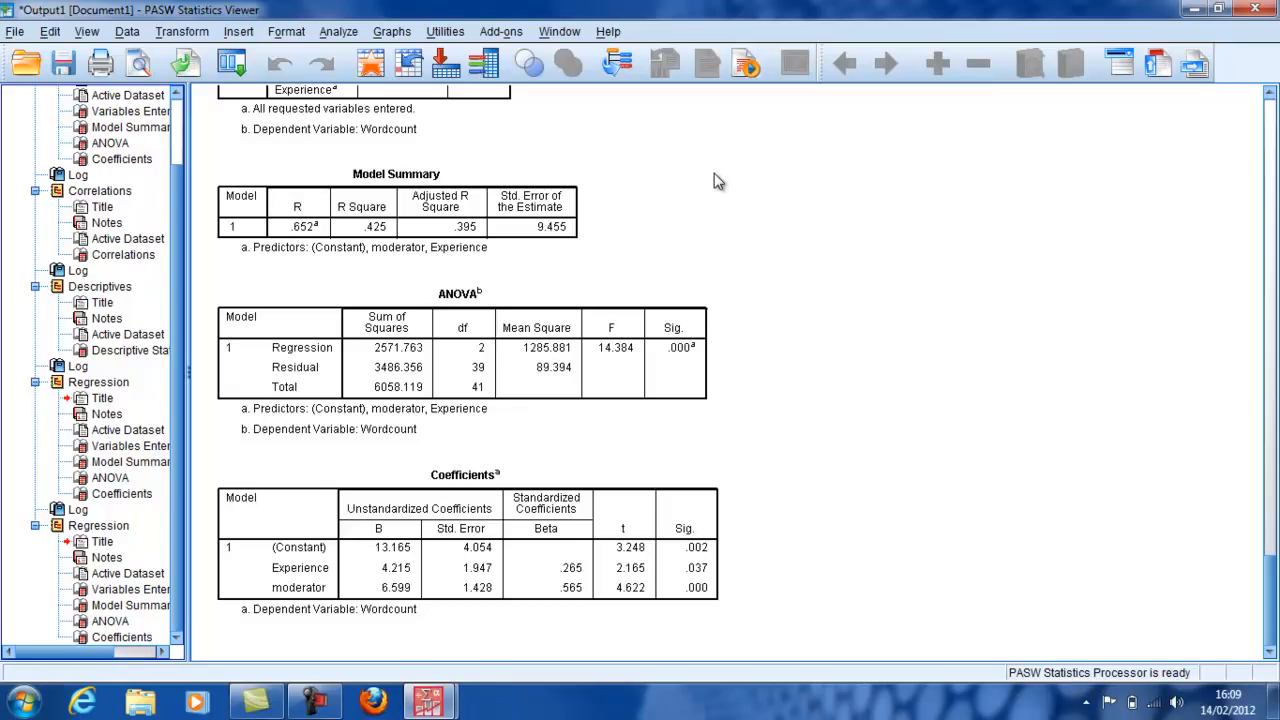
mouse_move(688, 132)
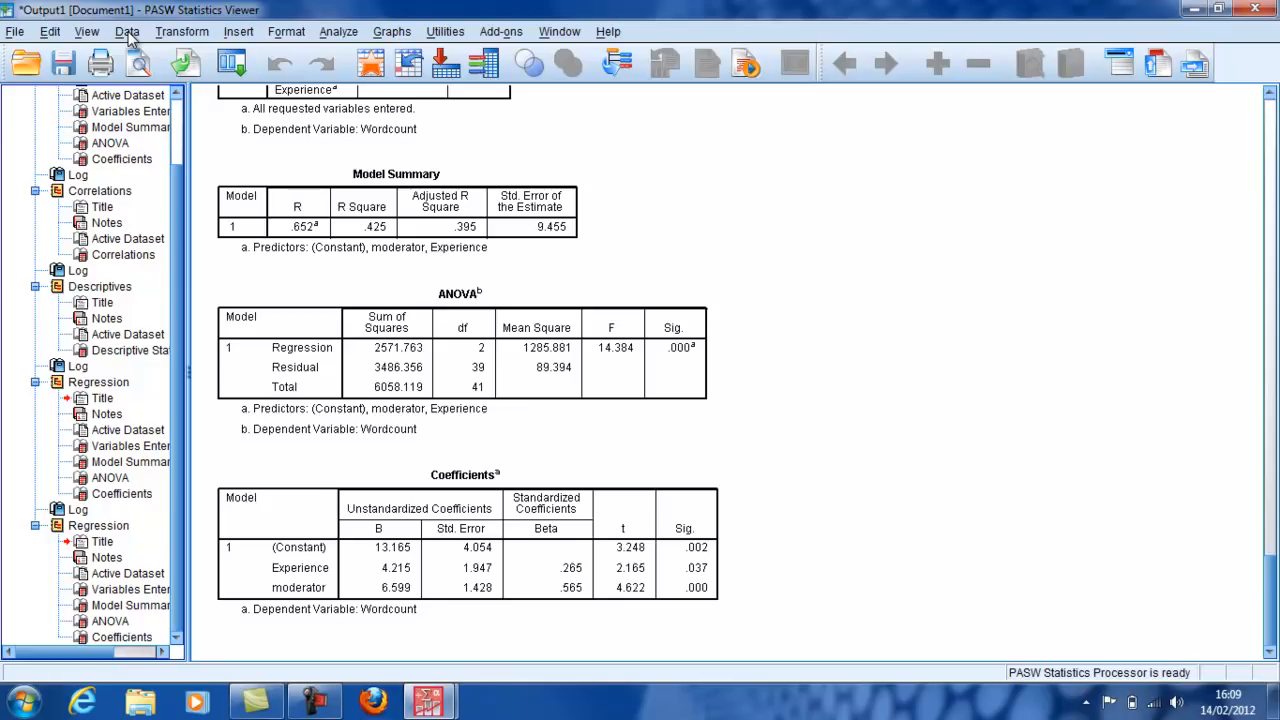
mouse_move(182, 32)
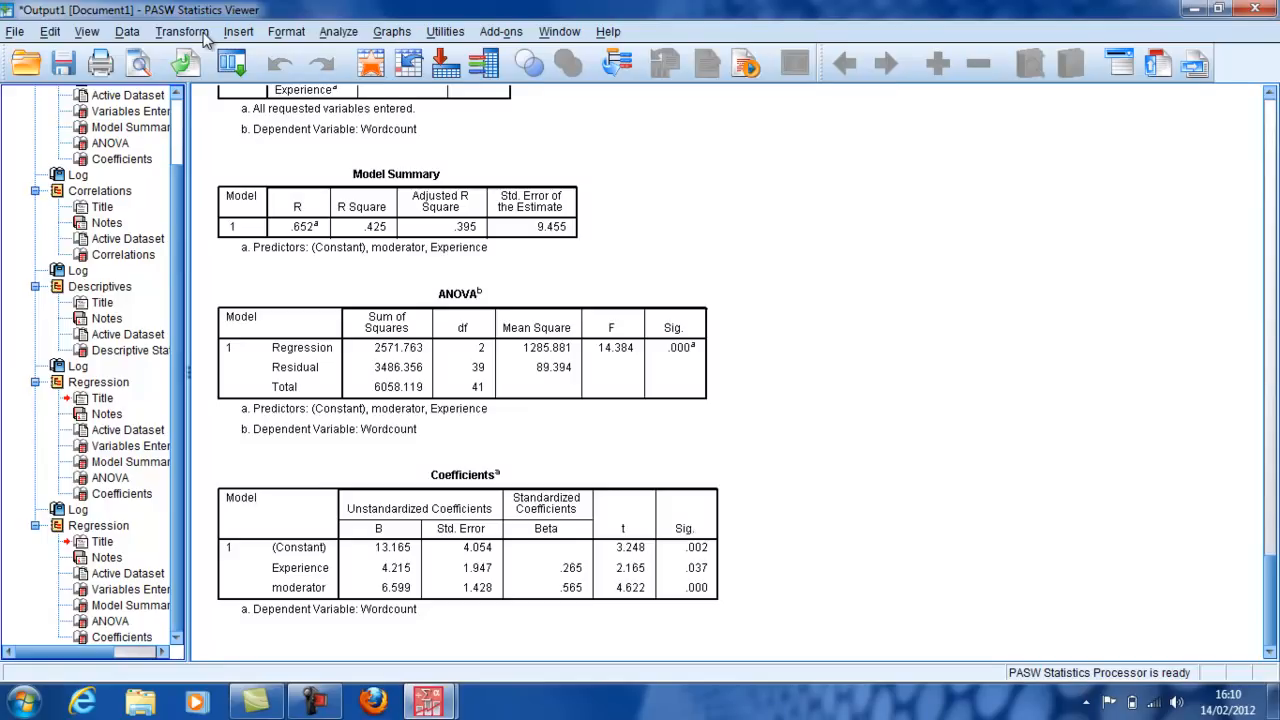
mouse_move(238, 32)
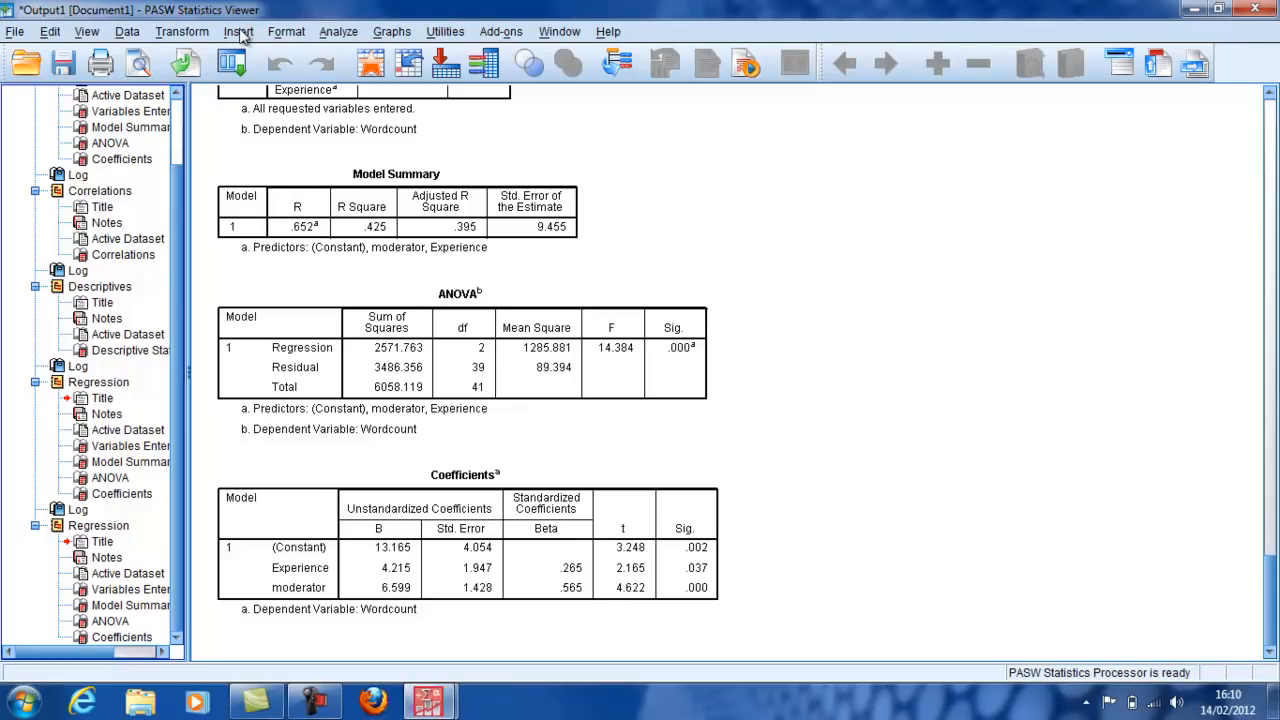
Set Split File to organize output by groups
click(182, 32)
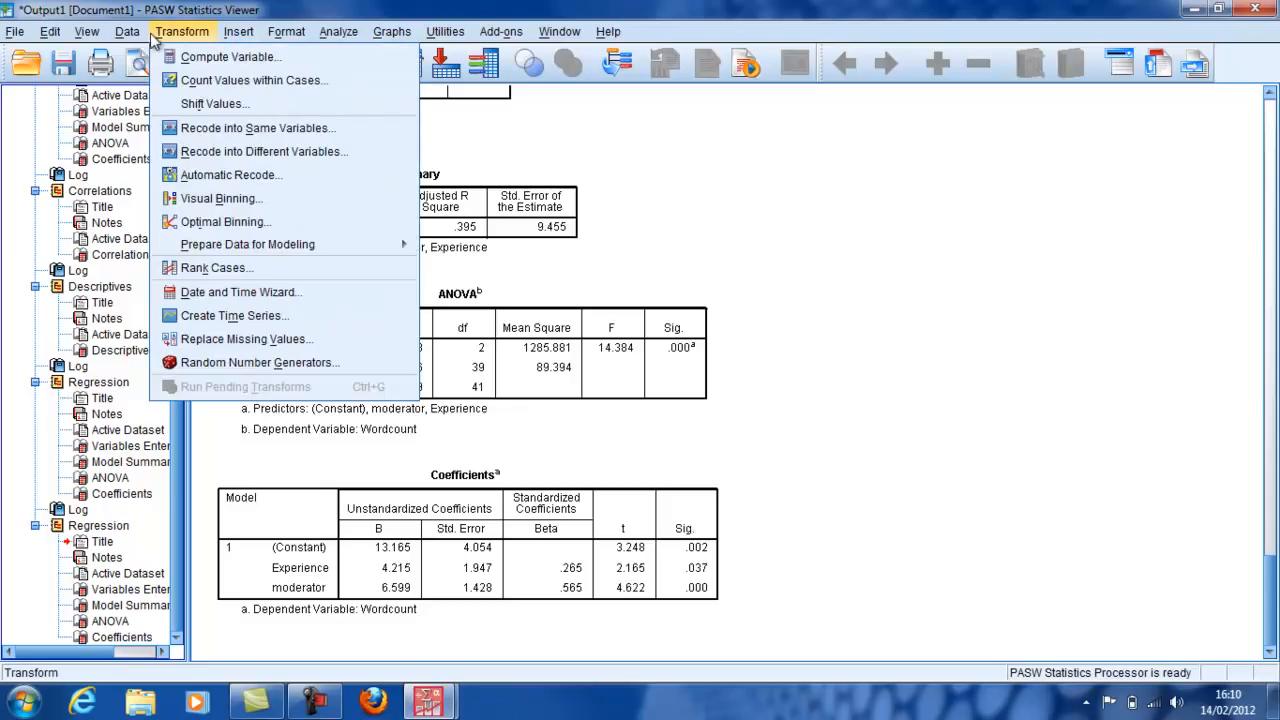
click(128, 32)
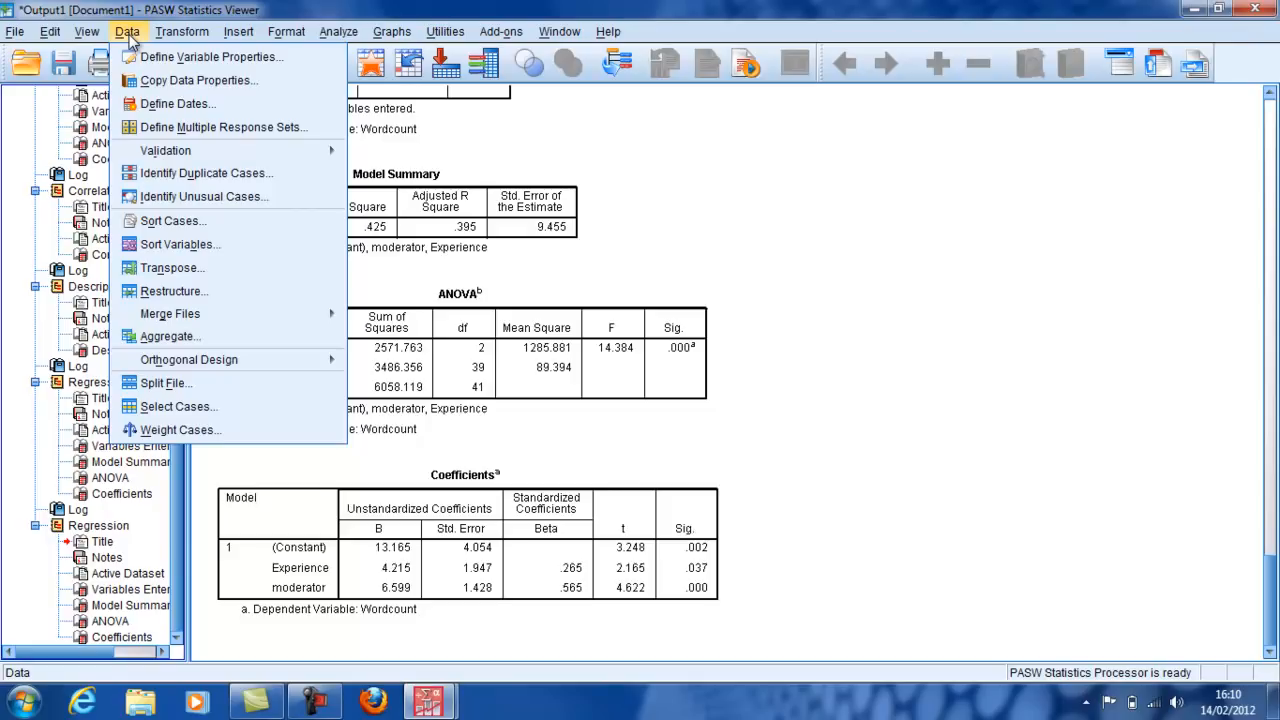
mouse_move(132, 596)
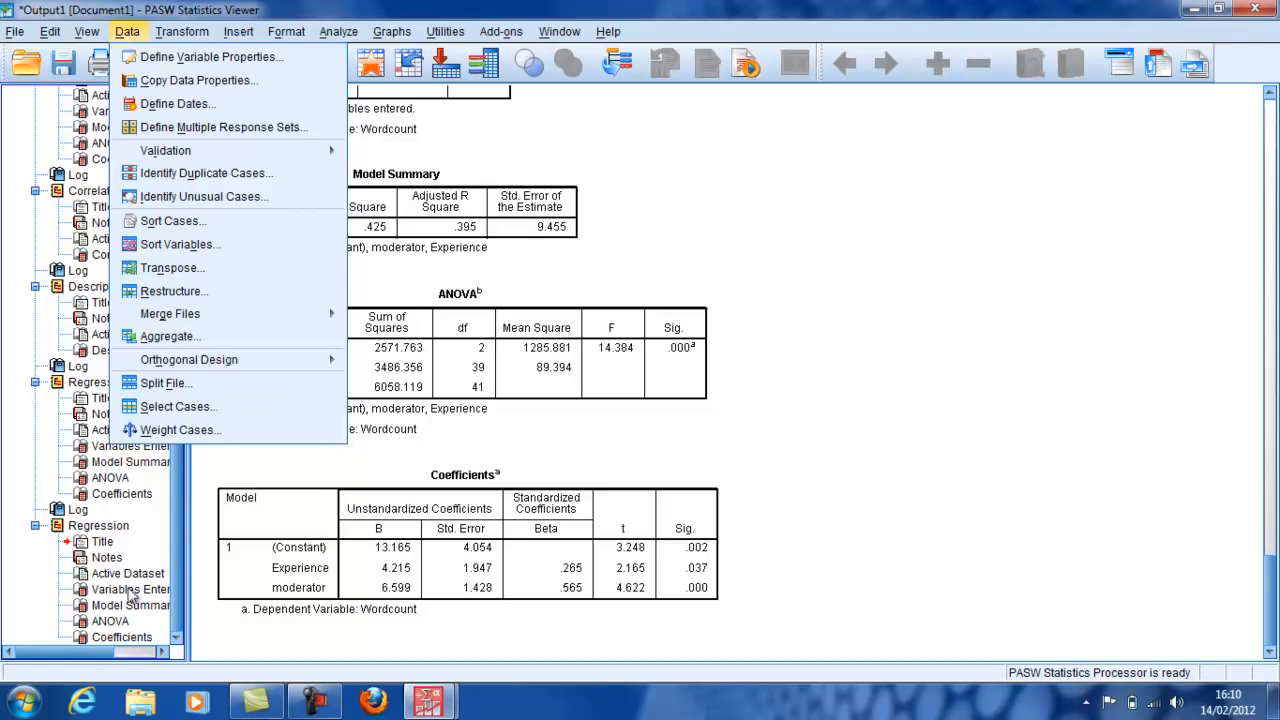
mouse_move(166, 384)
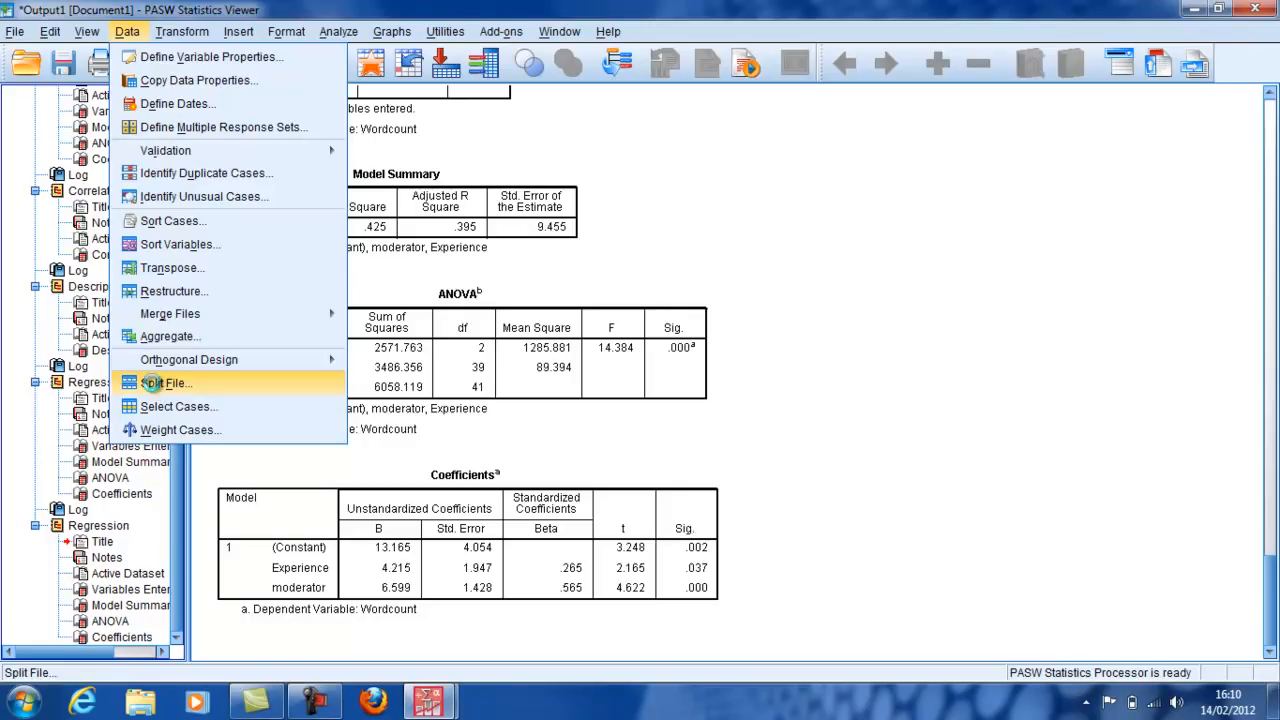
click(168, 384)
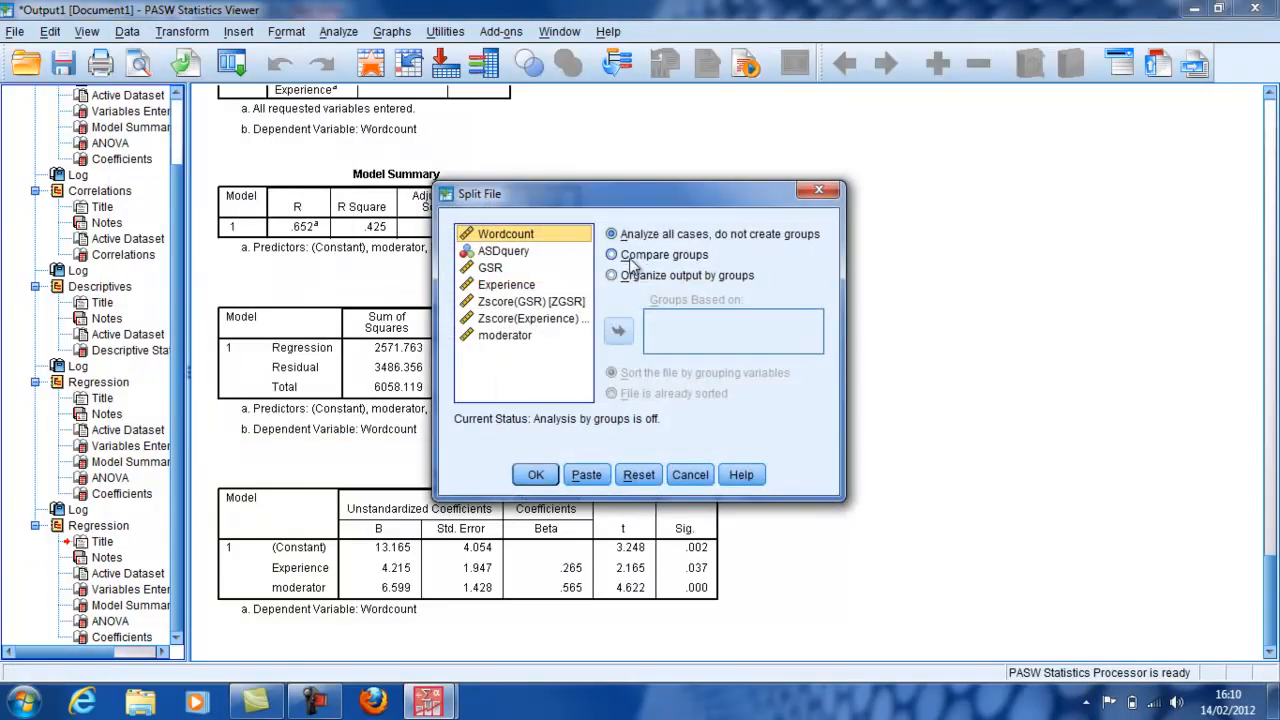
click(612, 276)
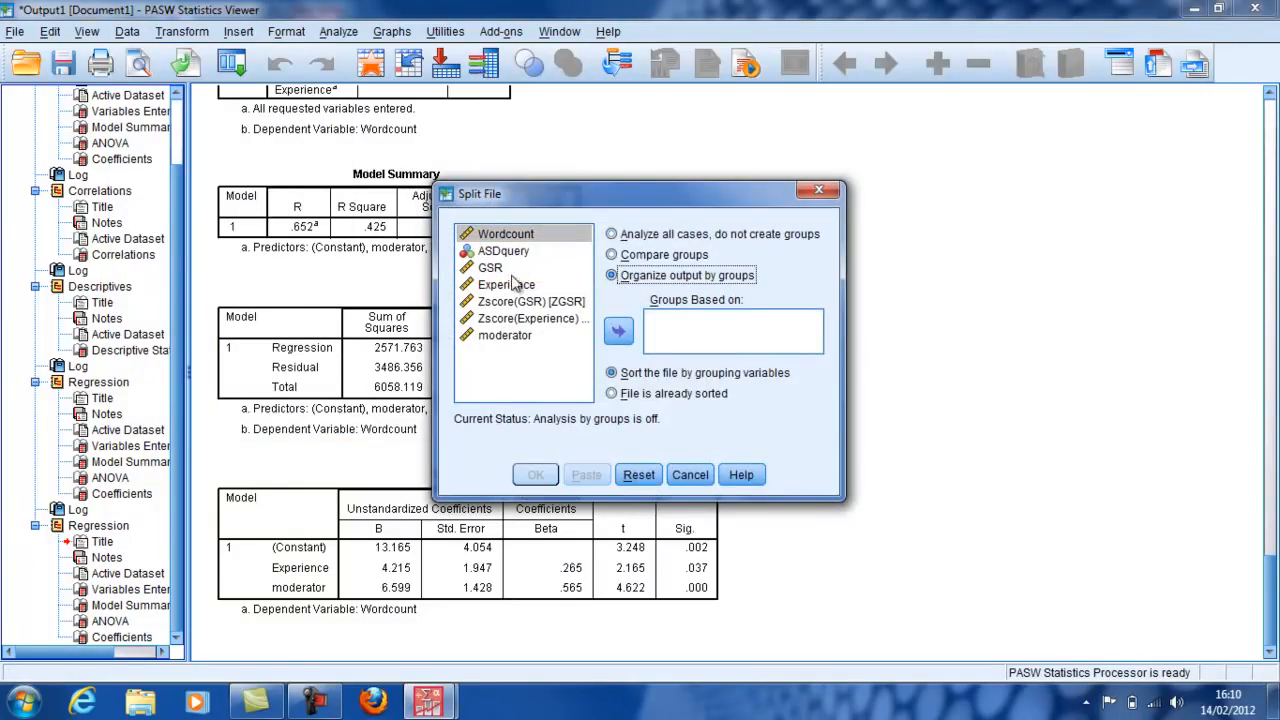
Group the split on Experience and apply it
click(532, 300)
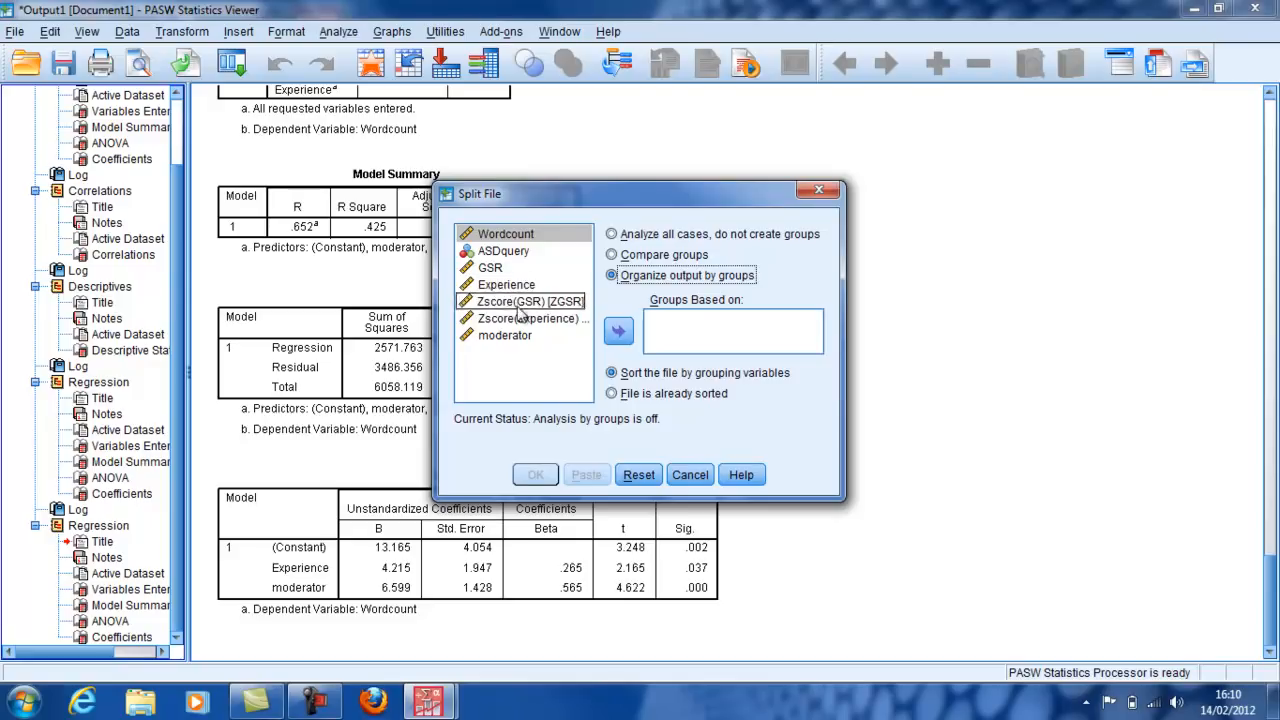
click(506, 284)
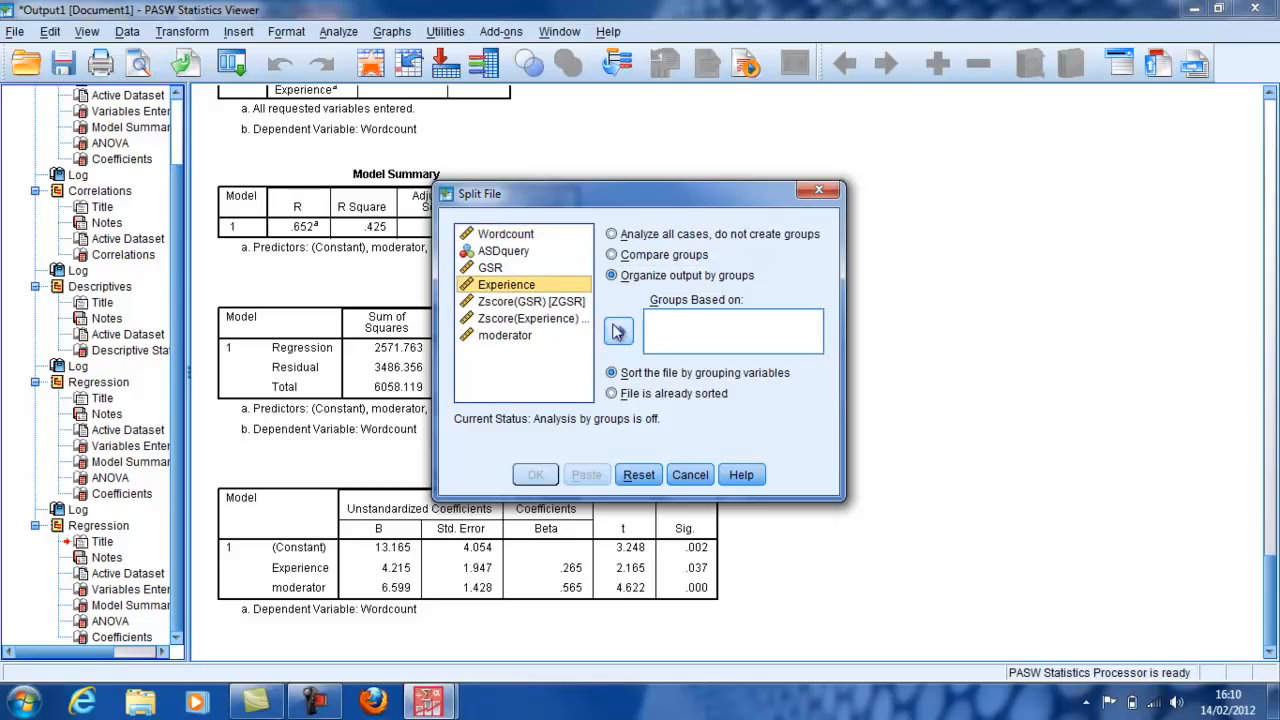
click(616, 332)
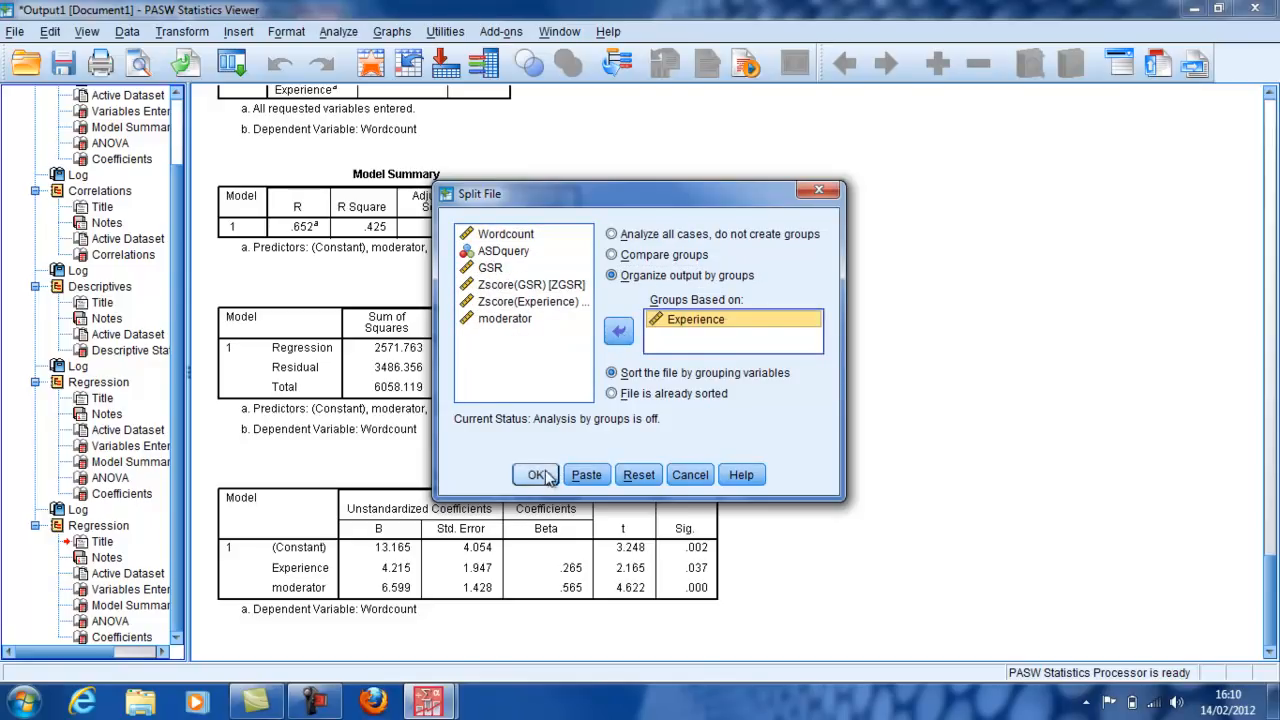
click(536, 474)
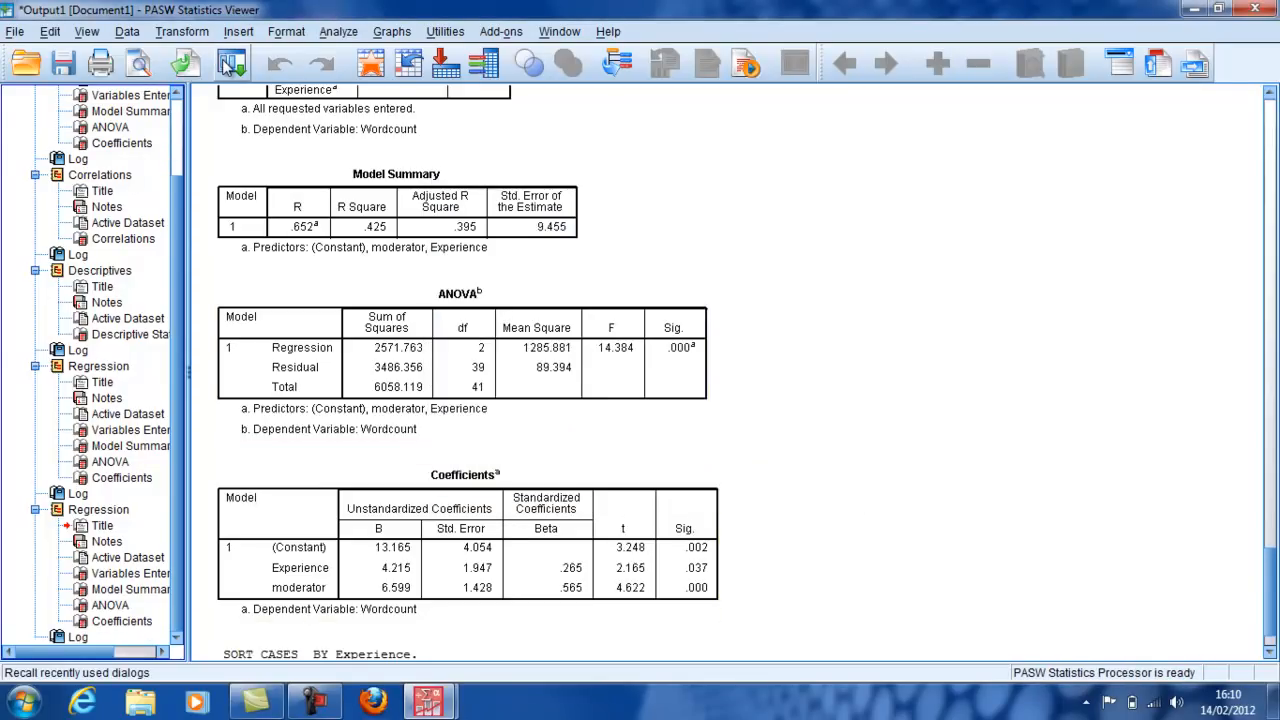
Create a simple scatterplot with Wordcount on the Y axis and GSR on the X axis, run for each Experience level
click(230, 62)
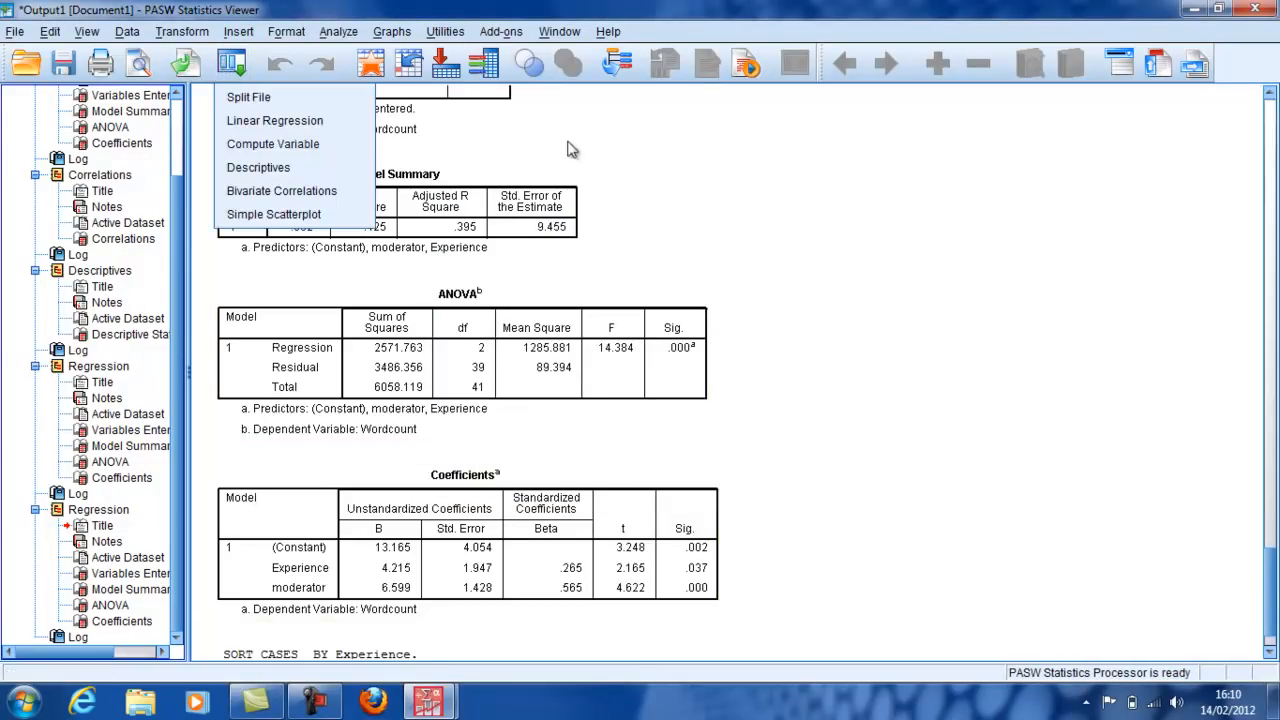
click(232, 62)
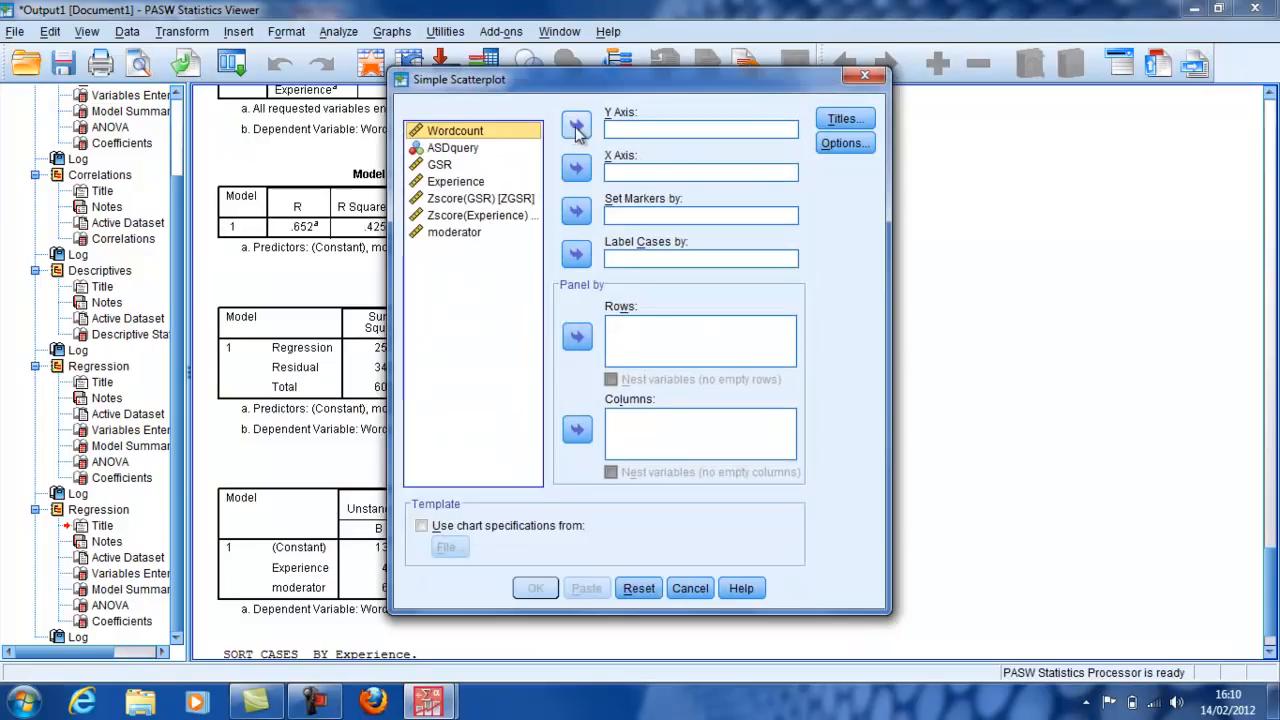
click(576, 124)
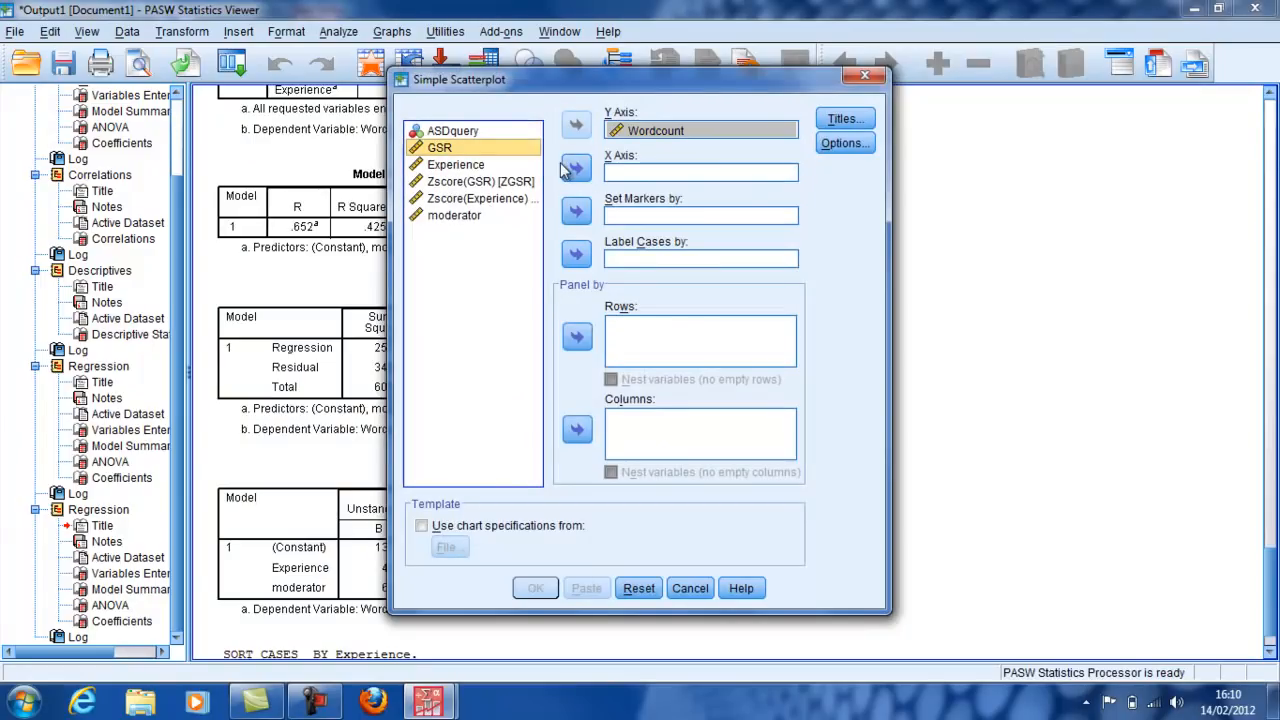
click(576, 168)
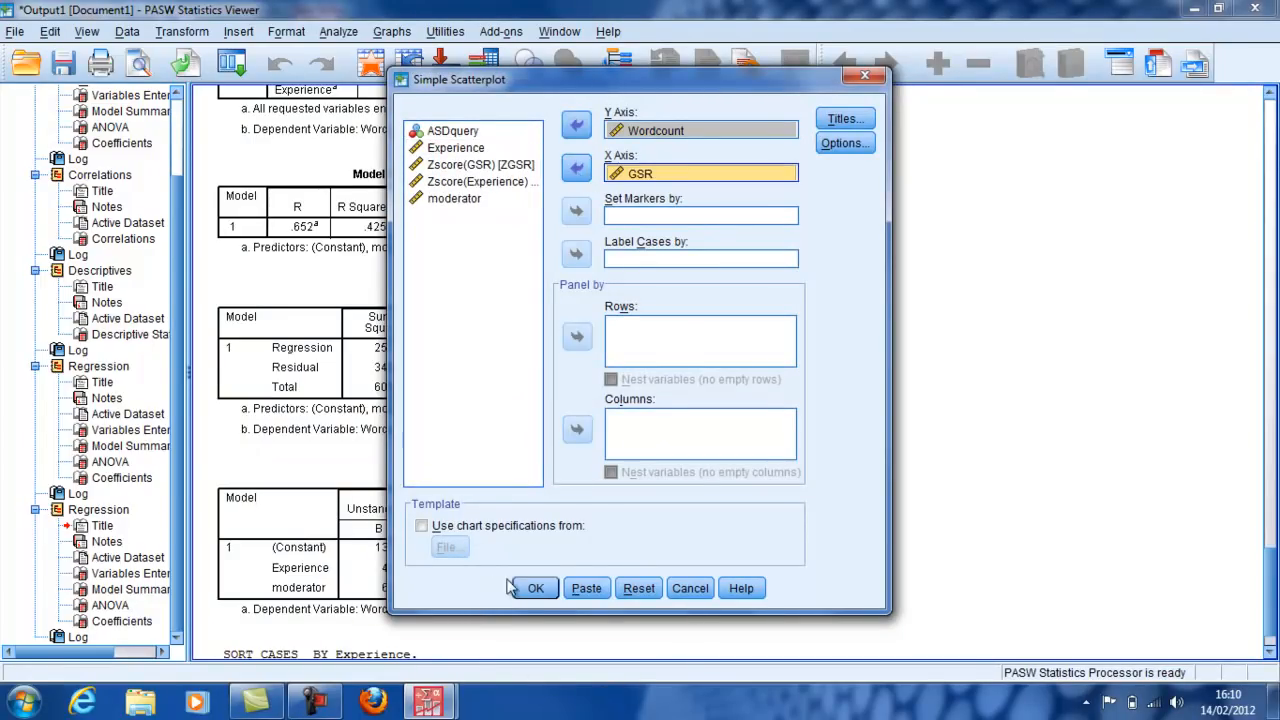
click(536, 588)
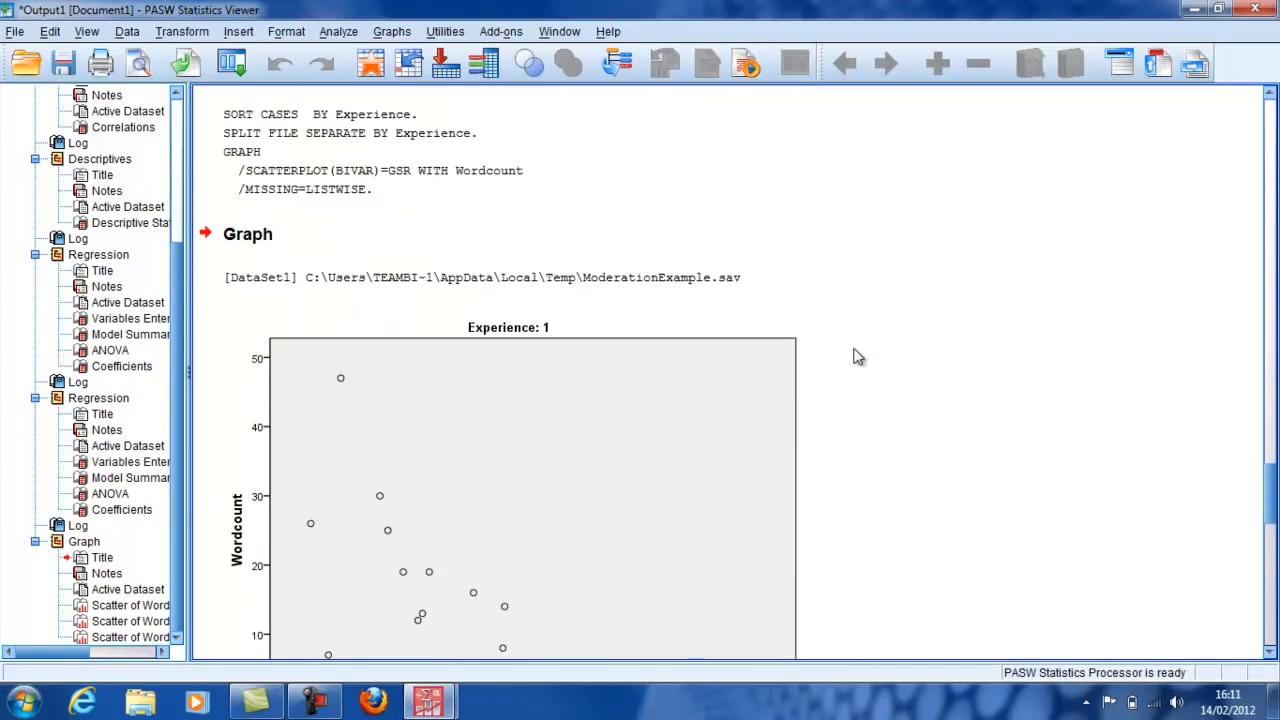
scroll(down, 3)
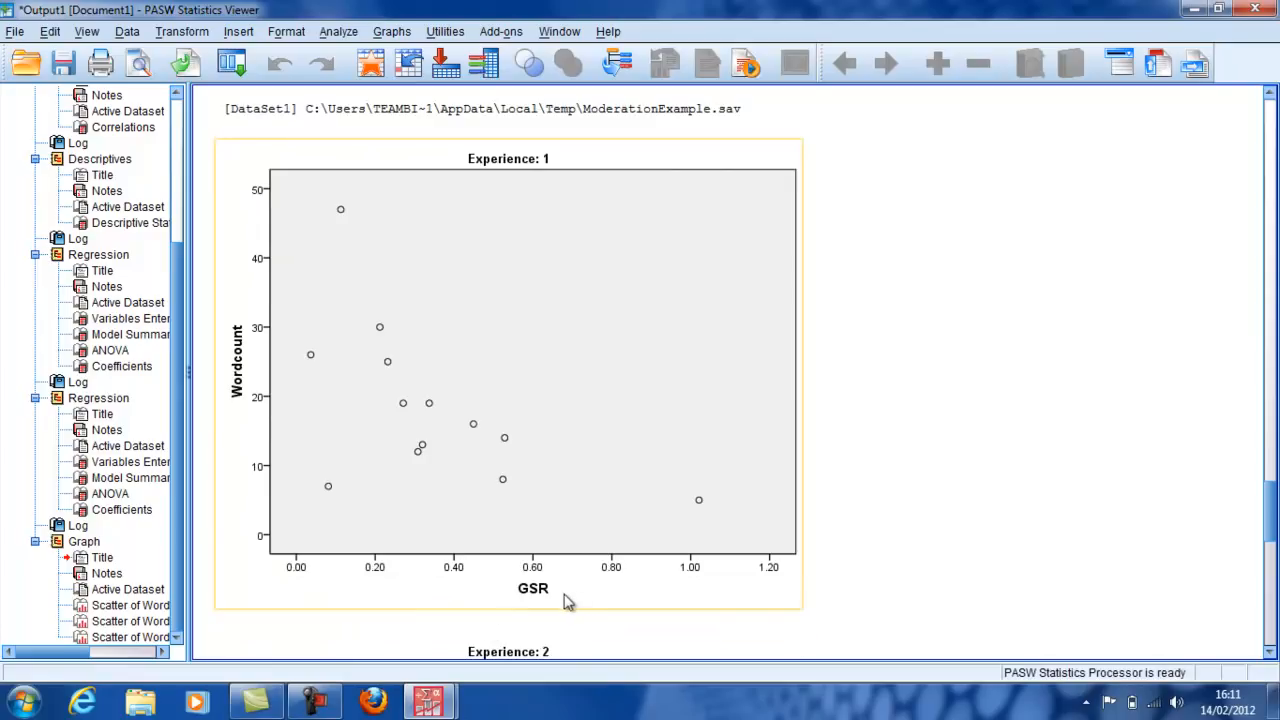
mouse_move(528, 604)
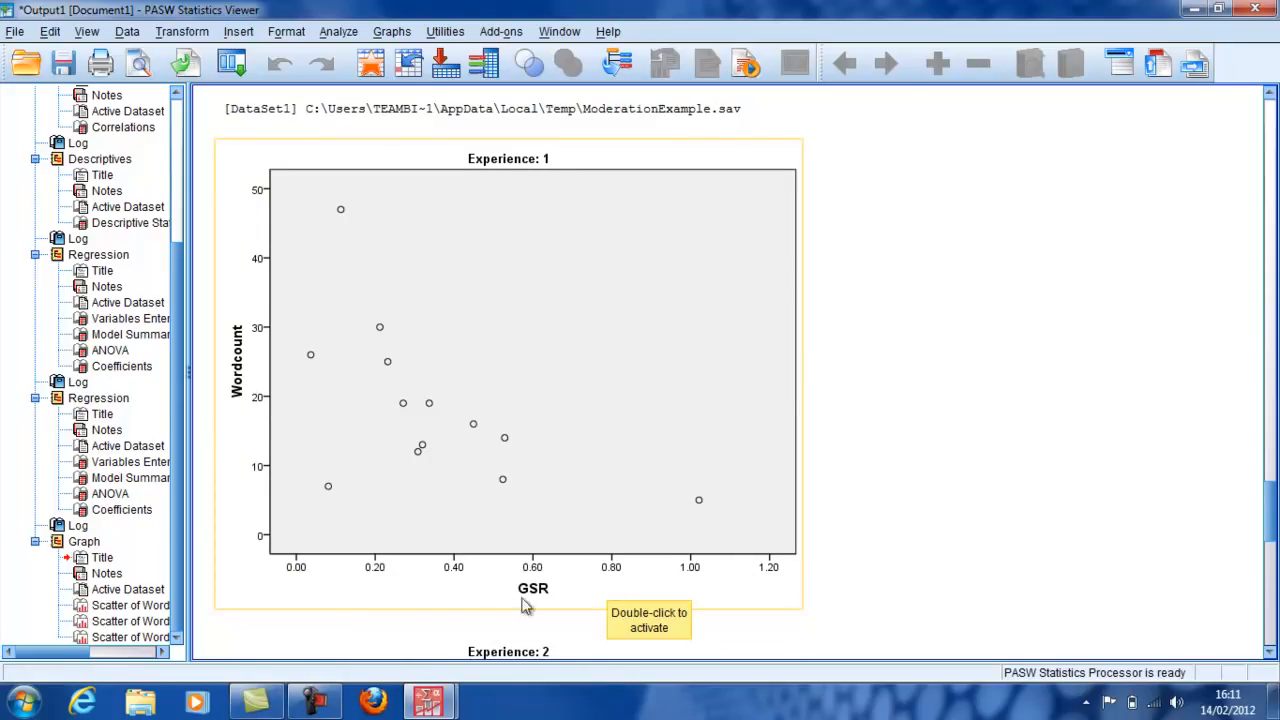
mouse_move(220, 378)
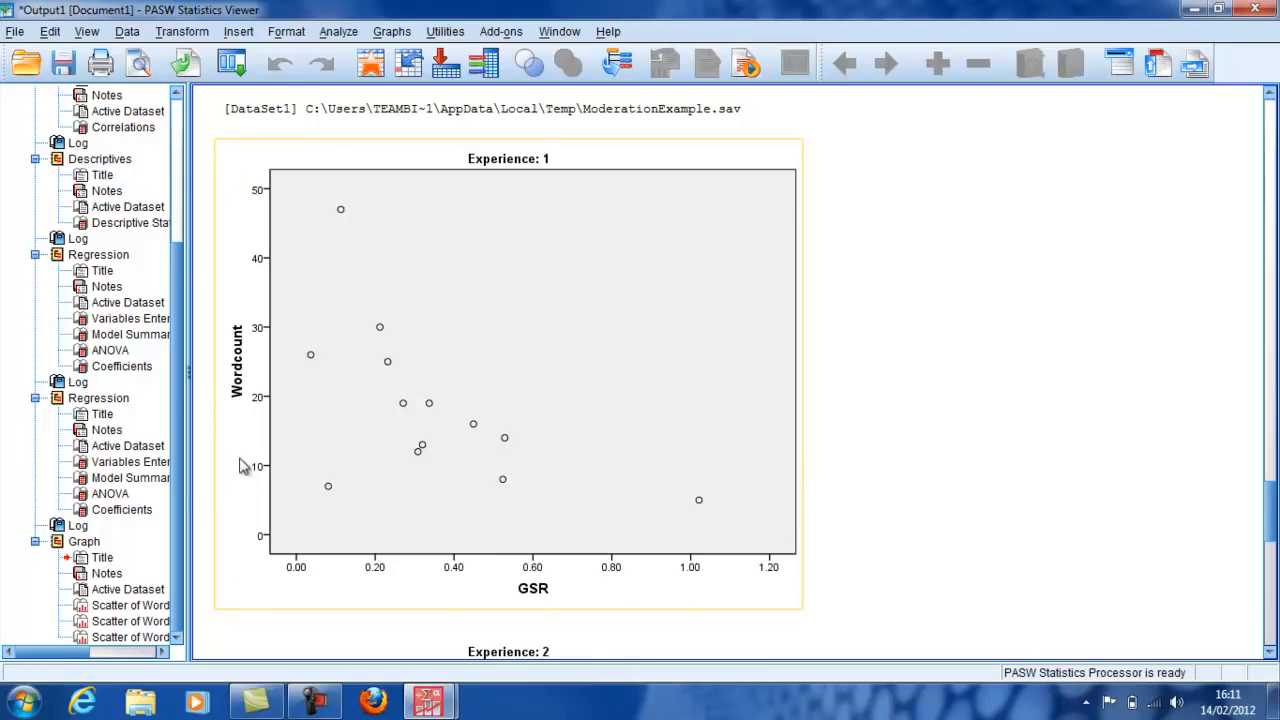
scroll(down, 3)
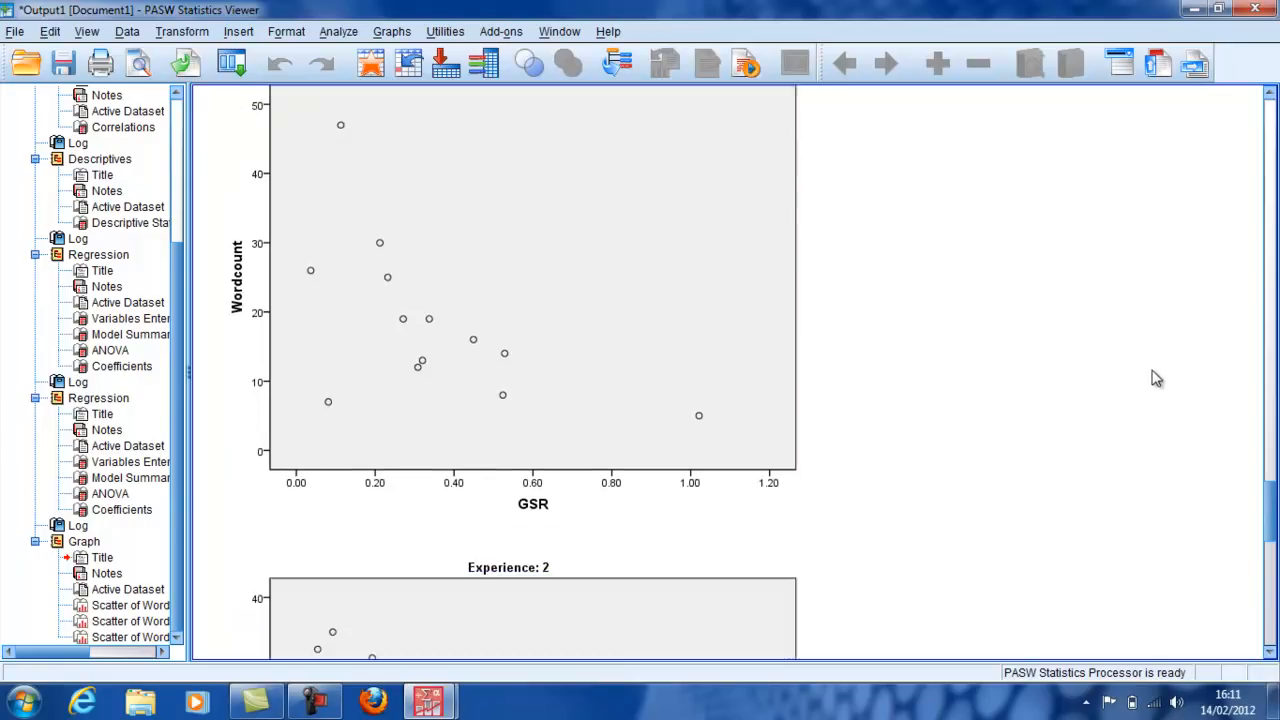
scroll(down, 3)
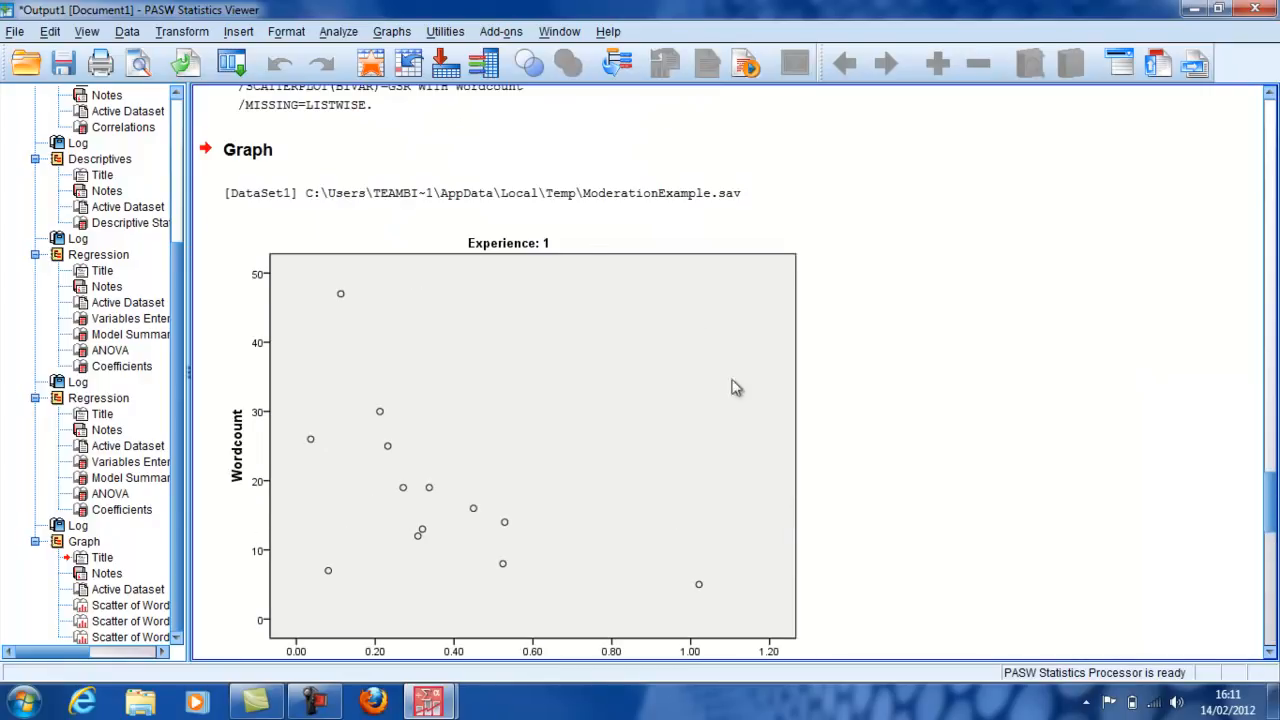
mouse_move(552, 304)
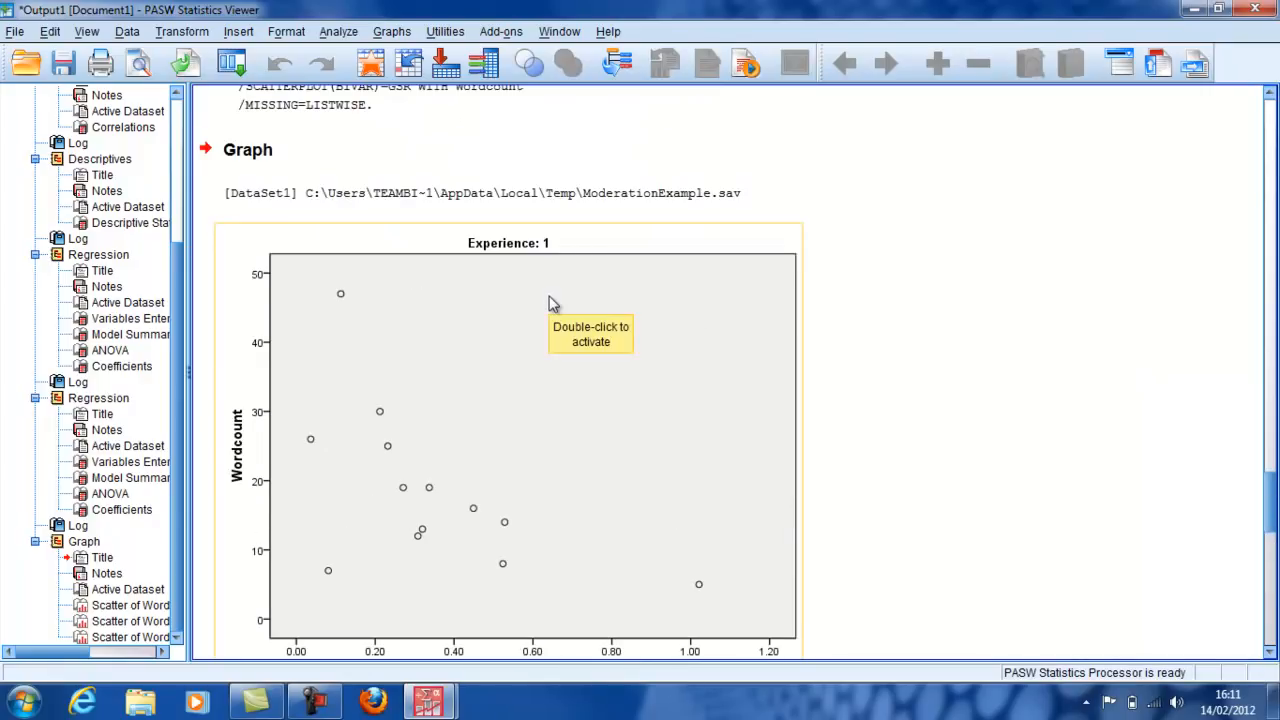
mouse_move(588, 384)
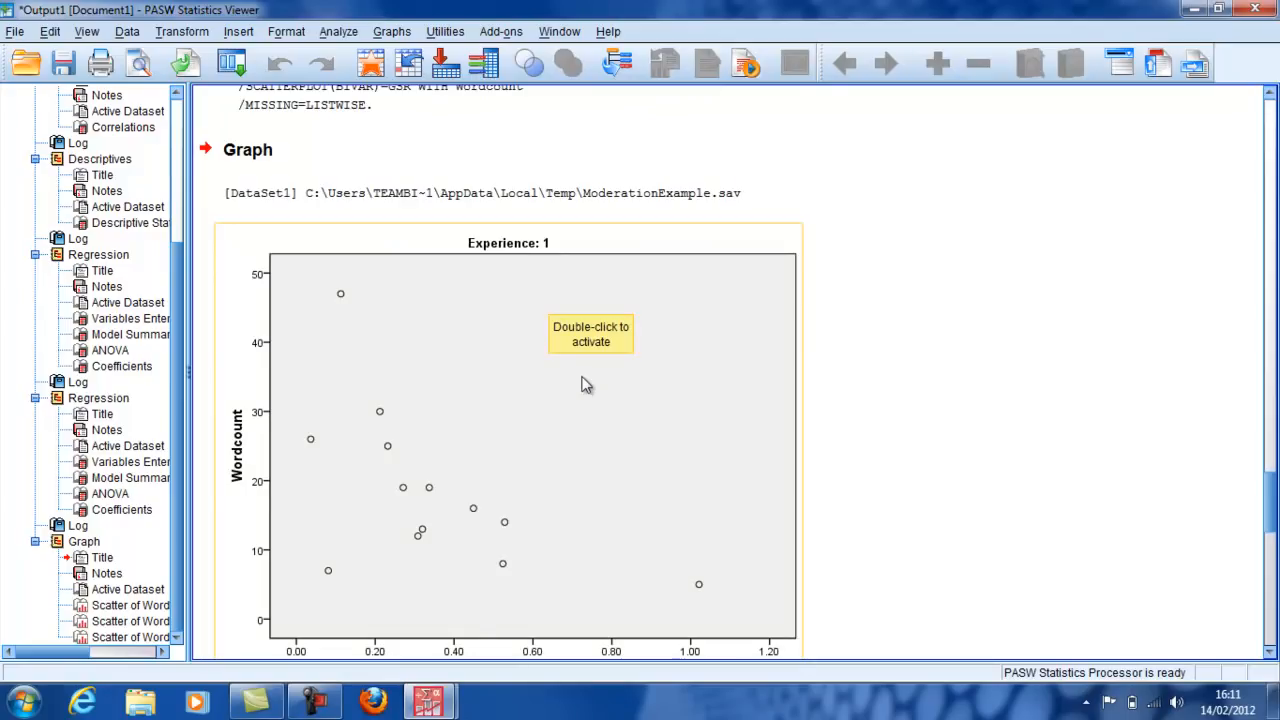
mouse_move(584, 480)
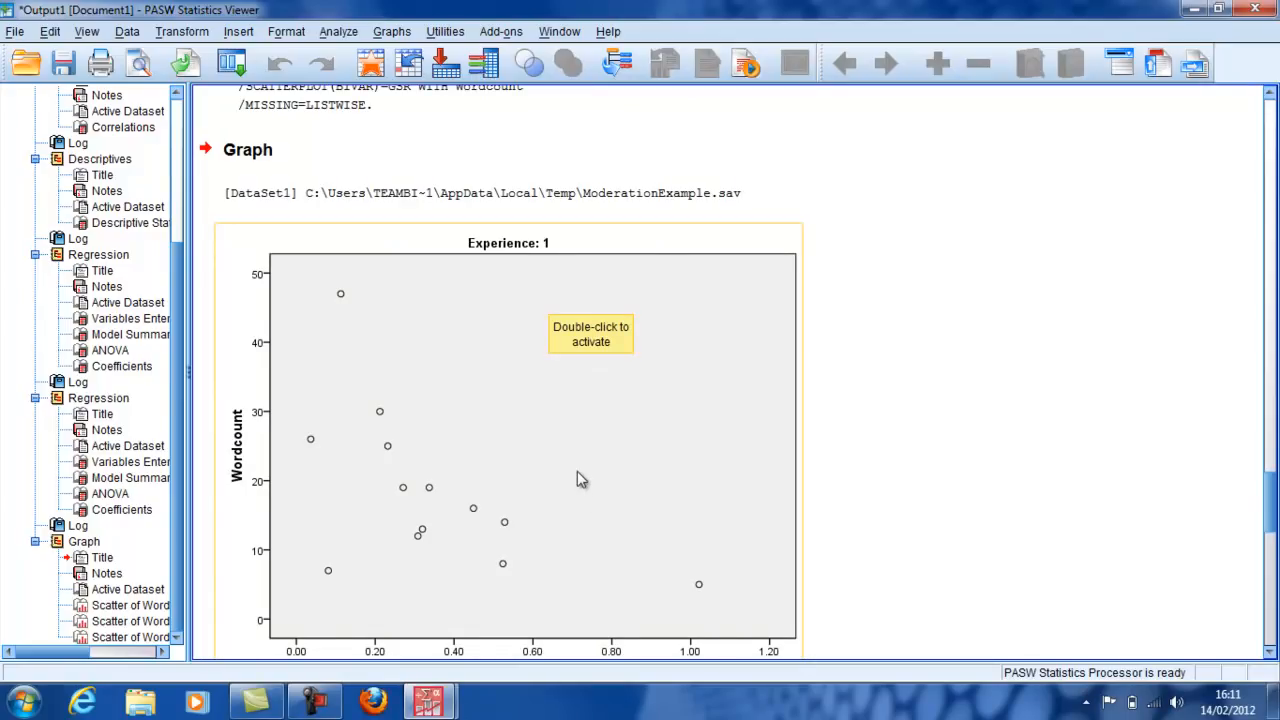
mouse_move(740, 604)
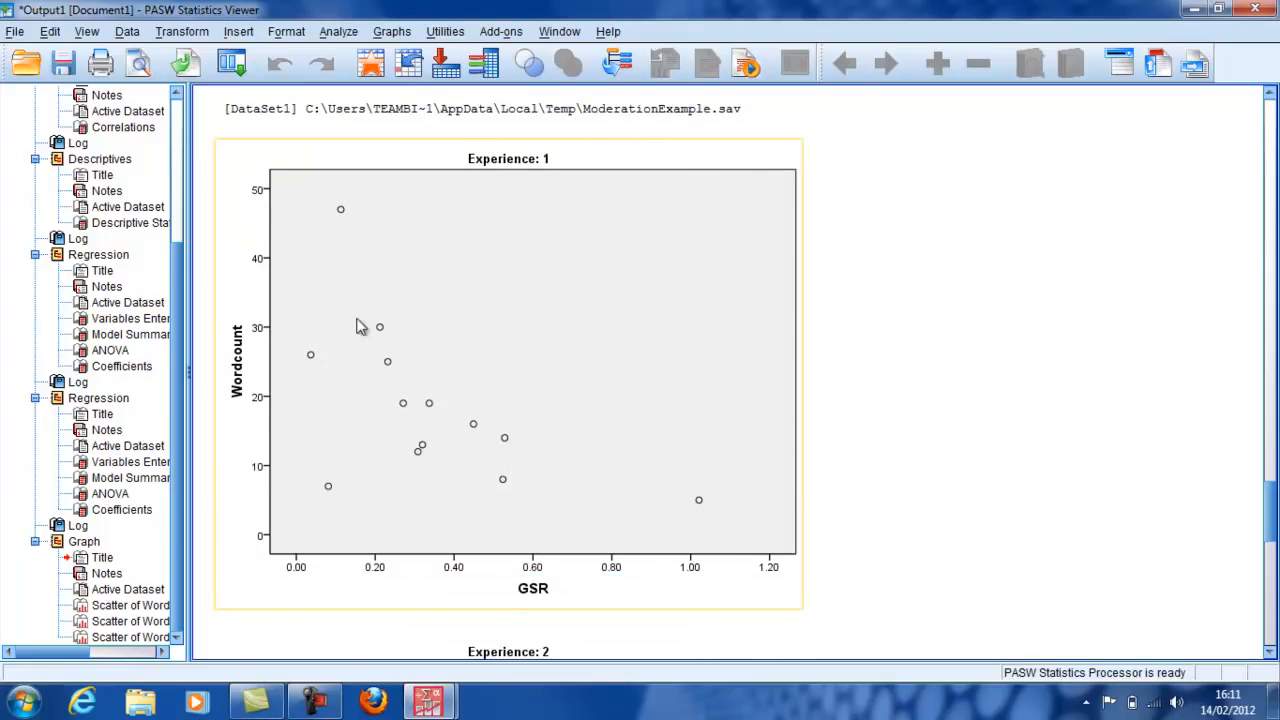
mouse_move(696, 500)
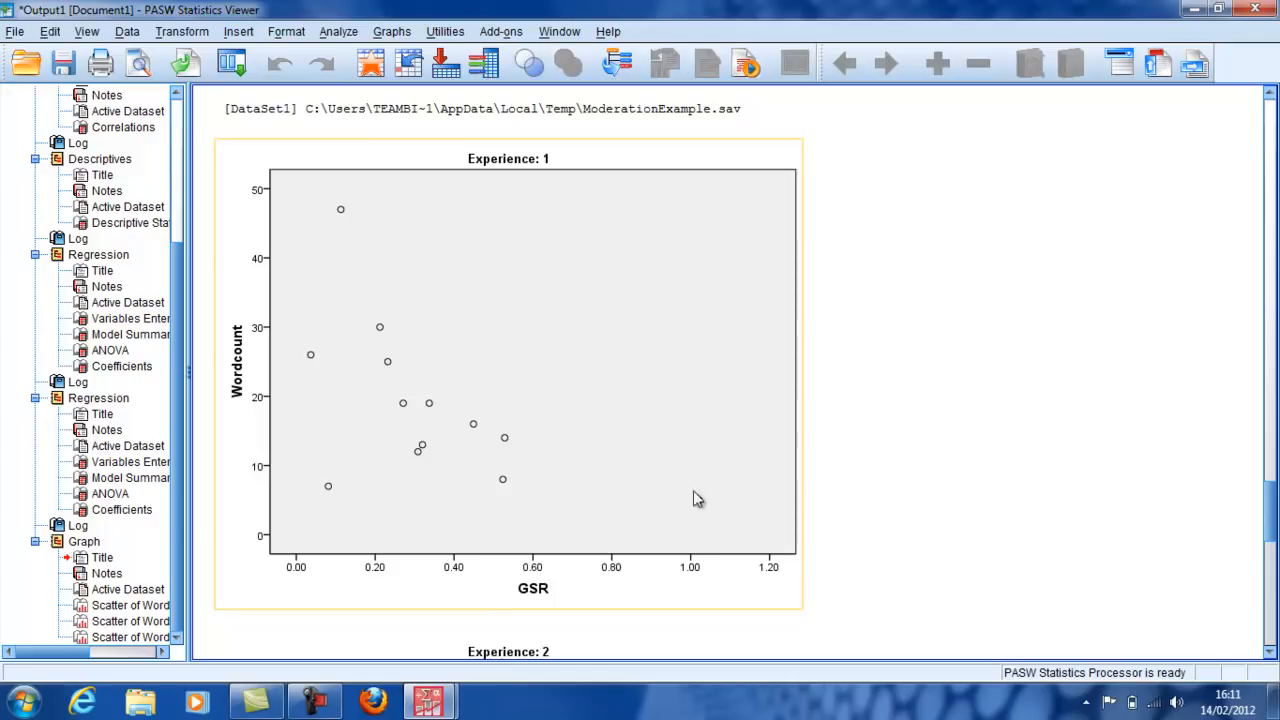
mouse_move(702, 504)
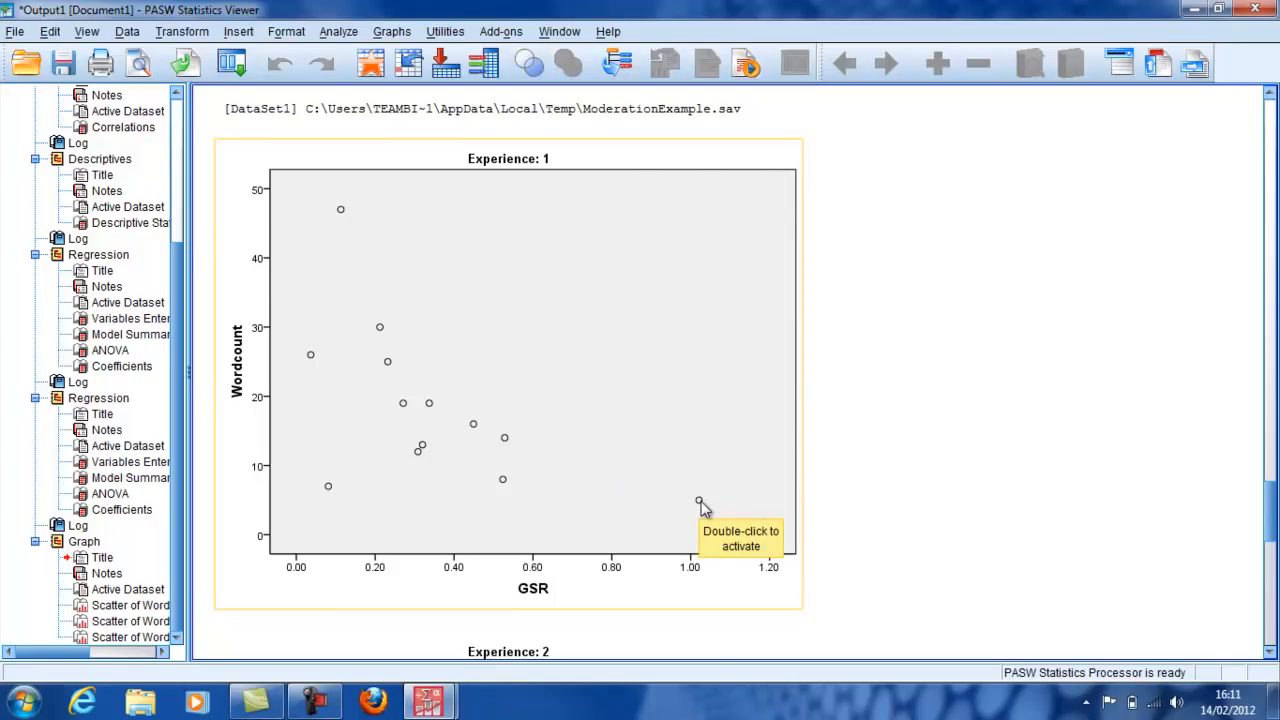
mouse_move(698, 442)
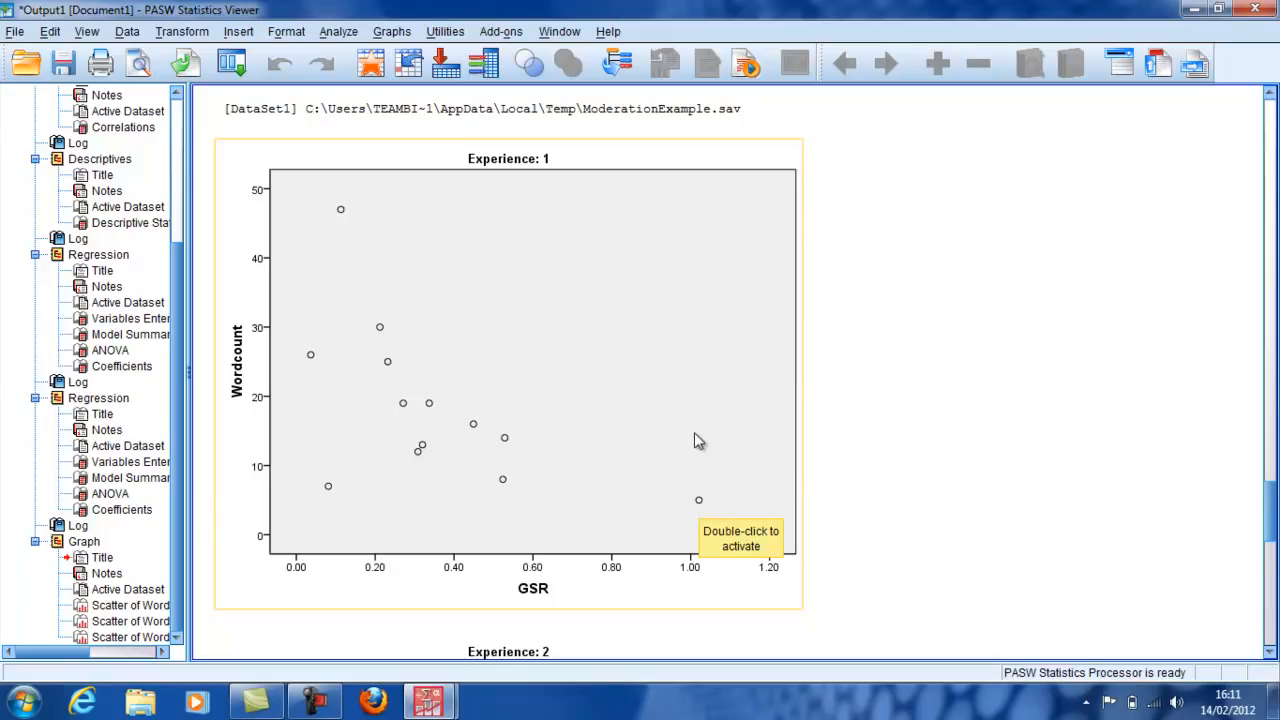
scroll(down, 3)
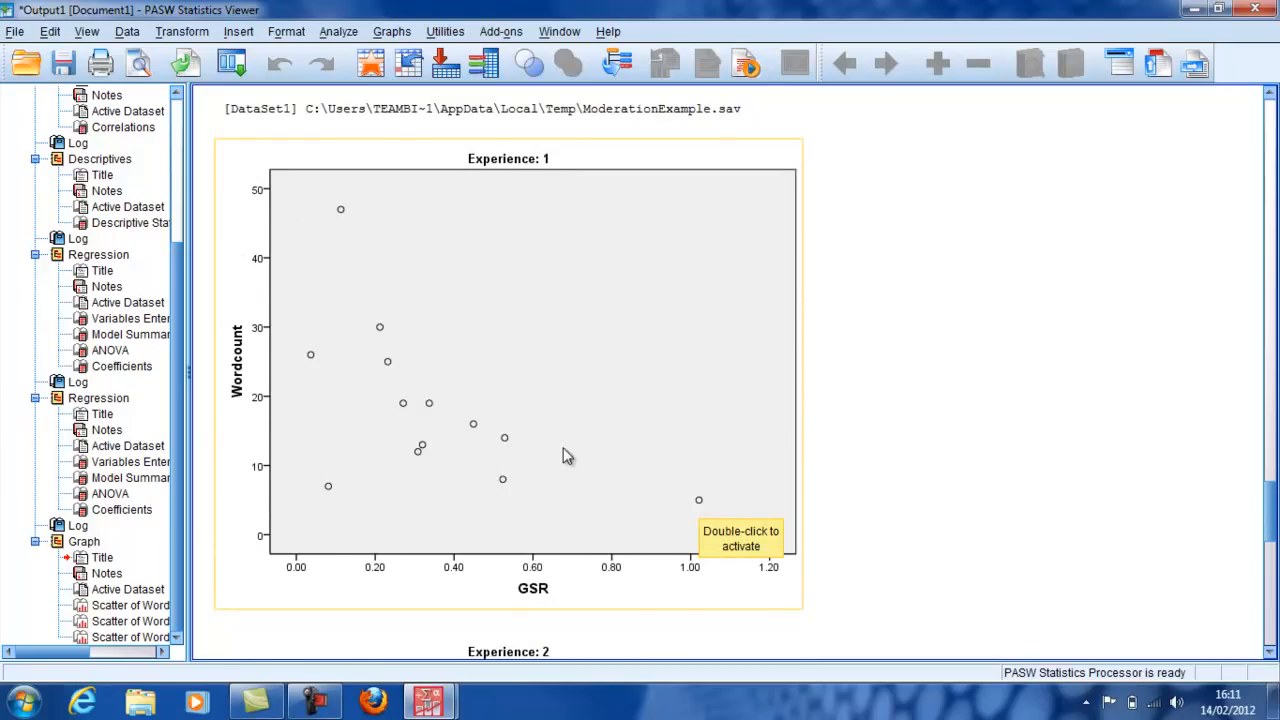
scroll(down, 3)
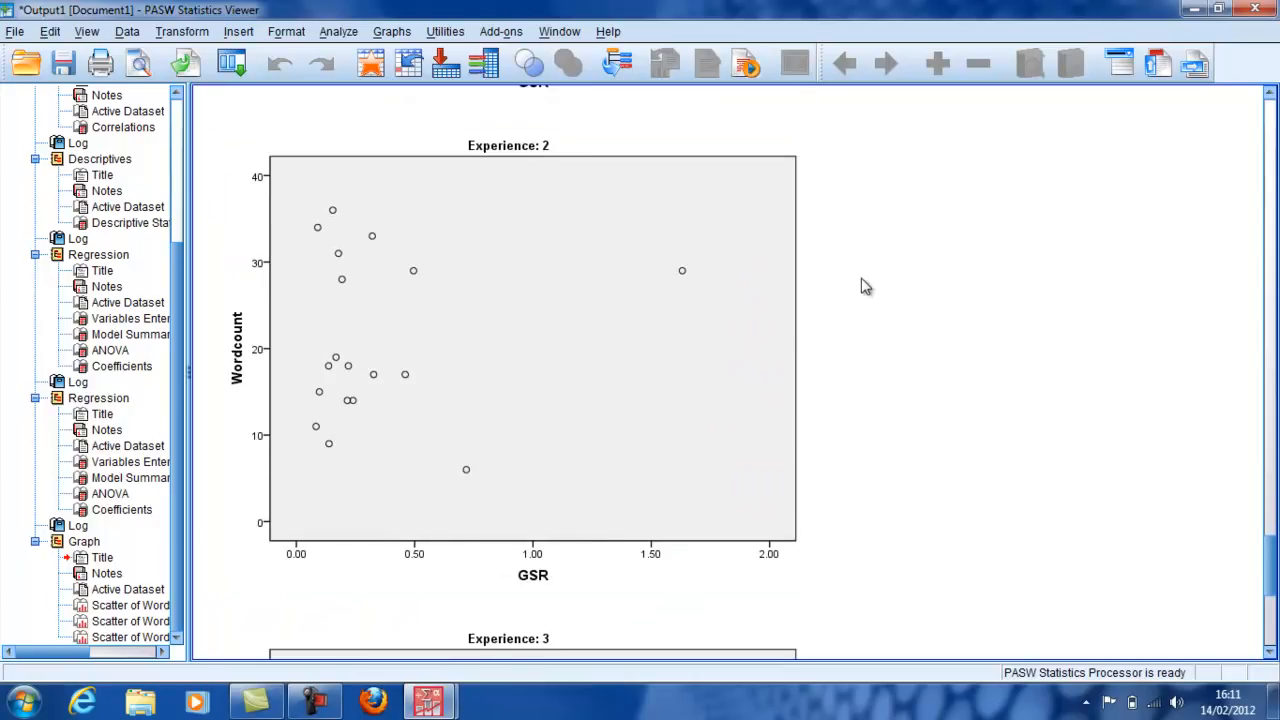
Select the Experience 2 scatterplot of Wordcount against GSR in the output viewer
click(690, 280)
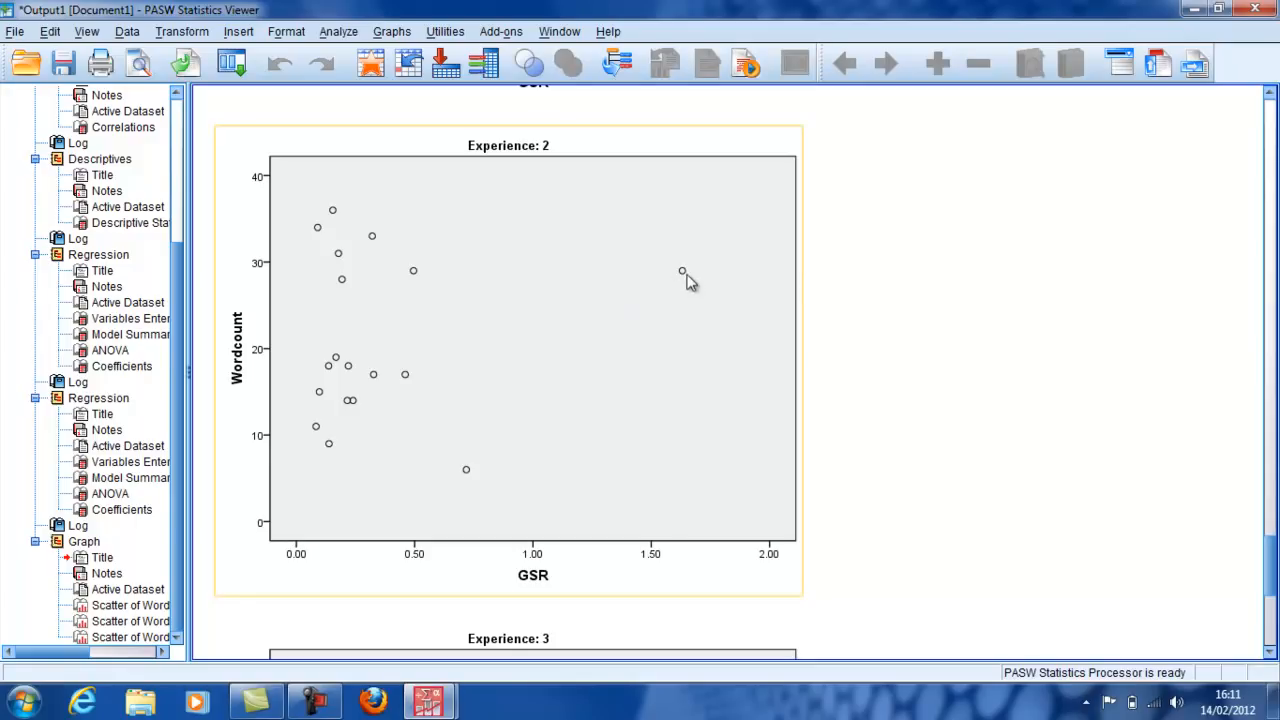
mouse_move(686, 384)
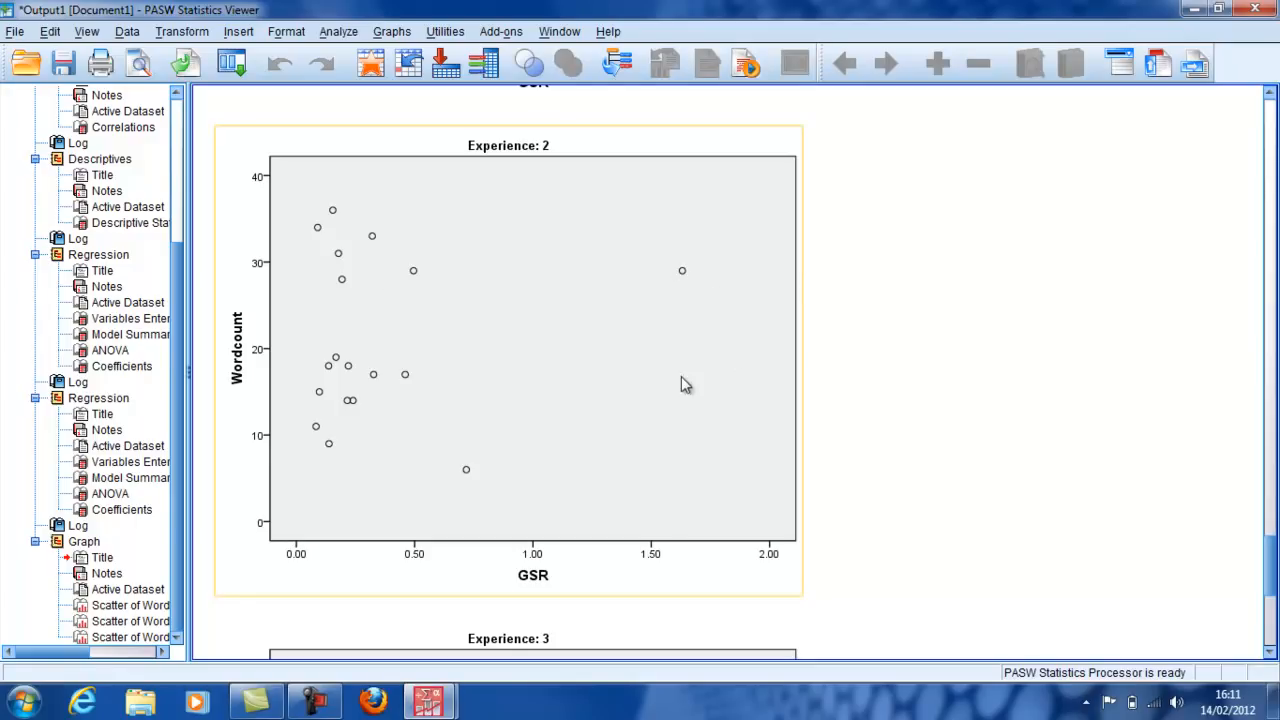
mouse_move(590, 364)
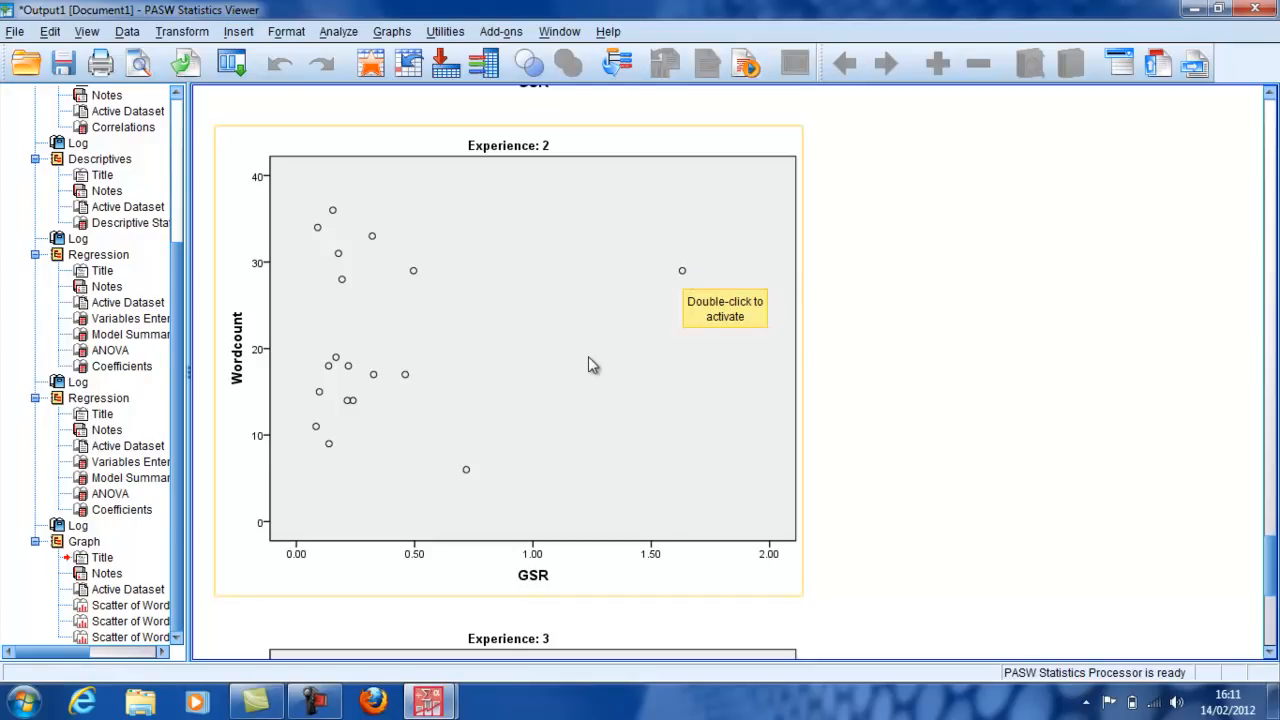
Scroll the output viewer down to the Experience 3 scatterplot of Wordcount against GSR
scroll(down, 3)
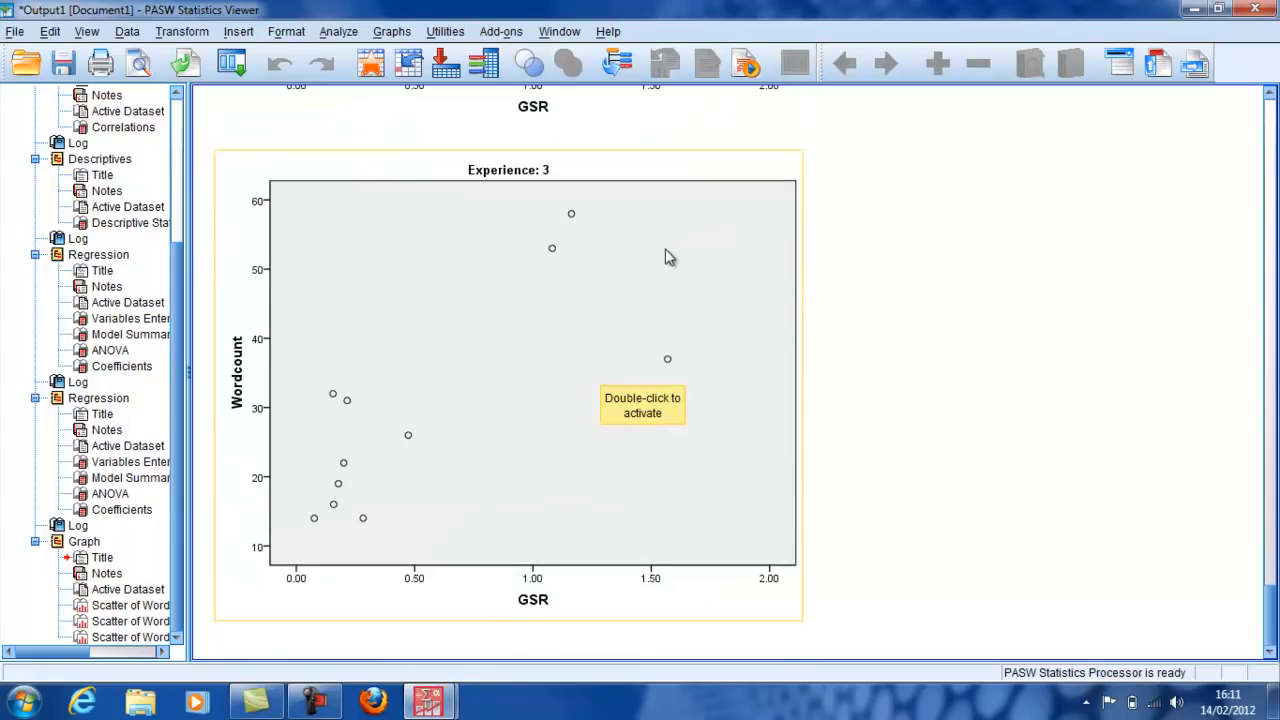
mouse_move(304, 524)
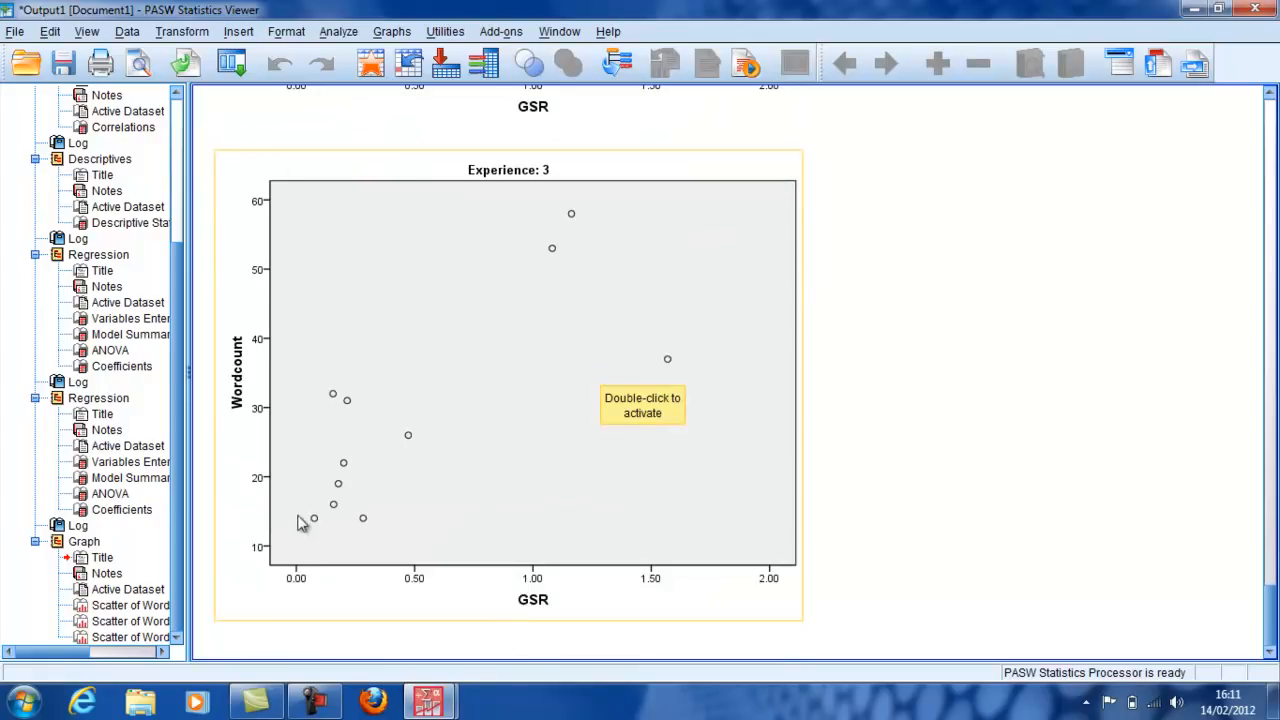
mouse_move(716, 594)
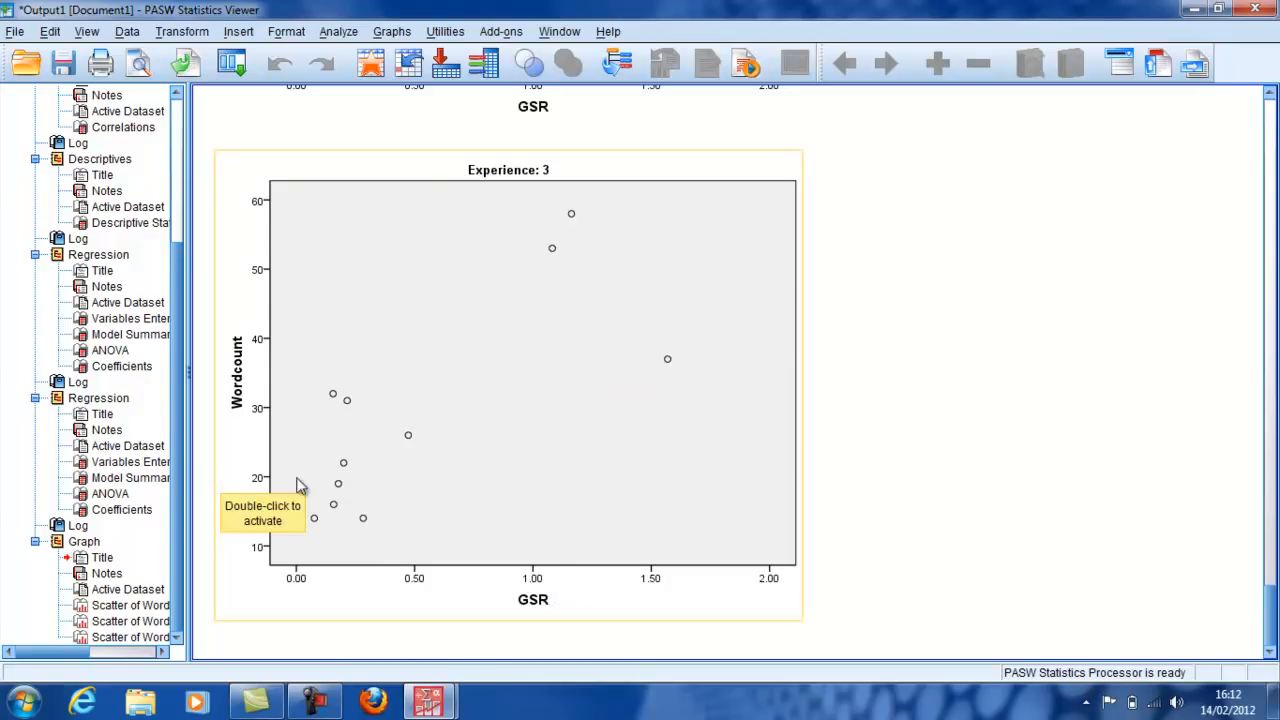
scroll(down, 3)
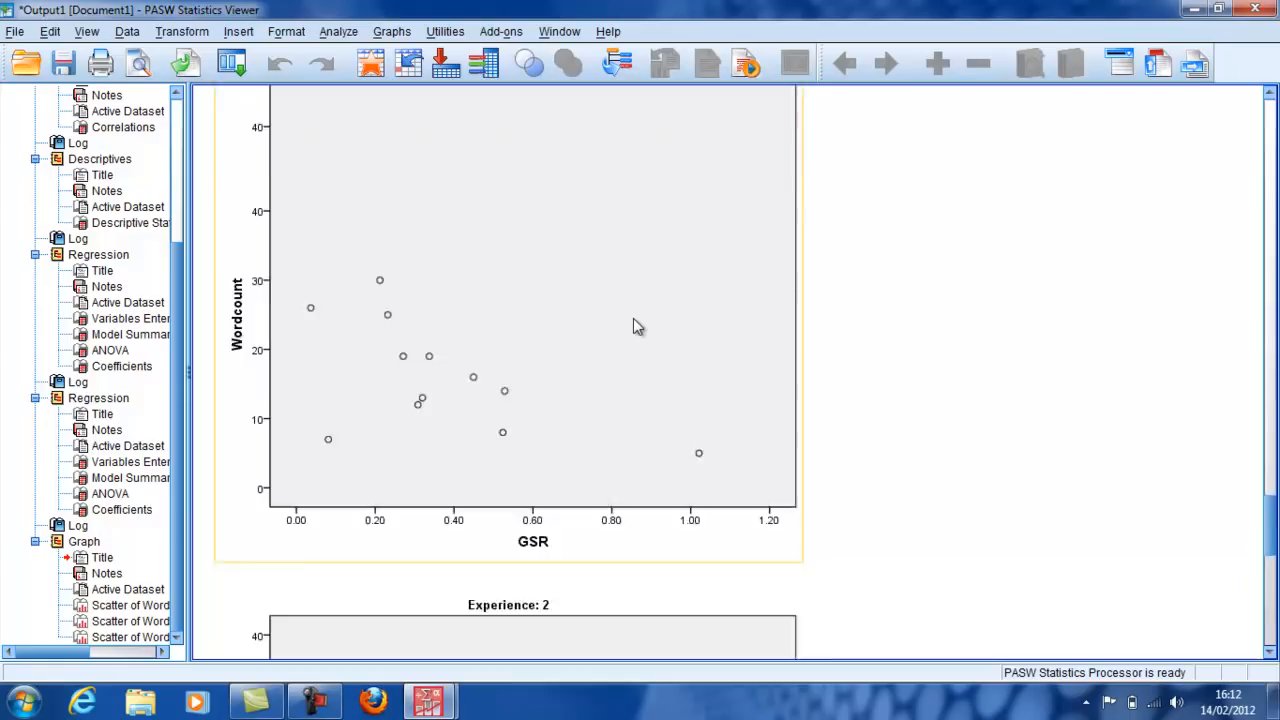
scroll(down, 3)
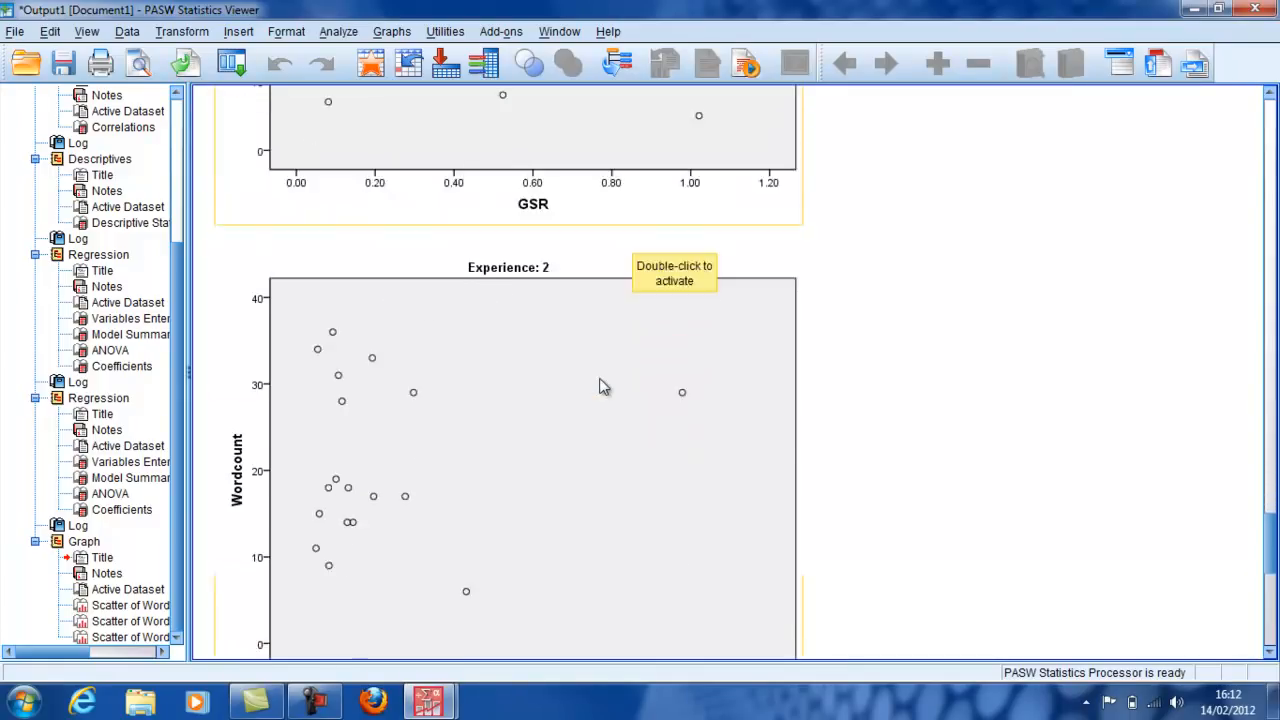
scroll(down, 3)
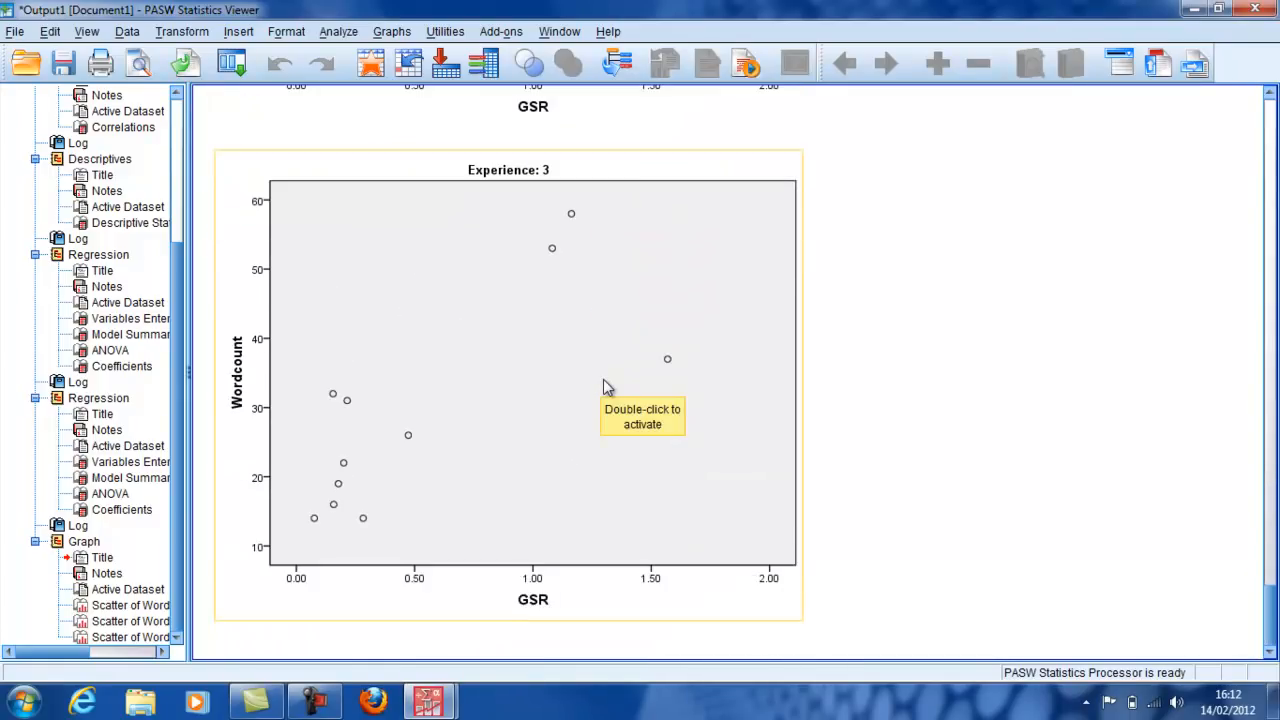
mouse_move(824, 334)
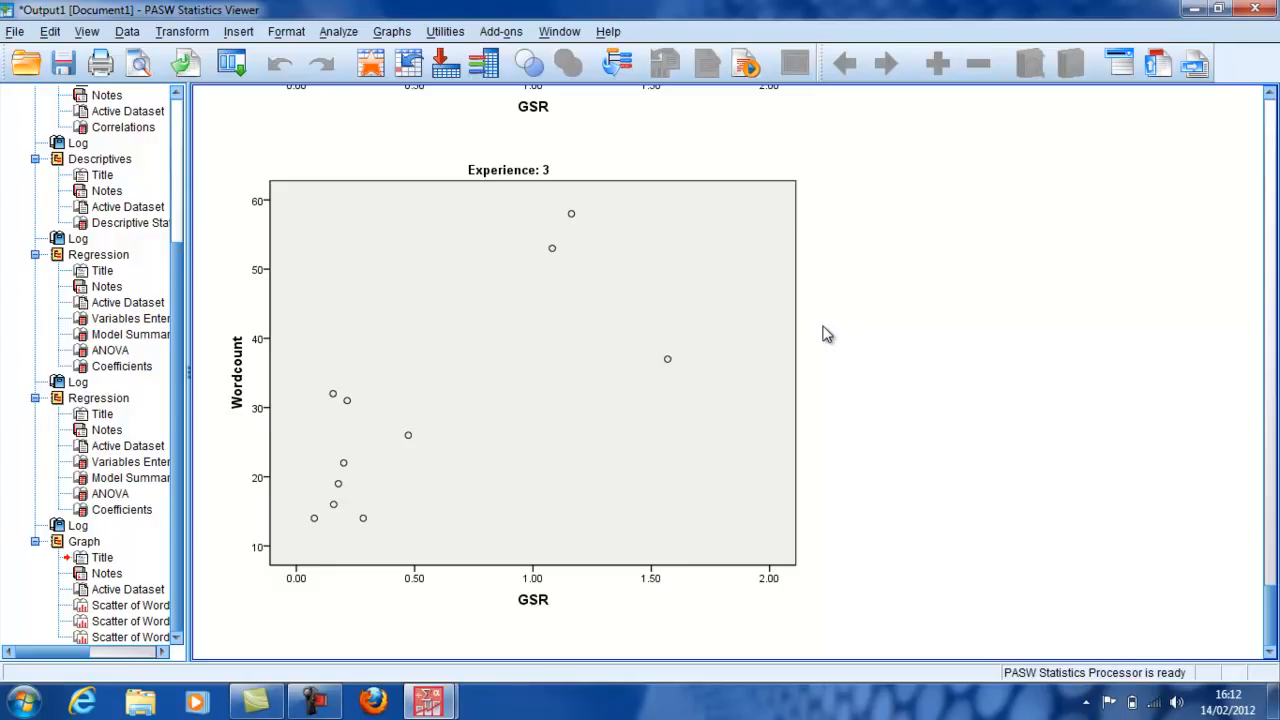
mouse_move(842, 188)
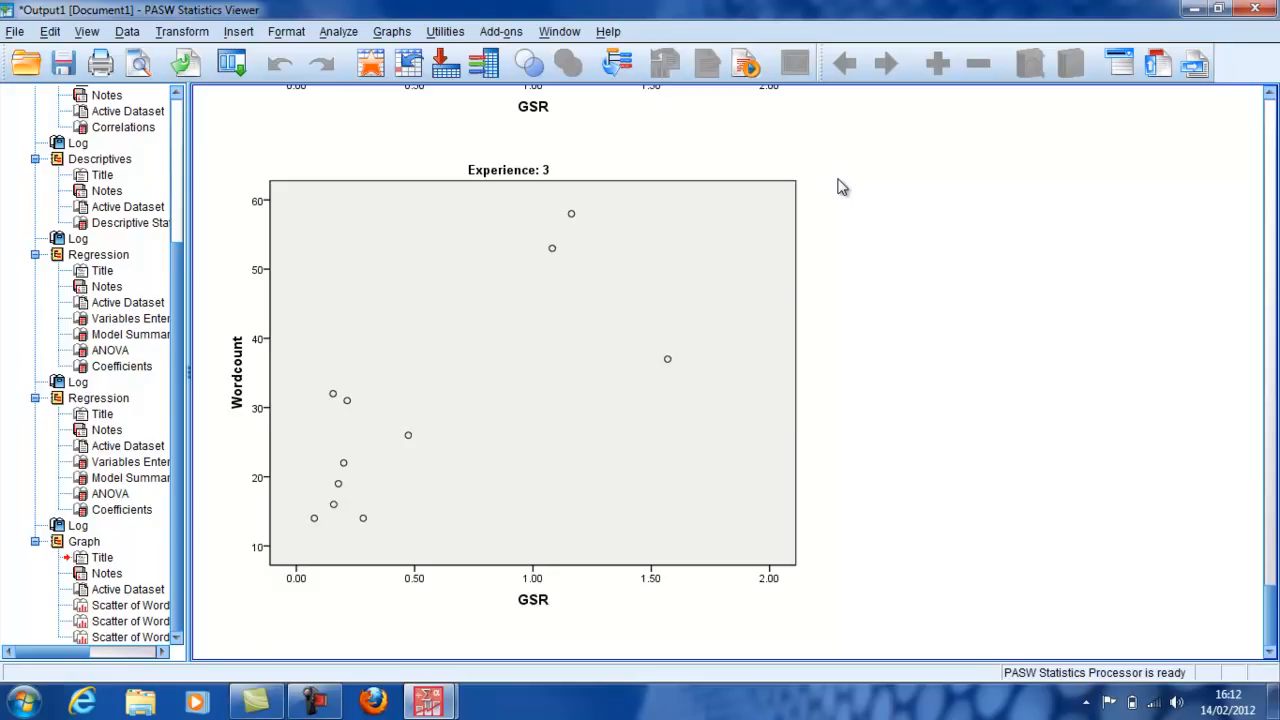
mouse_move(872, 188)
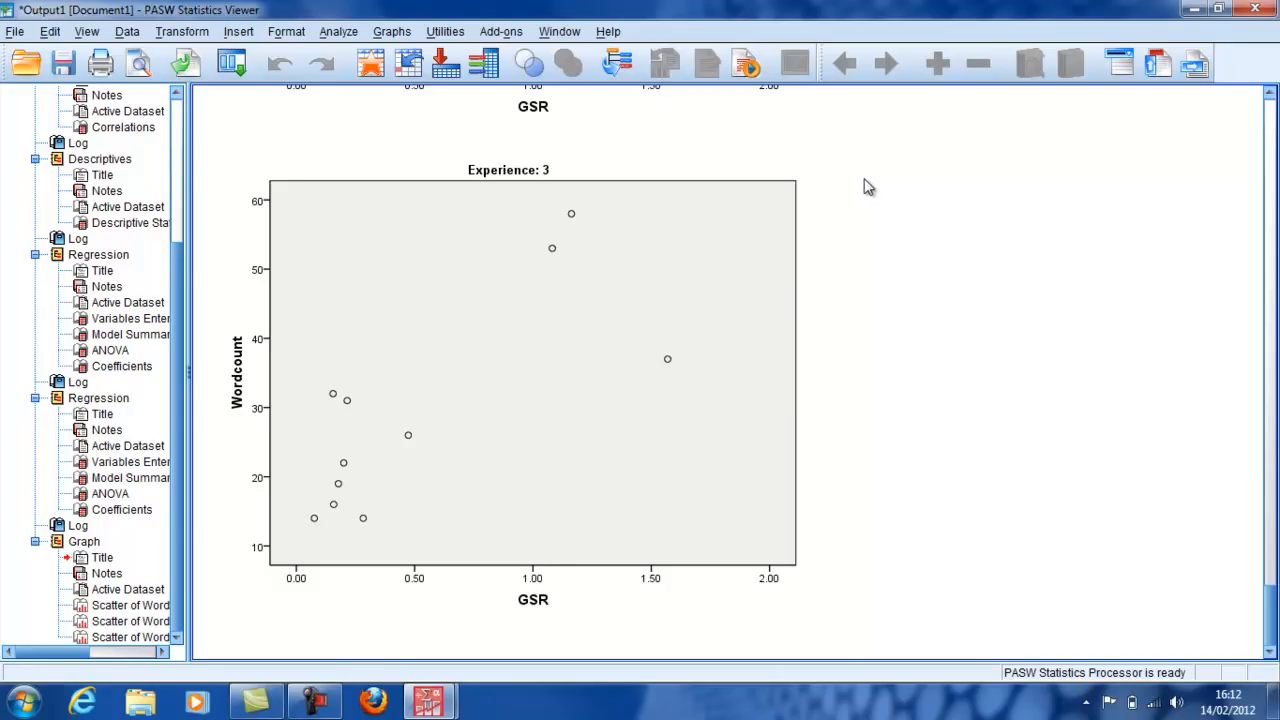
mouse_move(876, 156)
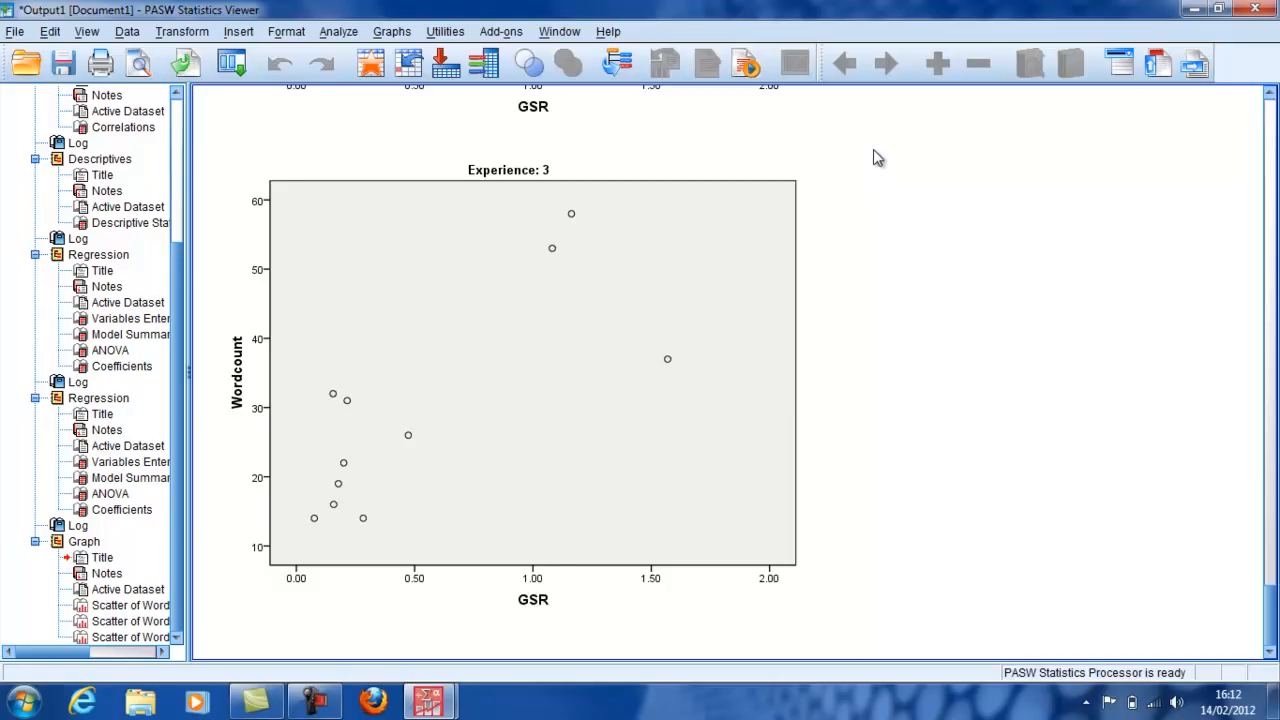